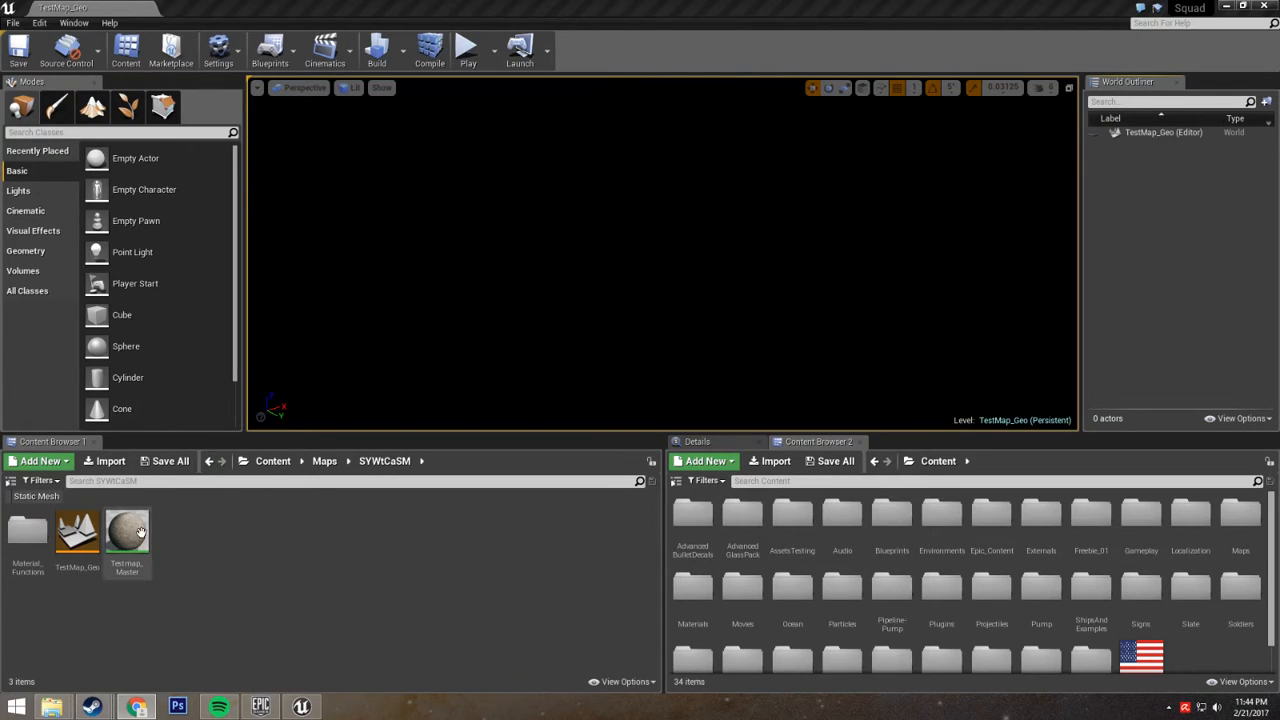
mouse_move(22, 540)
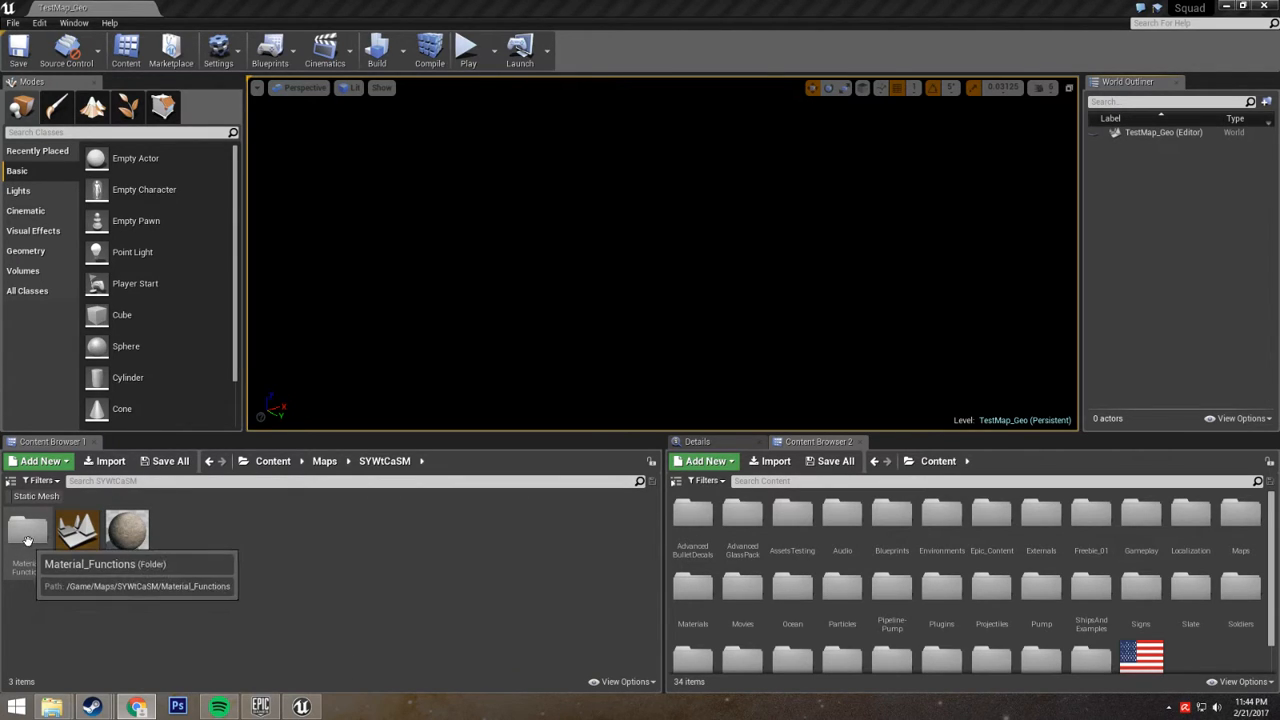
mouse_move(219, 619)
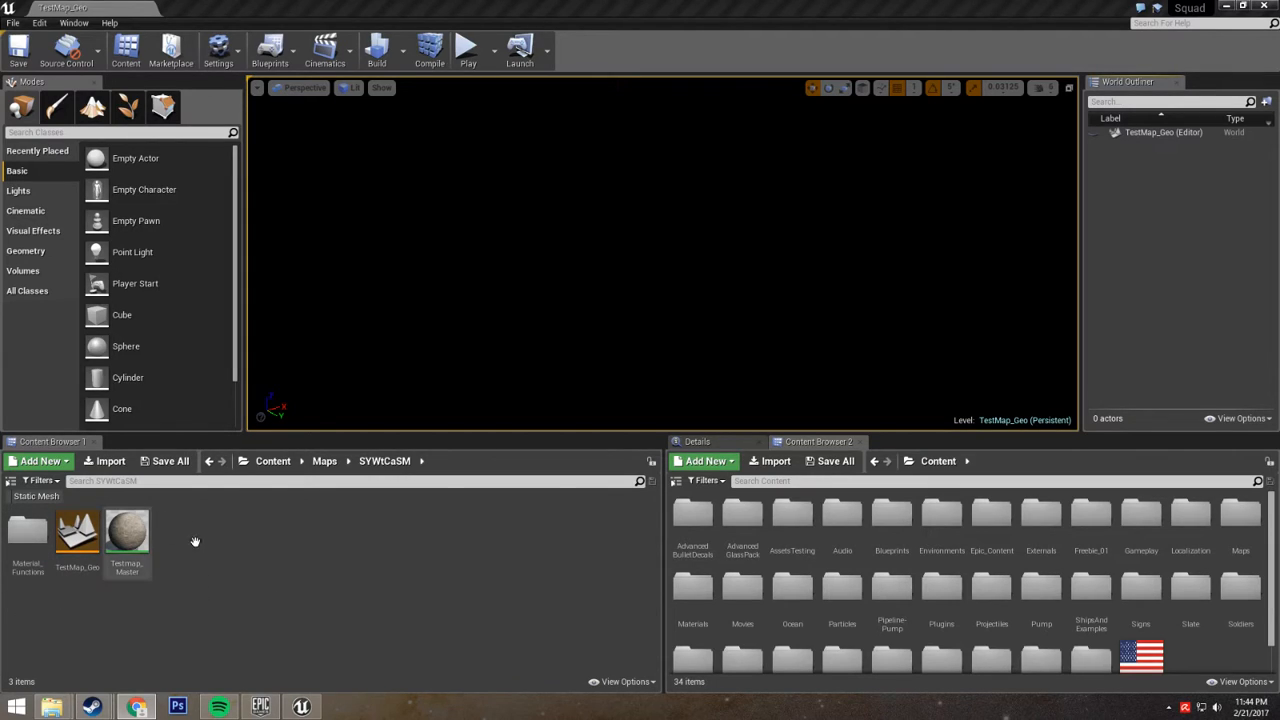
mouse_move(77, 535)
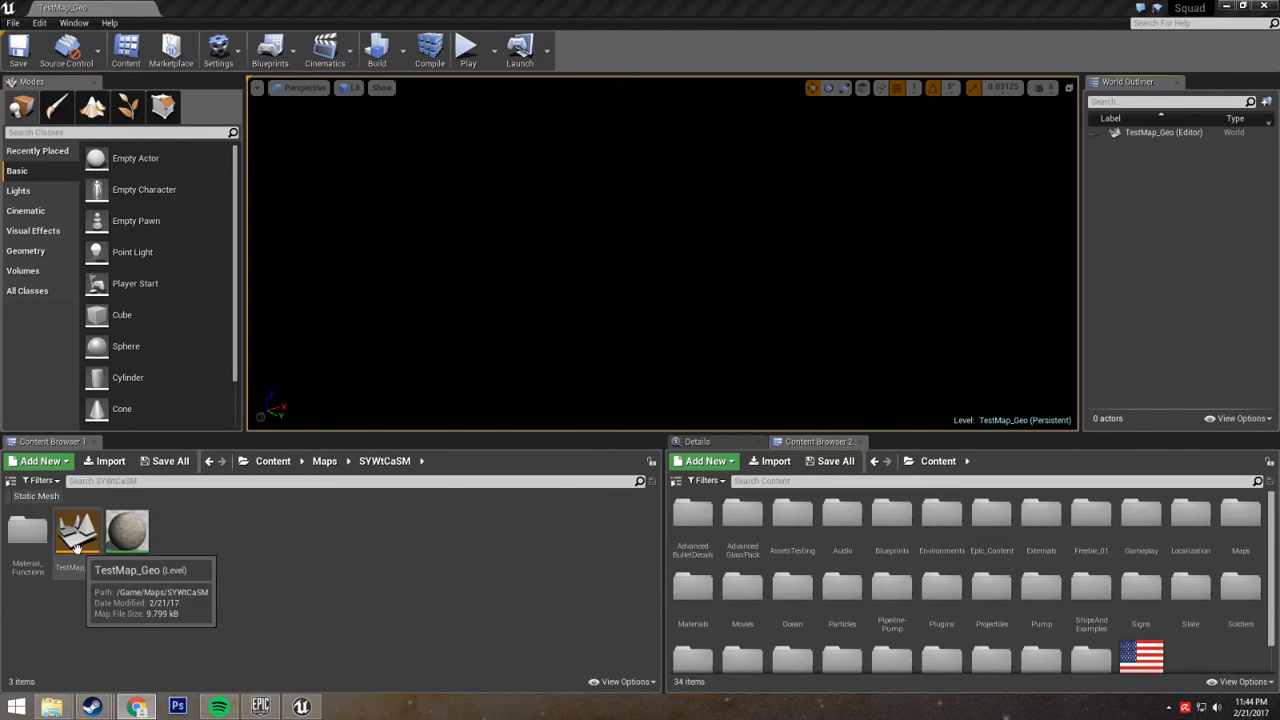
mouse_move(402, 555)
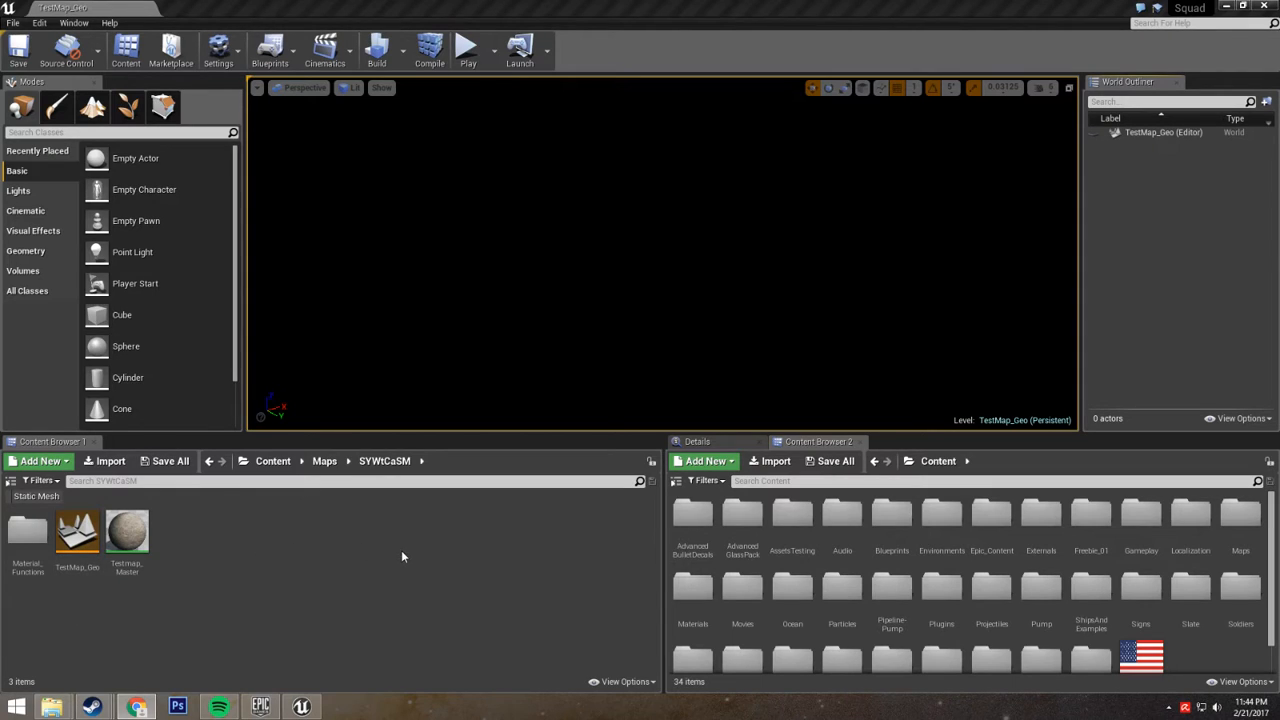
mouse_move(357, 557)
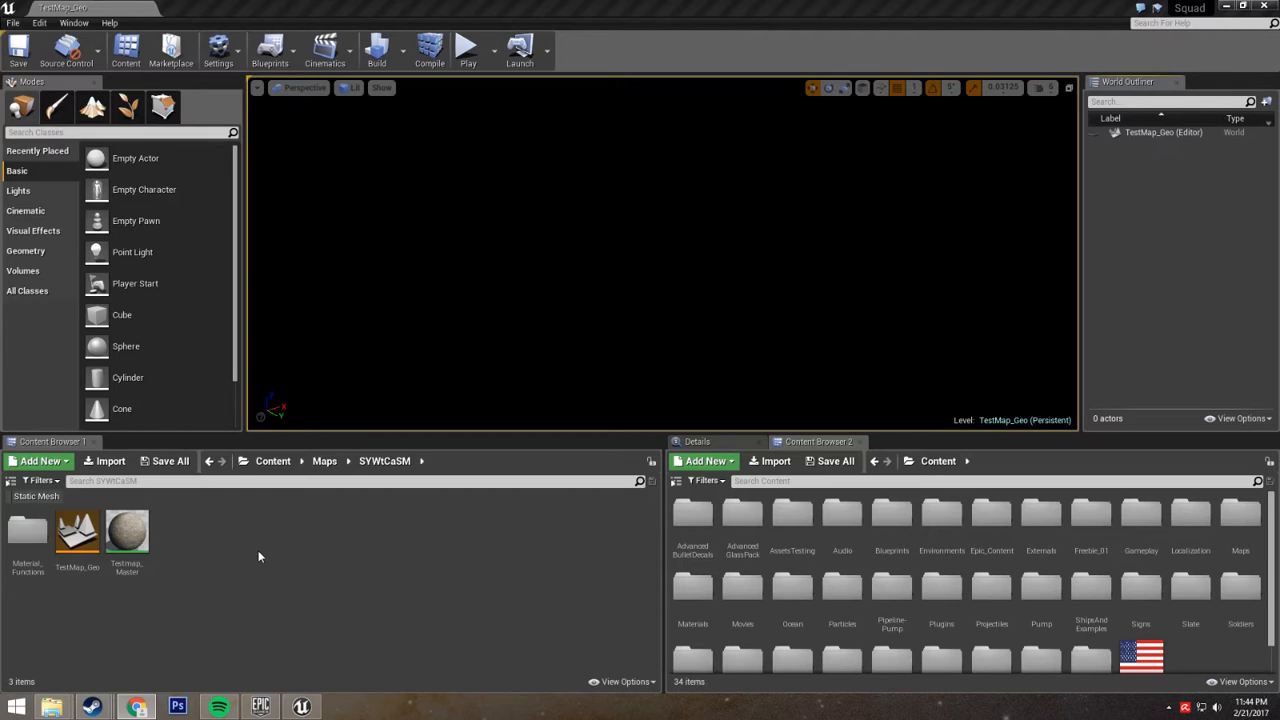
mouse_move(294, 536)
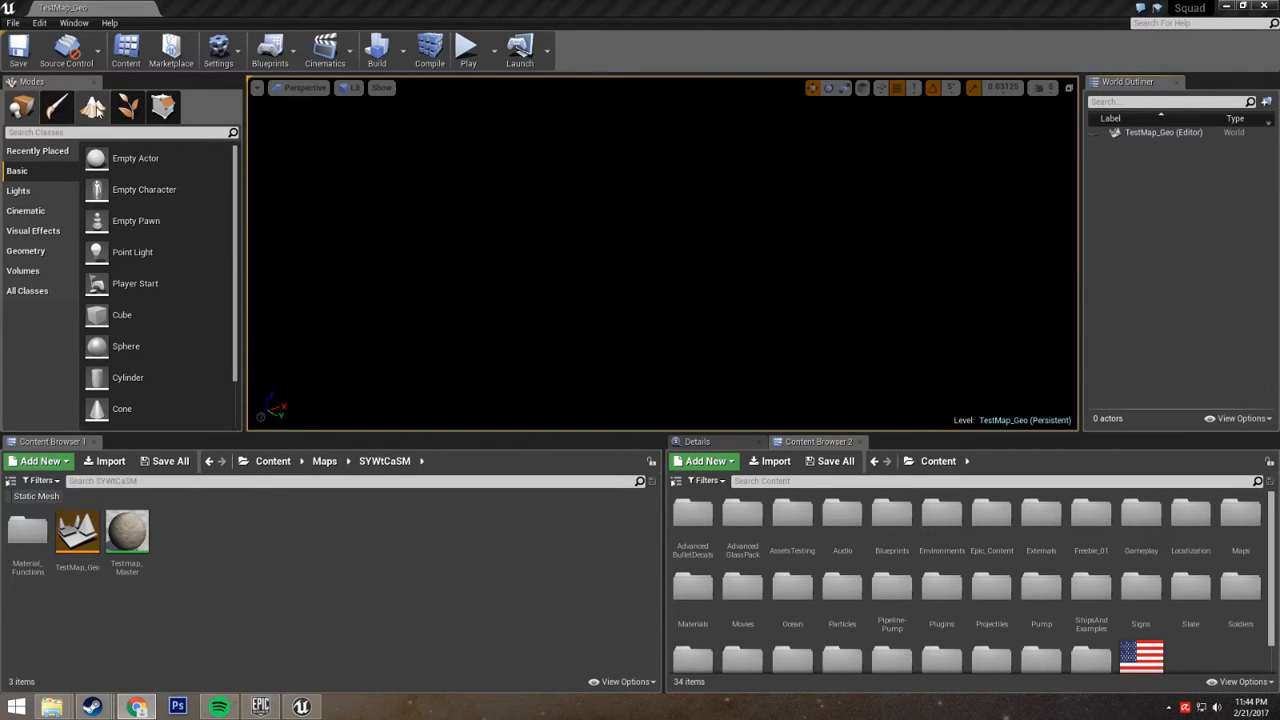
Step: Start a new landscape from file and browse Downloads into the 'So you want to make a squad map' folder
click(84, 107)
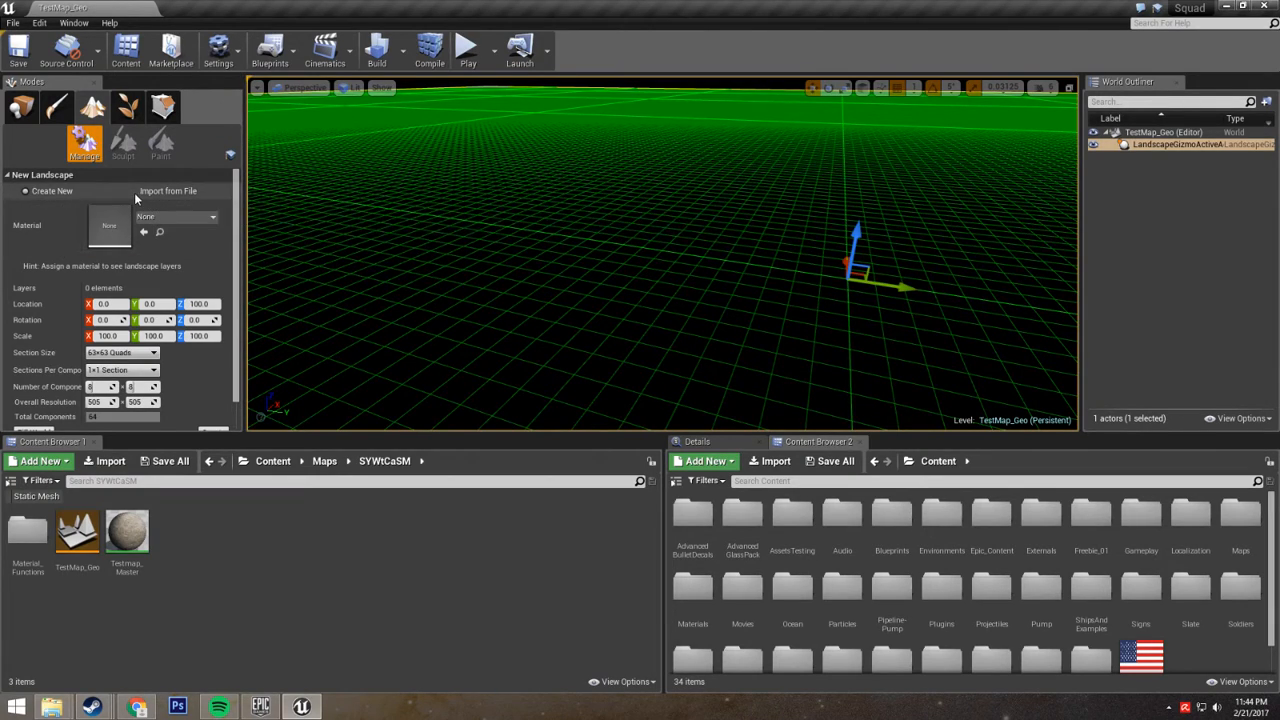
click(133, 191)
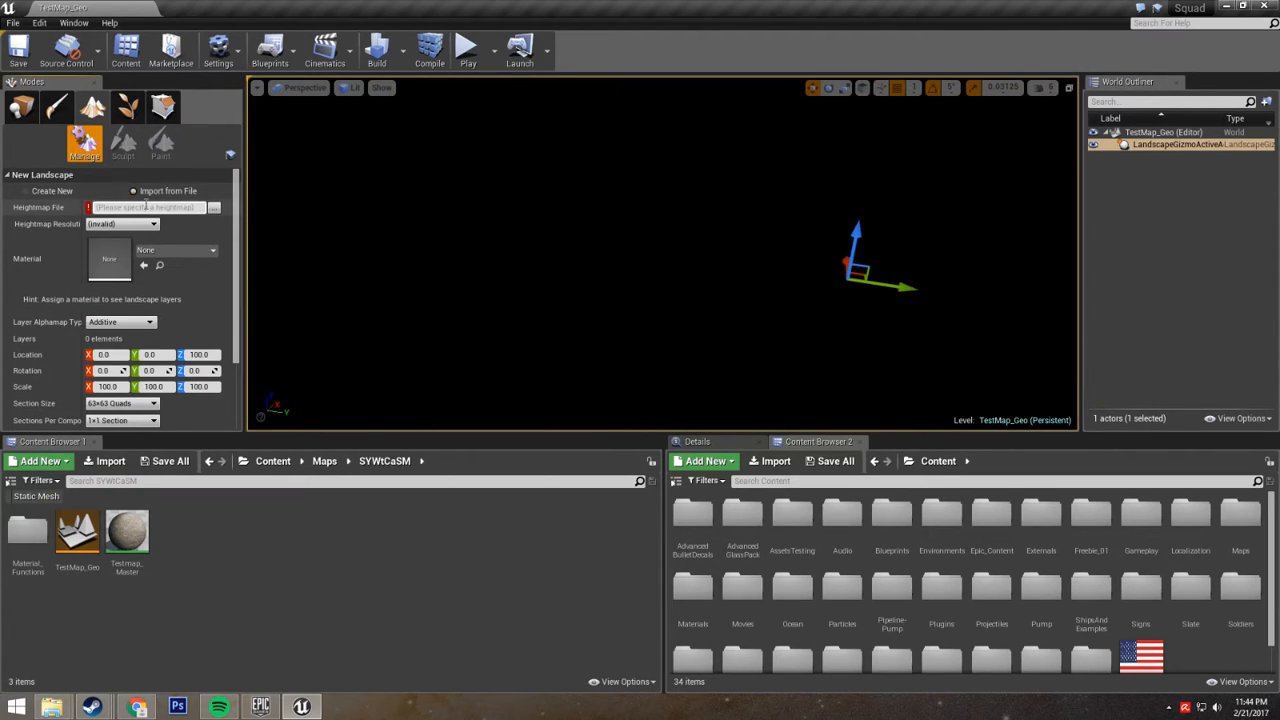
click(133, 191)
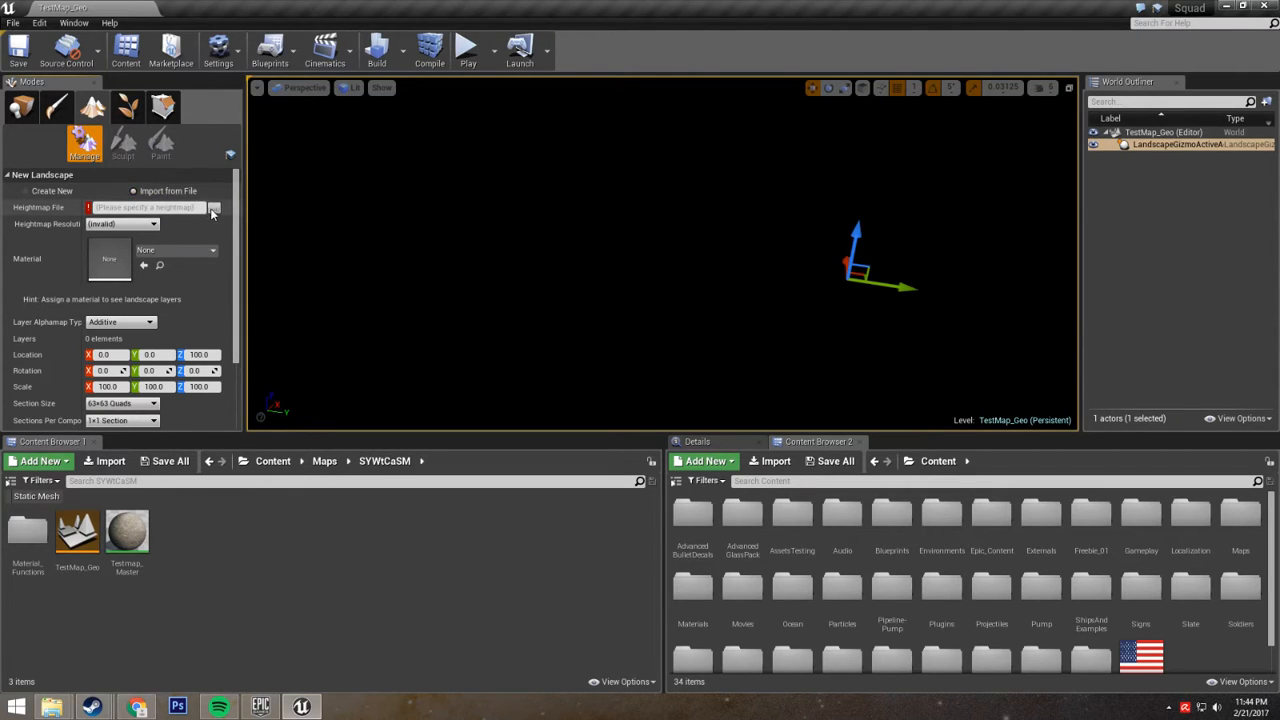
click(213, 207)
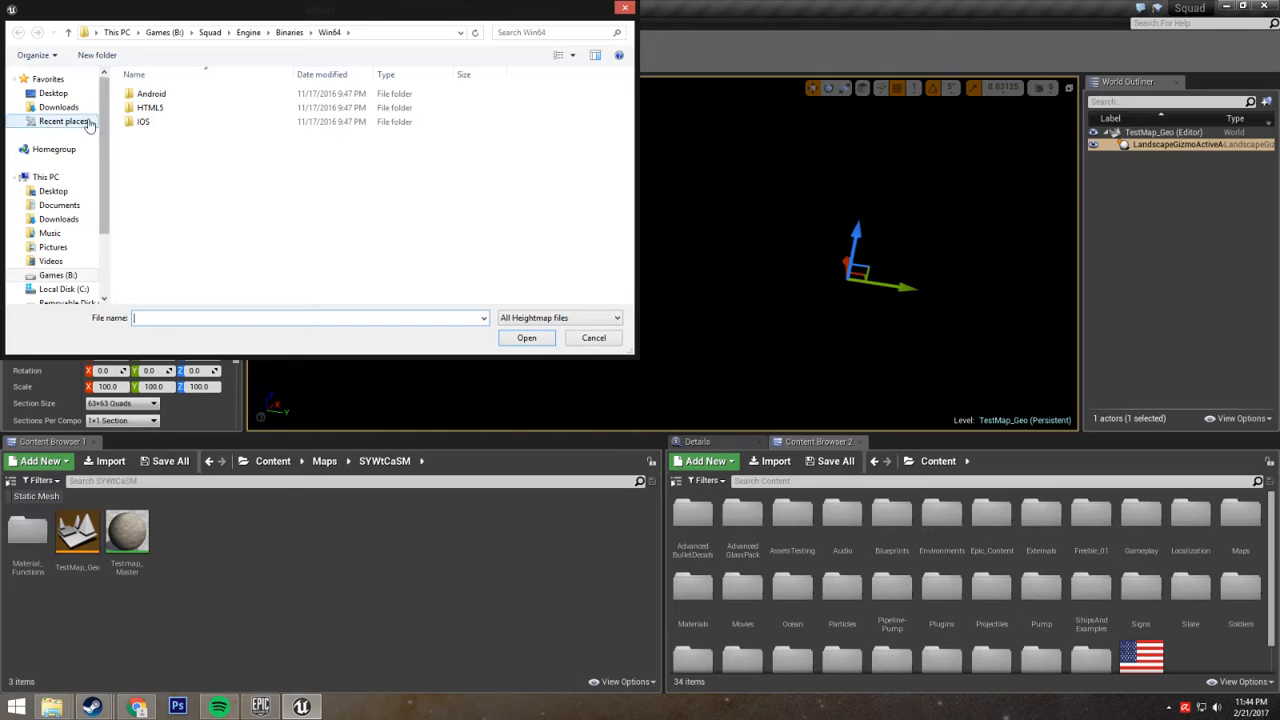
click(58, 107)
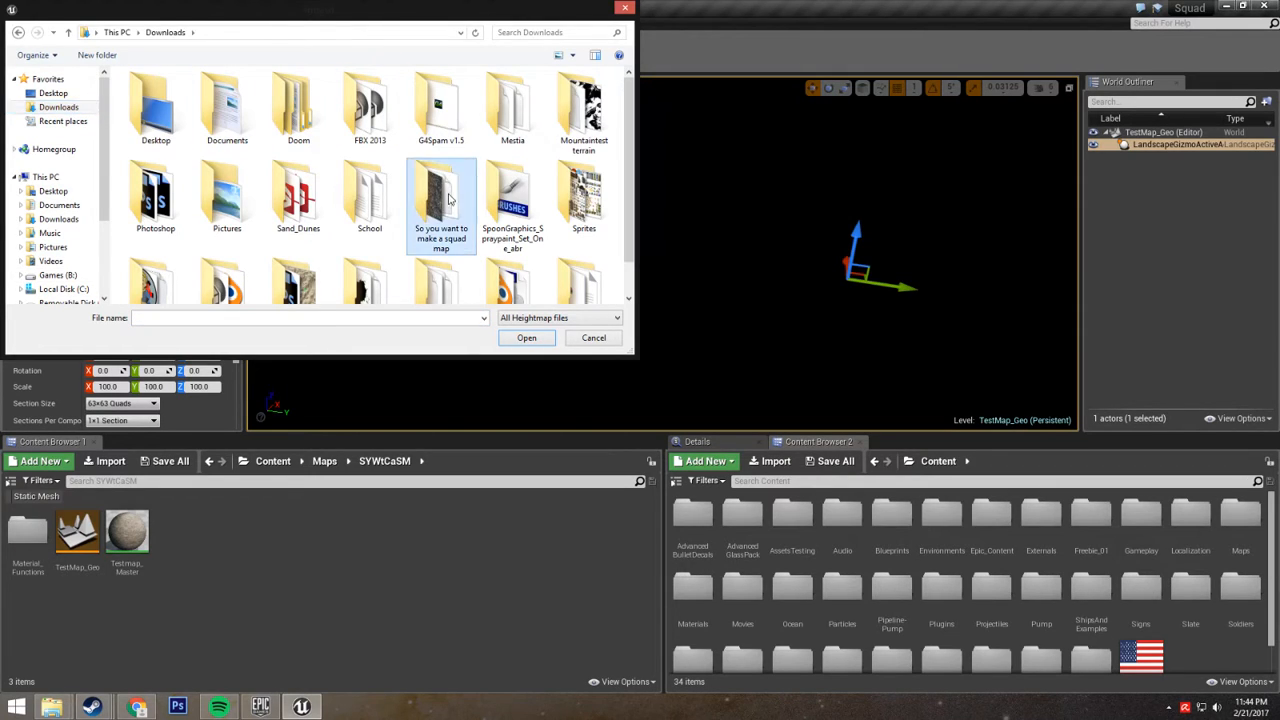
double_click(440, 200)
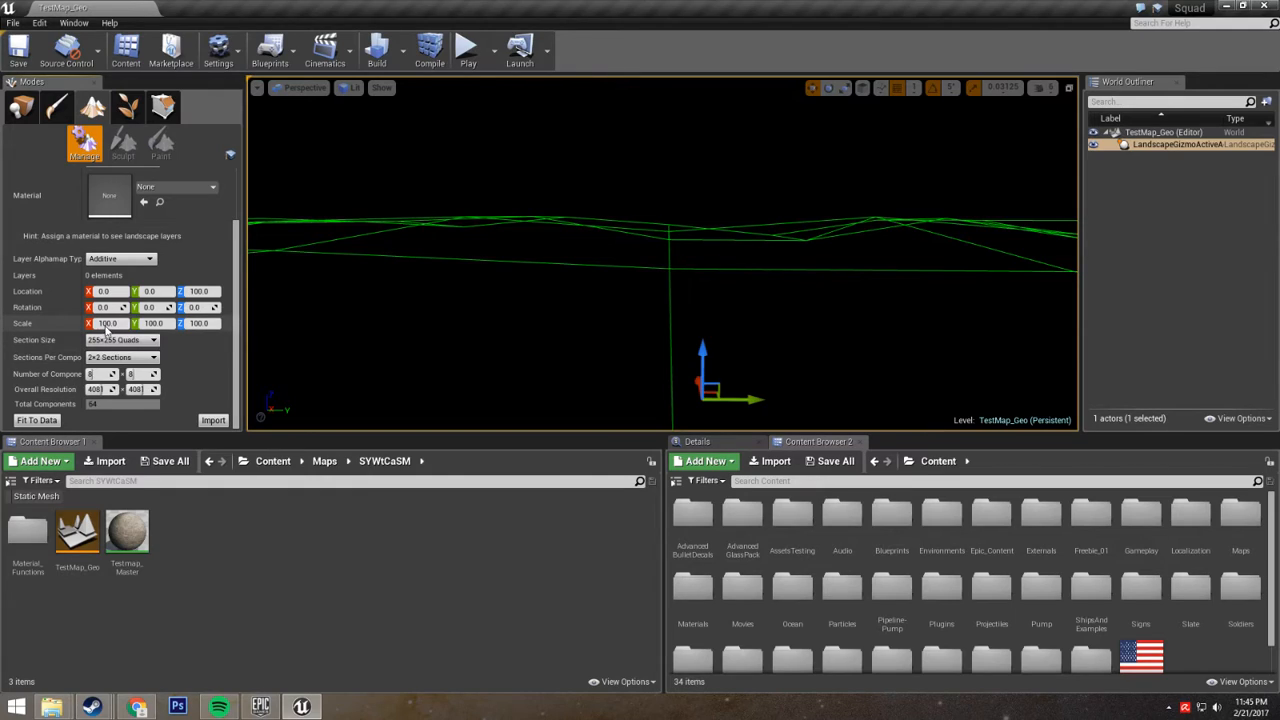
Step: Set the new landscape's scale to 50 on X and Y and 75 on Z
click(107, 323)
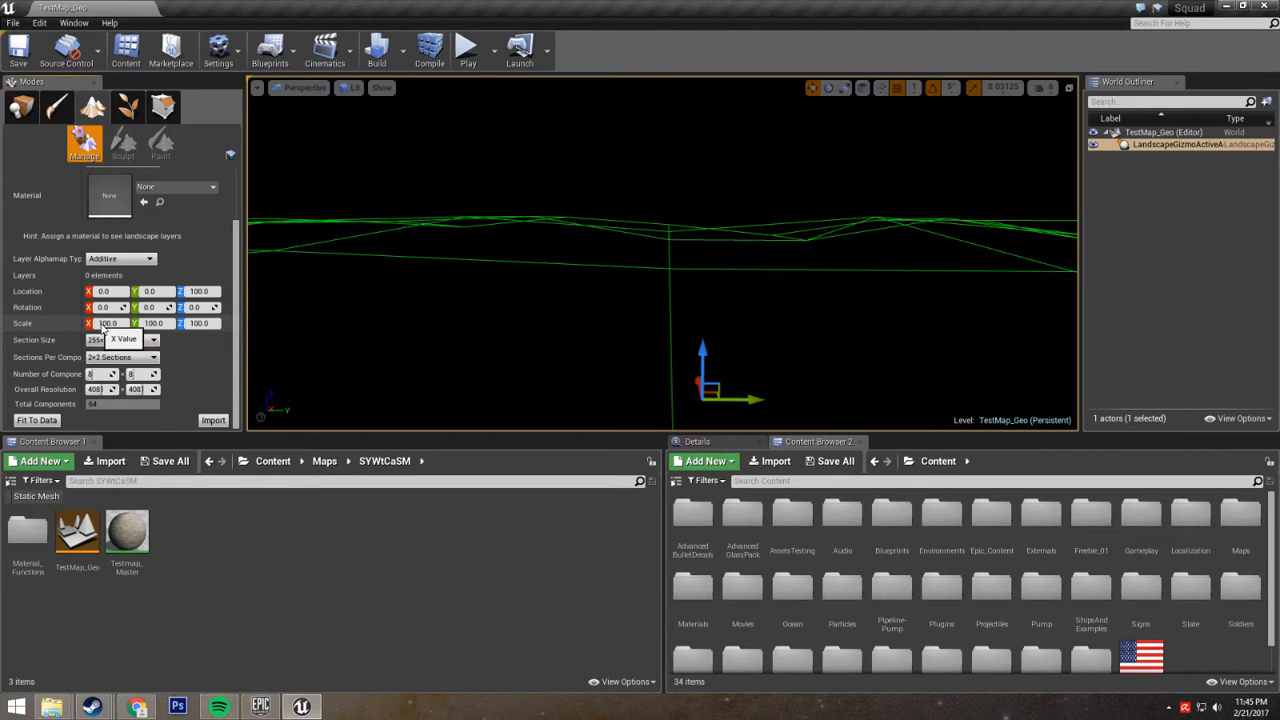
click(100, 339)
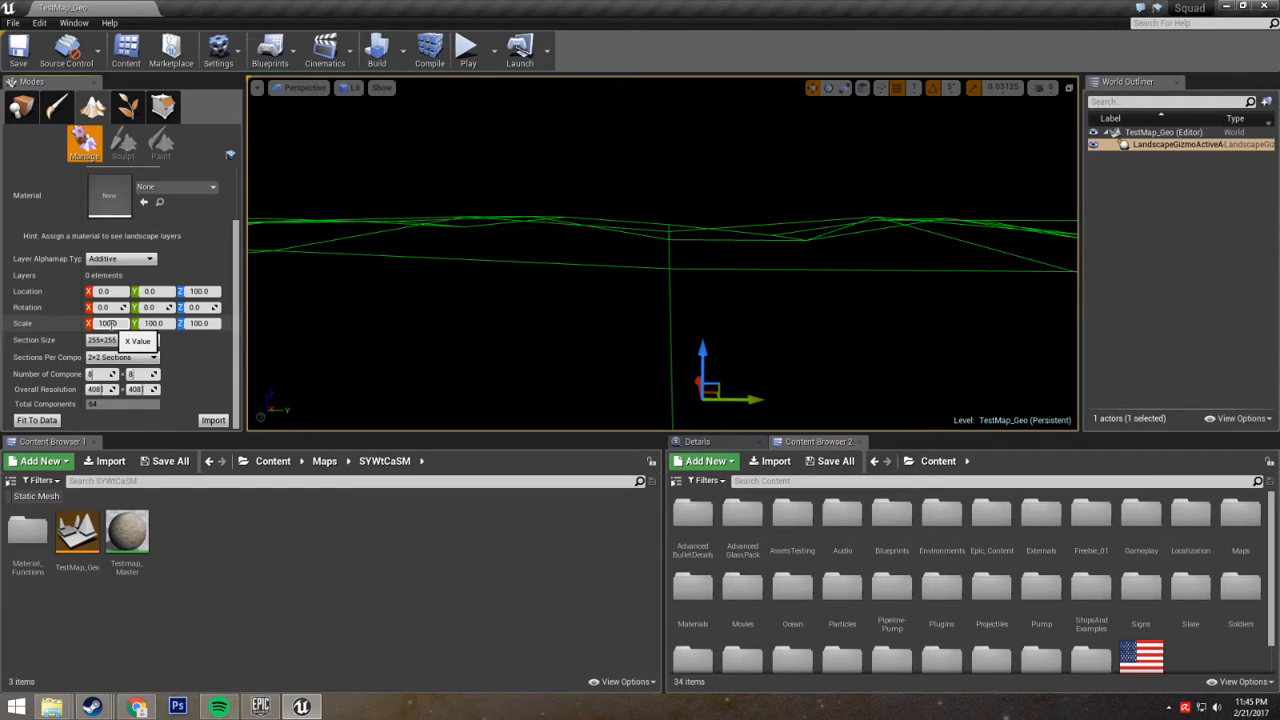
text(5)
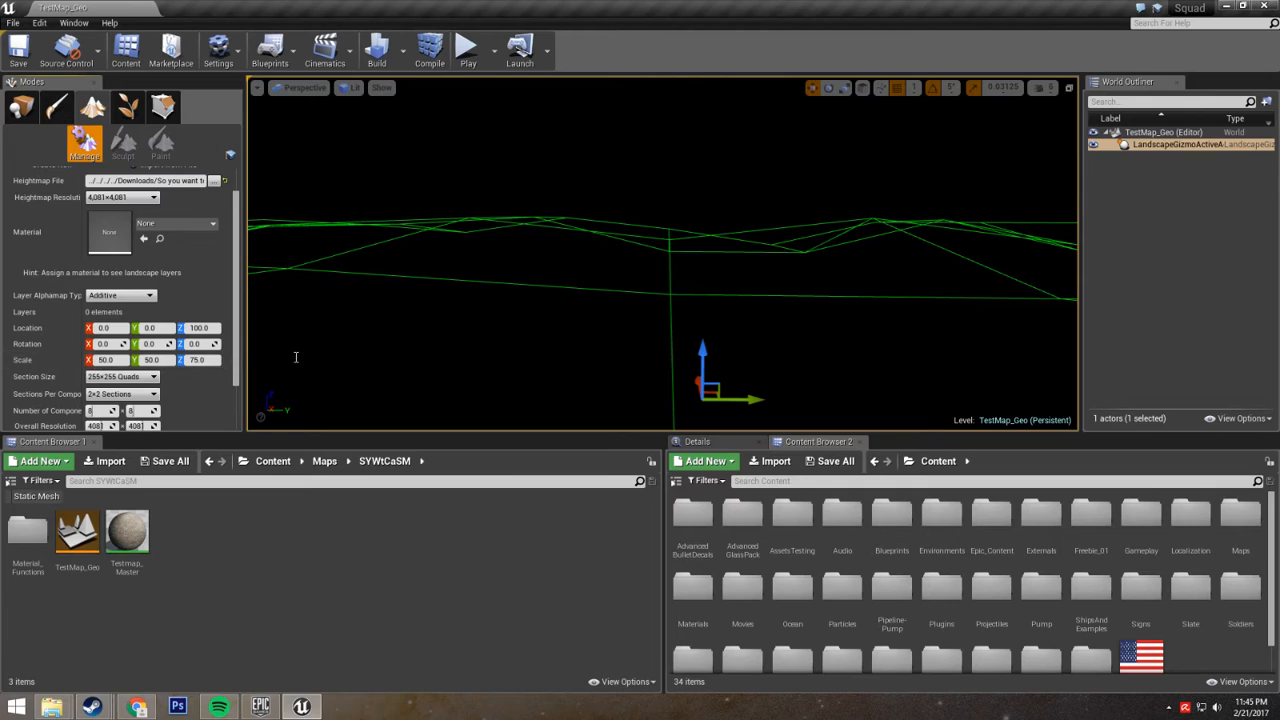
mouse_move(518, 351)
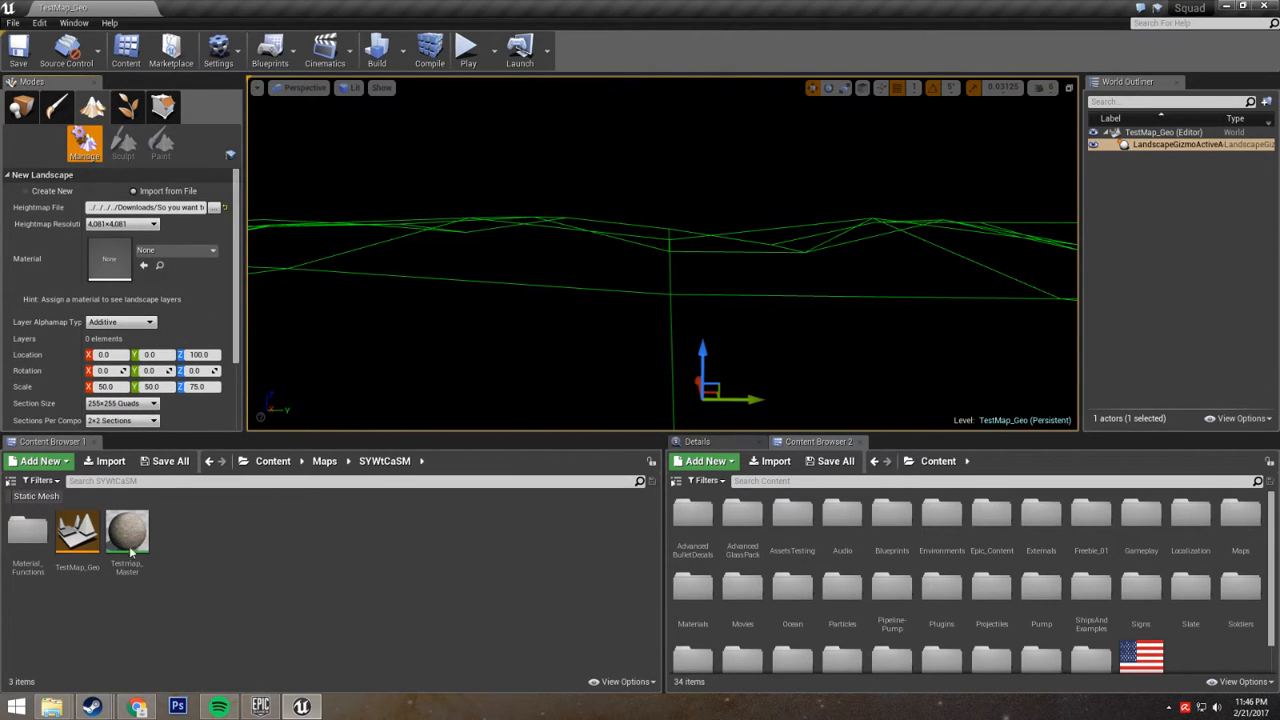
Step: Assign Testmap_Master as the landscape material and import the heightmap landscape
click(127, 533)
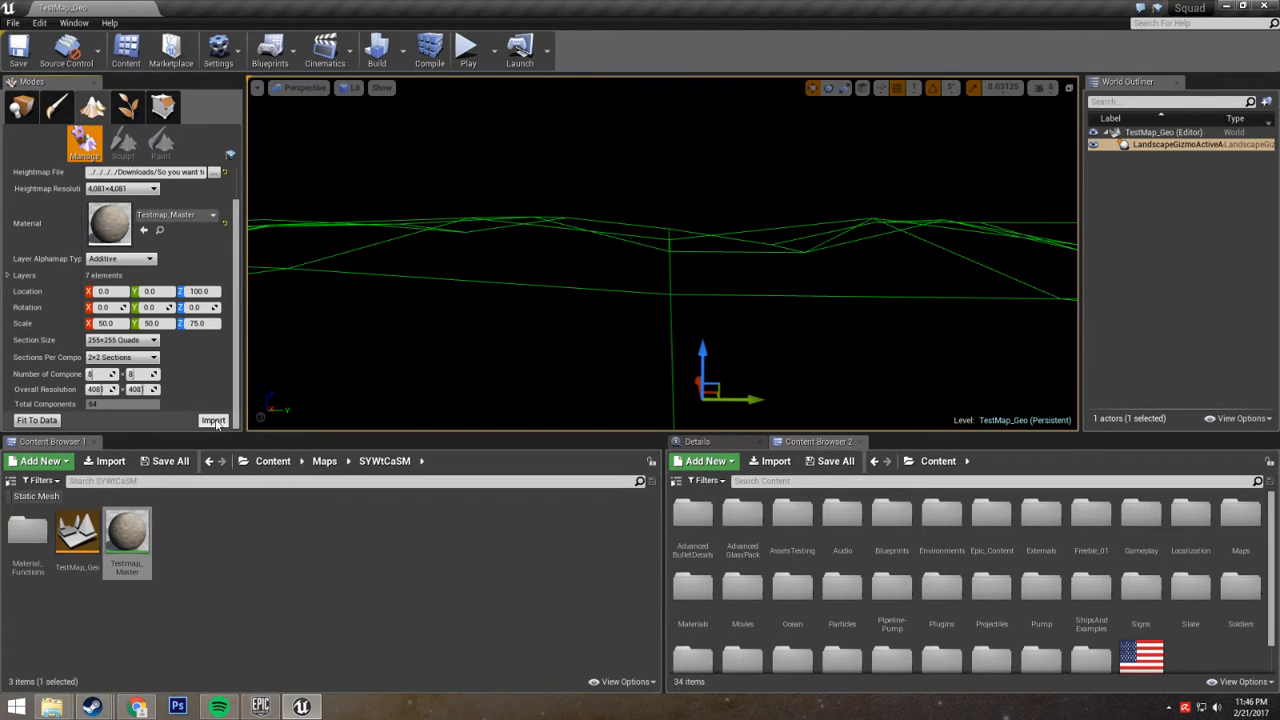
click(213, 420)
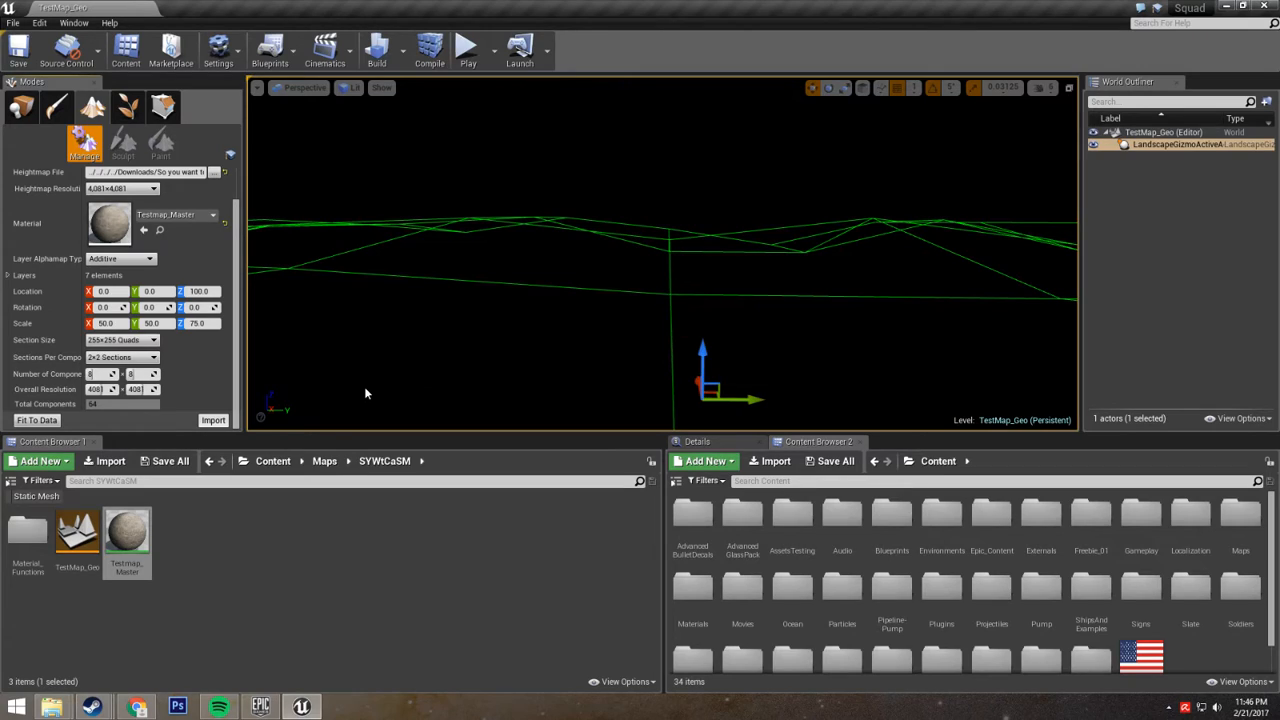
mouse_move(503, 353)
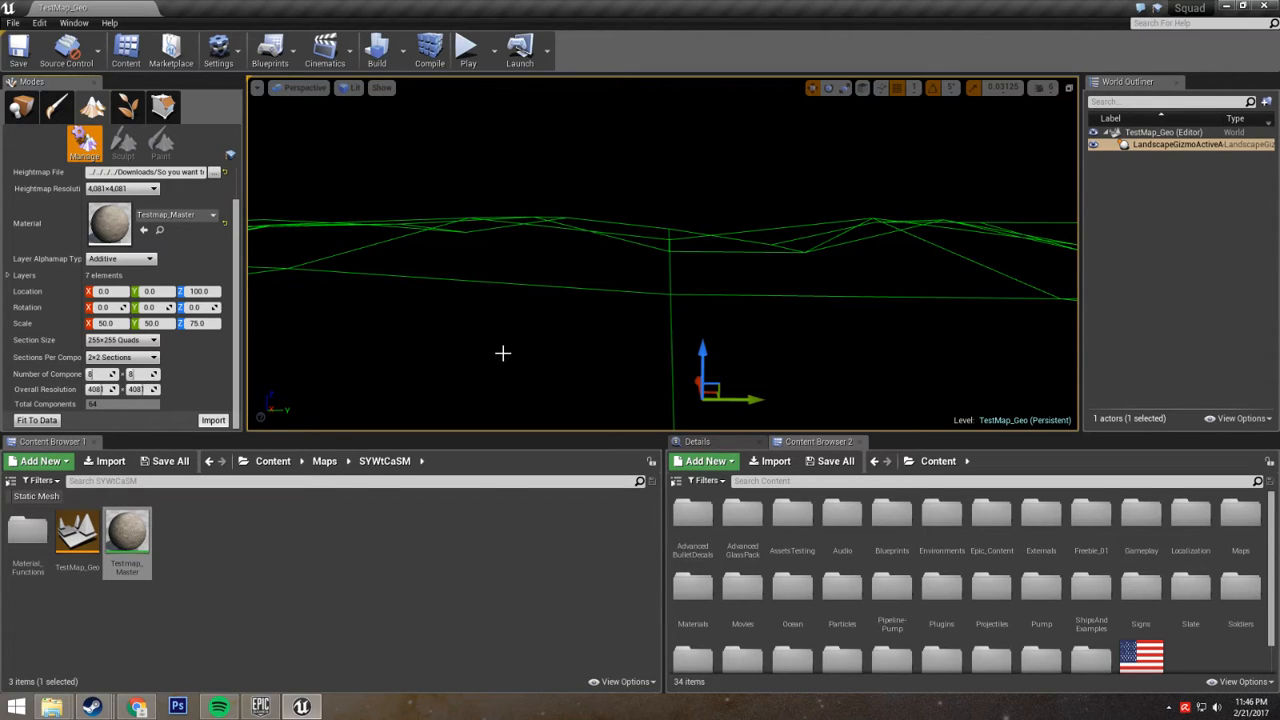
click(123, 140)
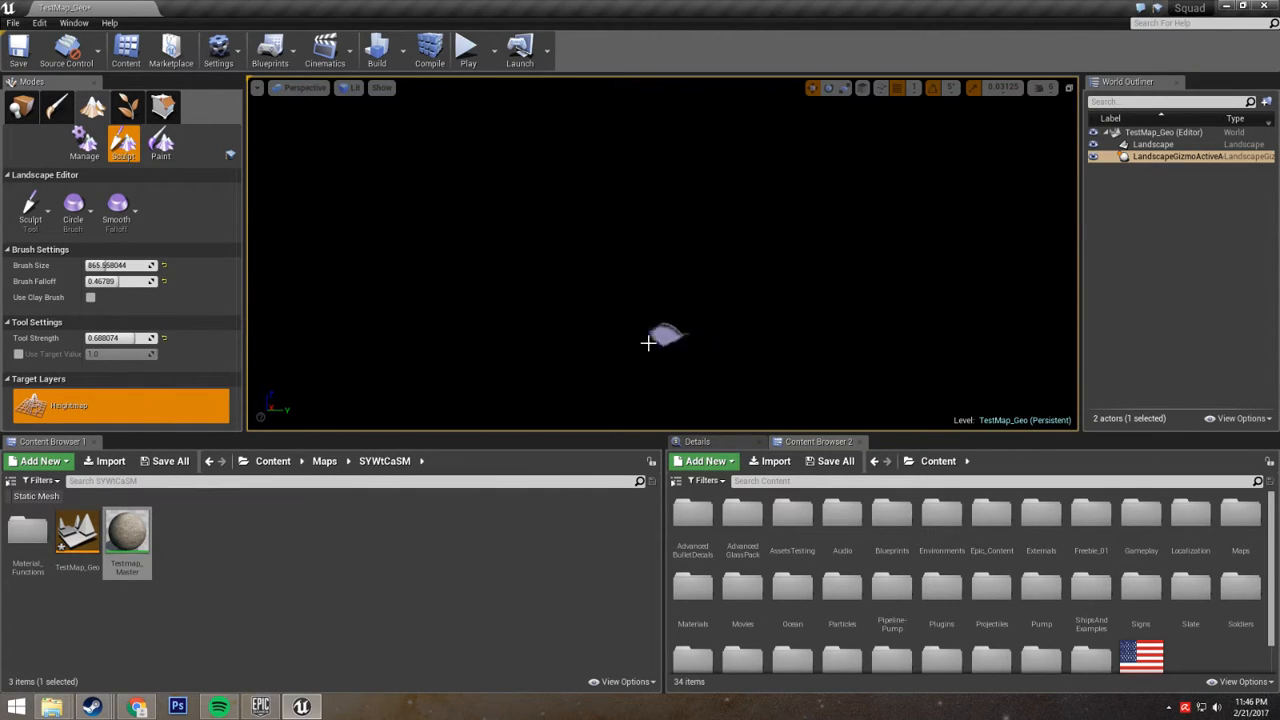
mouse_move(675, 378)
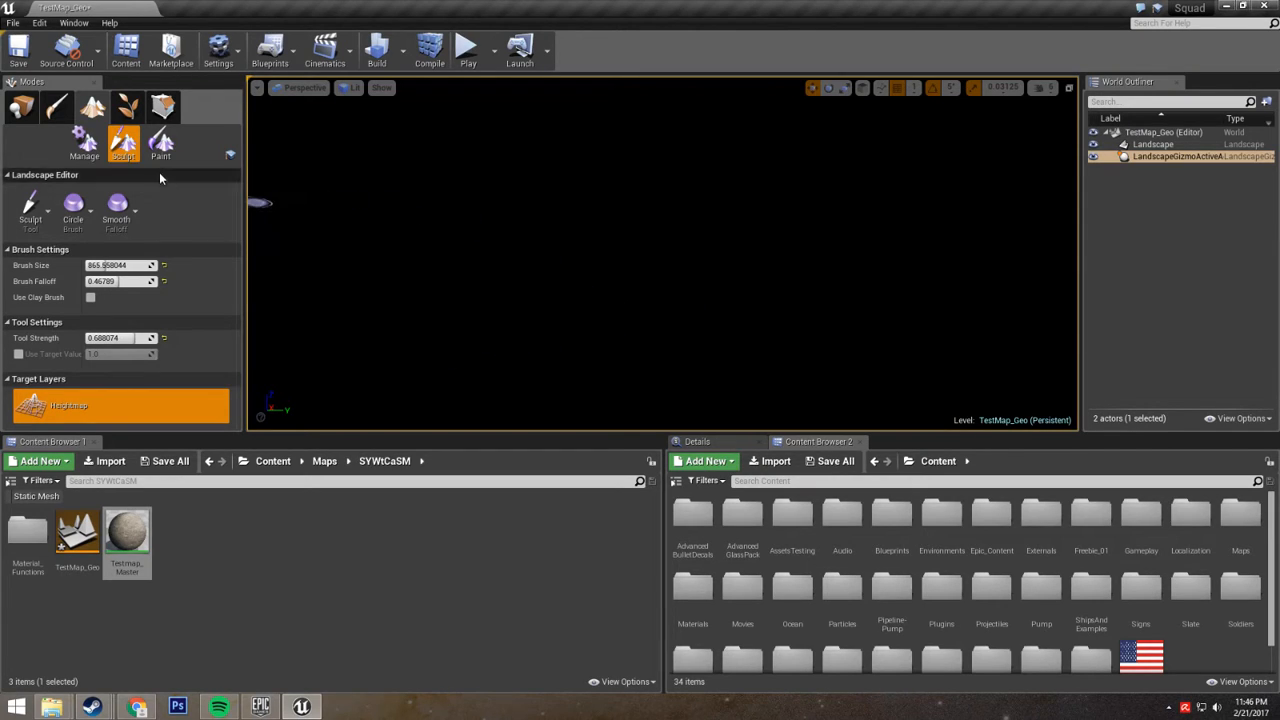
Step: In Paint mode, create weight-blended layer info assets for Soil and Dead_Grass
click(160, 145)
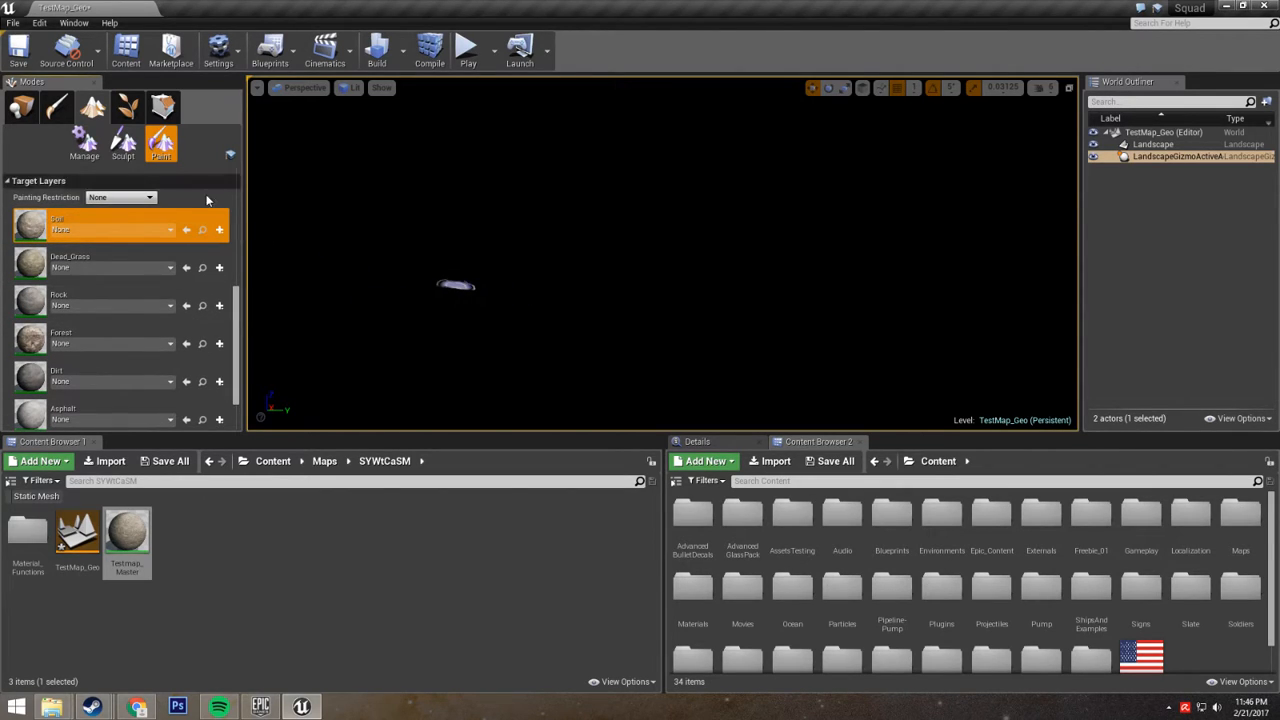
mouse_move(219, 230)
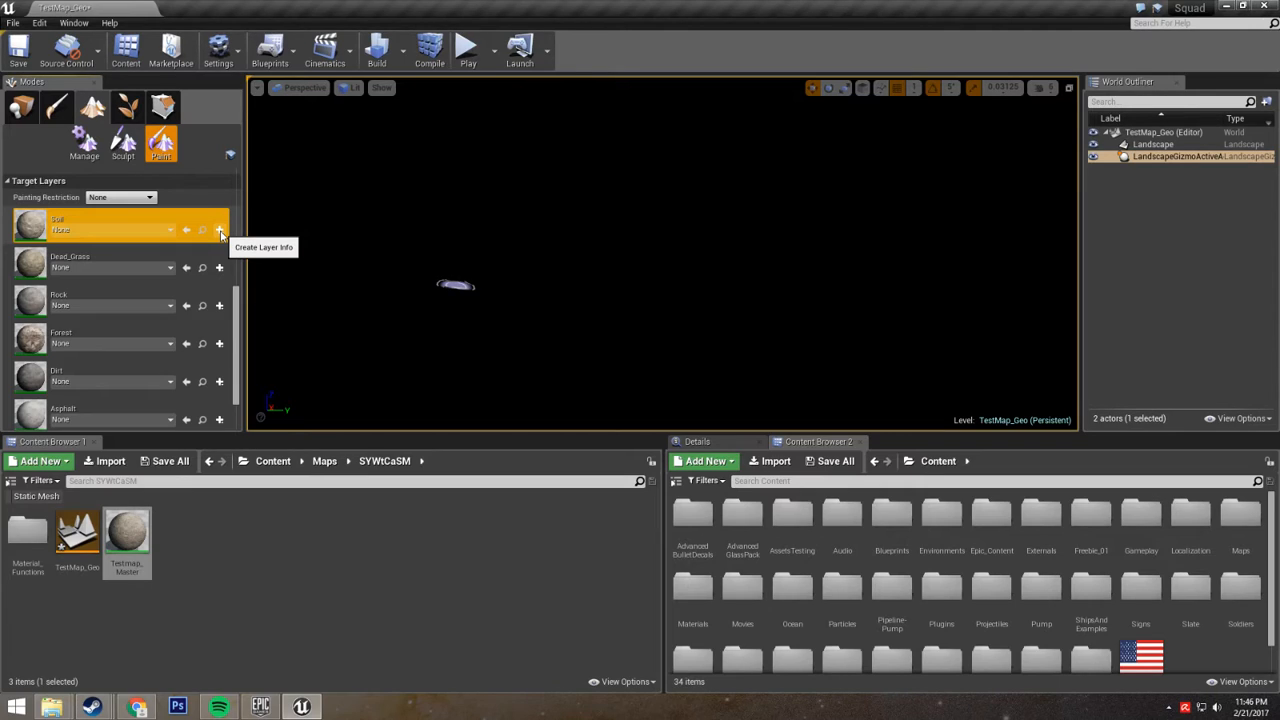
mouse_move(67, 237)
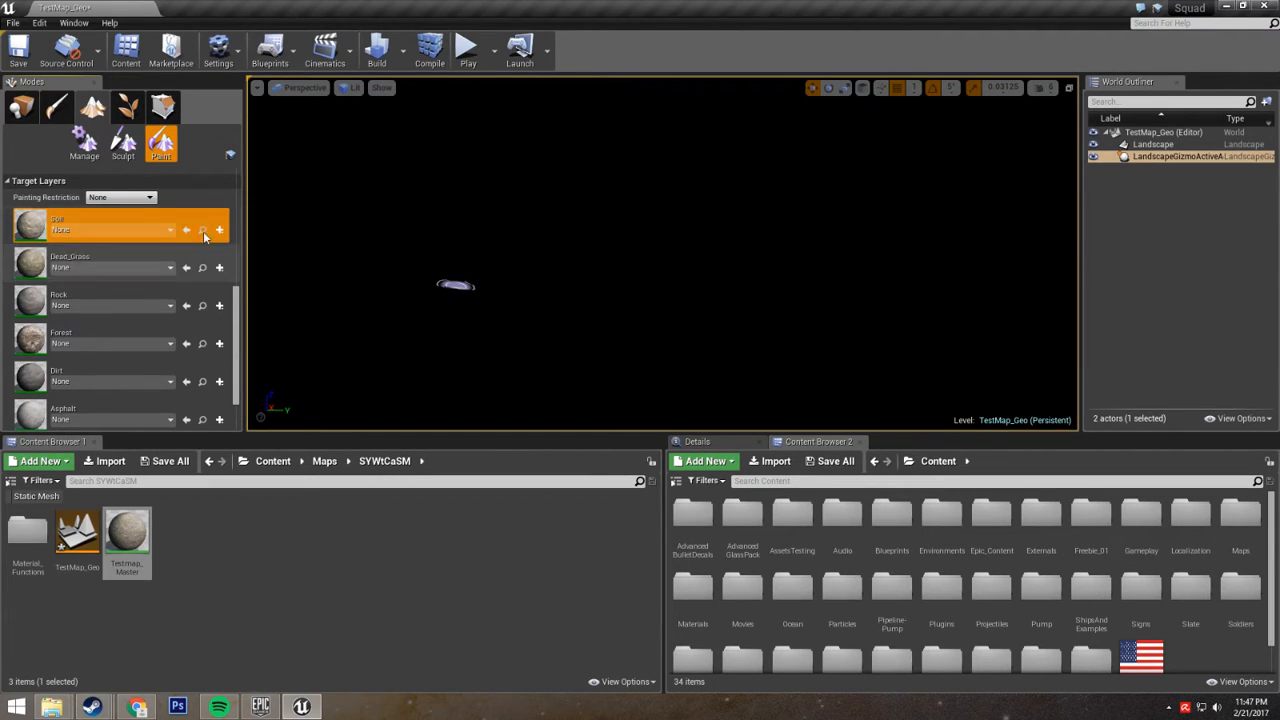
mouse_move(219, 230)
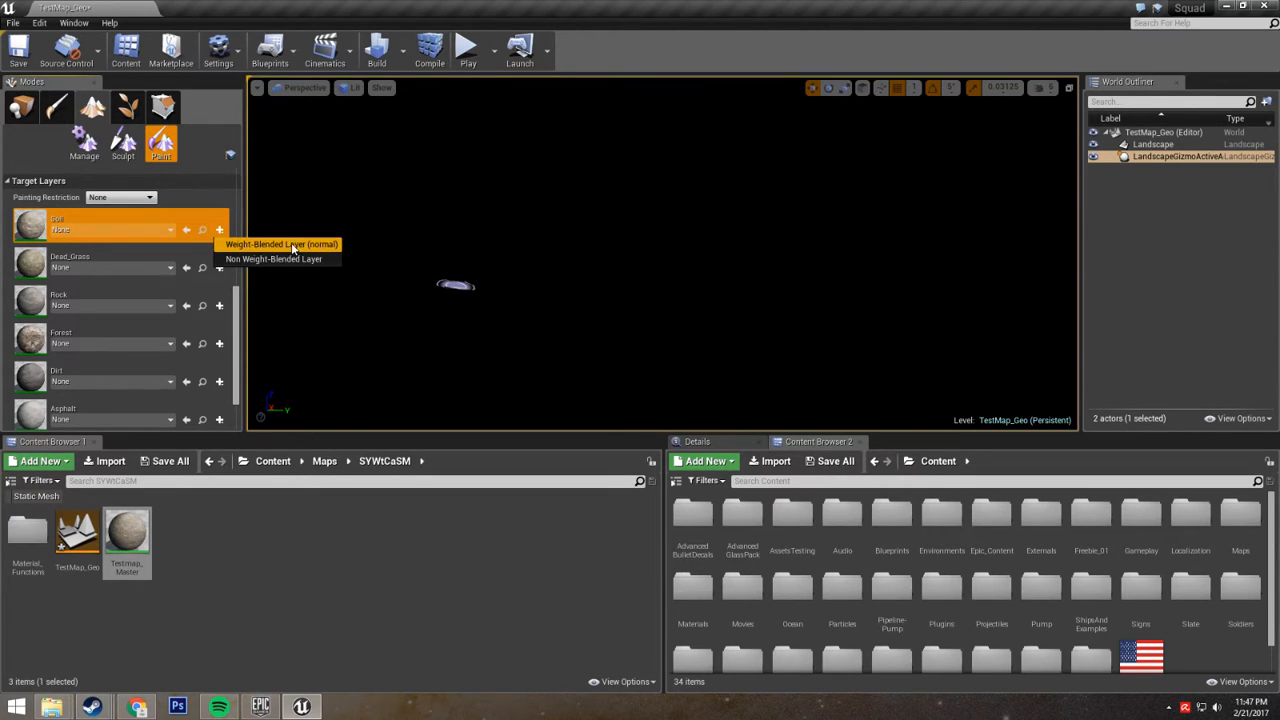
click(281, 244)
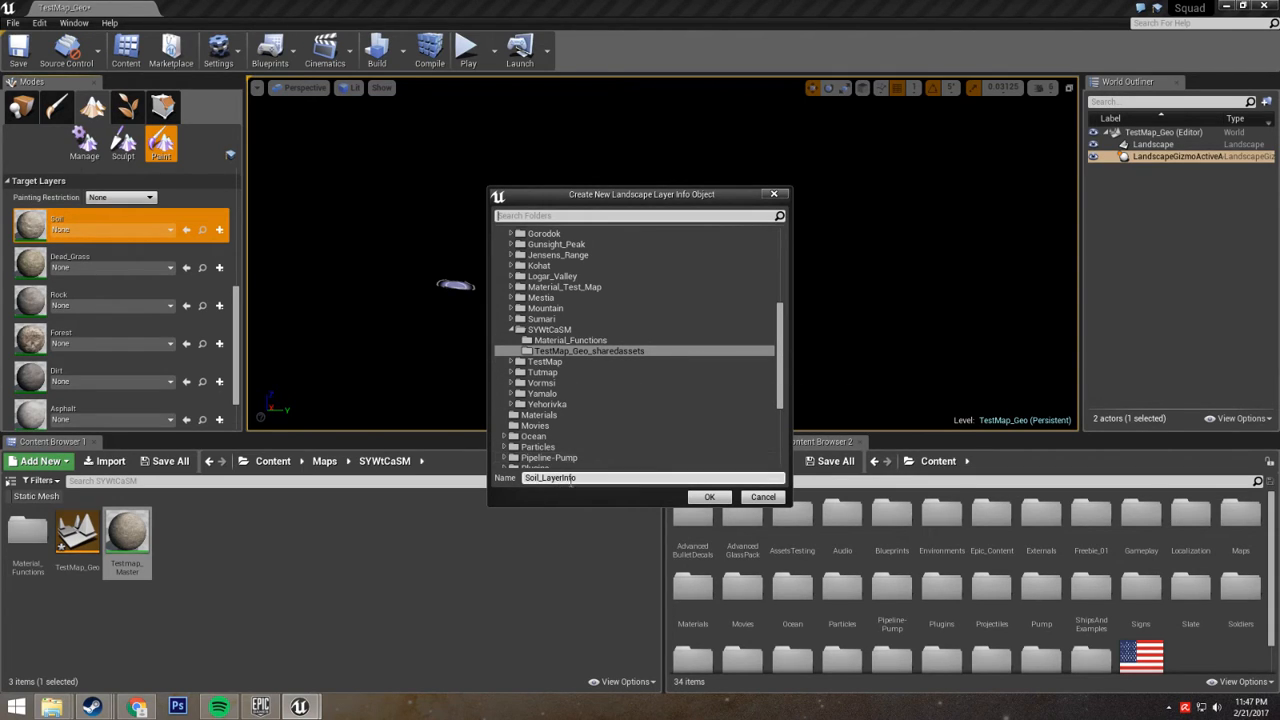
click(709, 497)
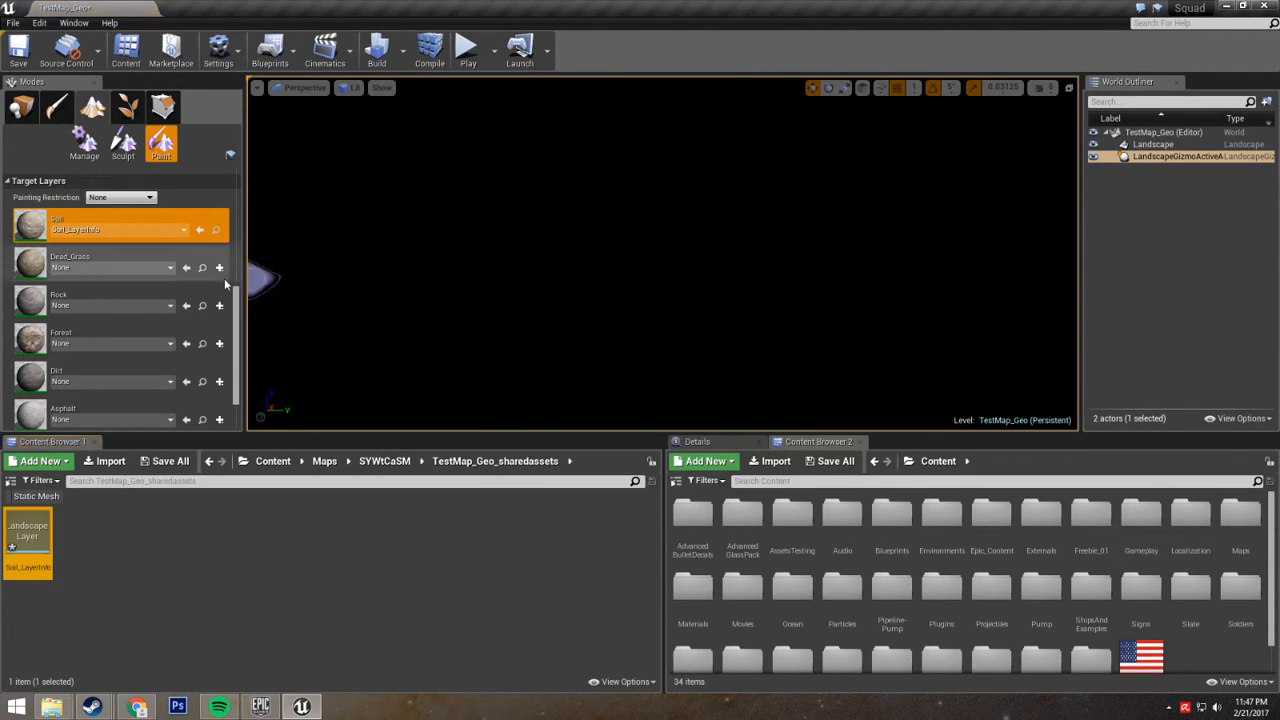
click(219, 267)
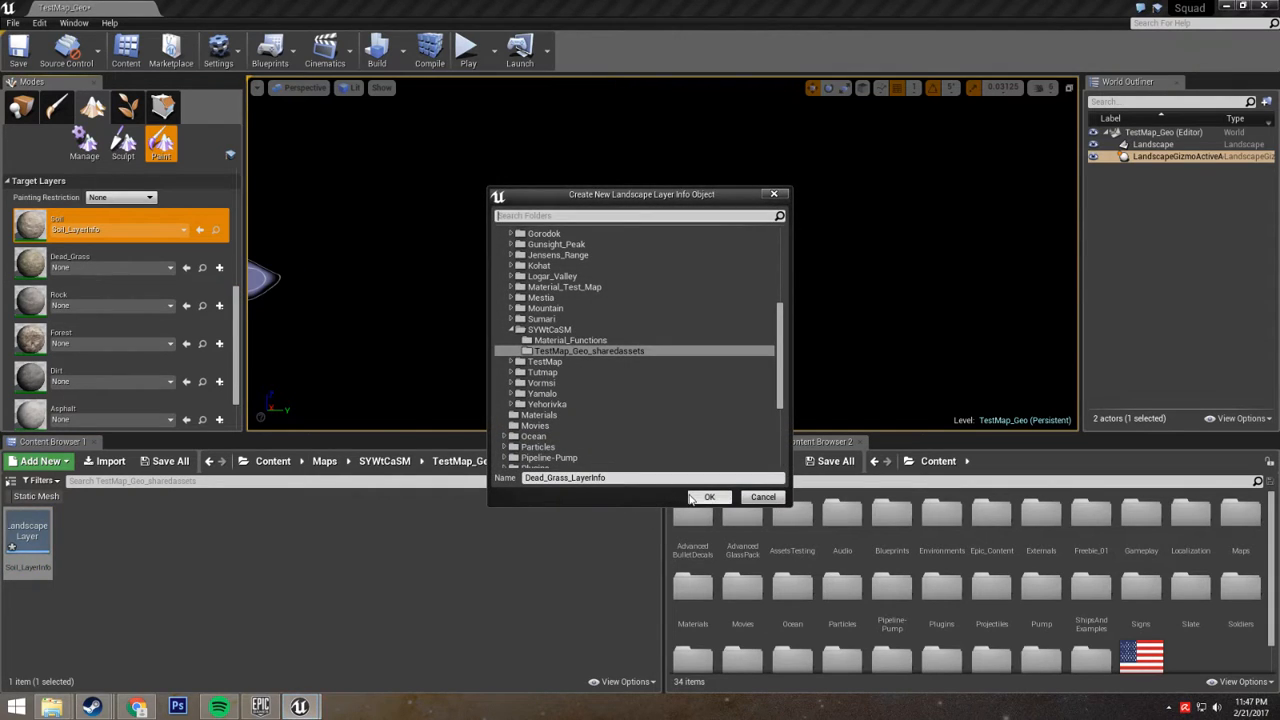
click(709, 497)
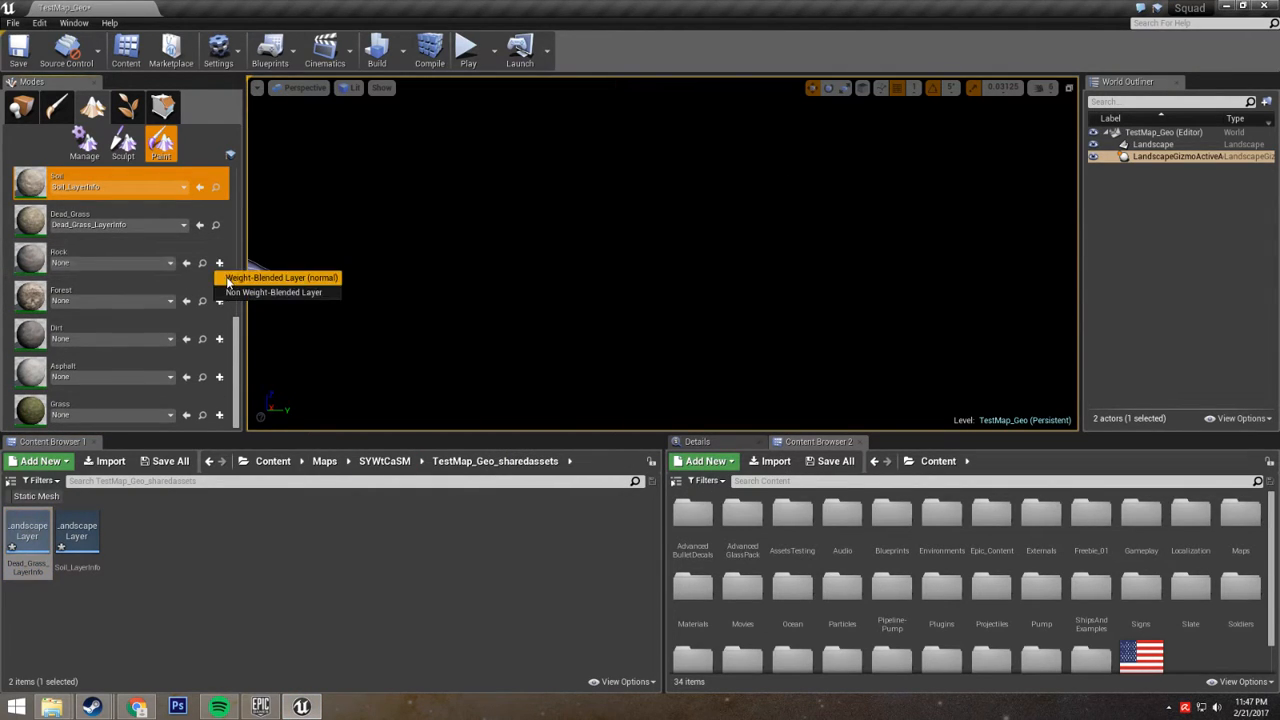
Step: Create layer info assets for the Rock, Forest, Dirt and Asphalt layers
click(280, 277)
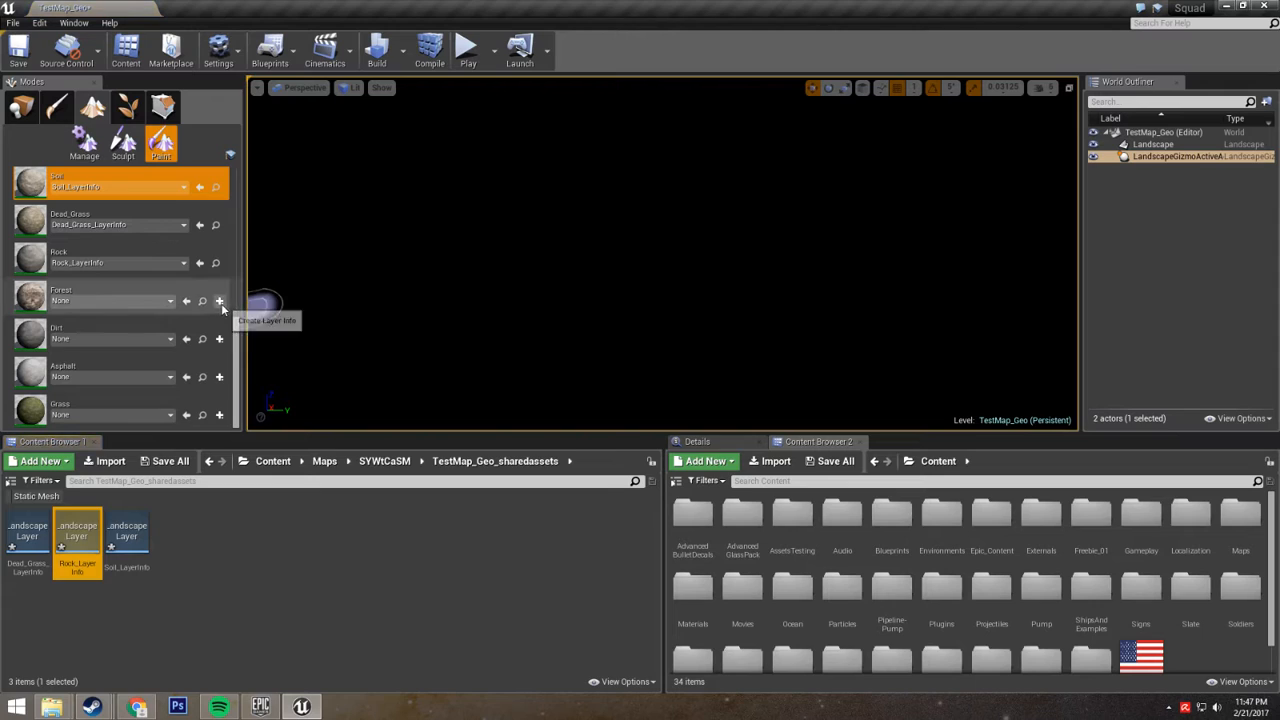
click(219, 301)
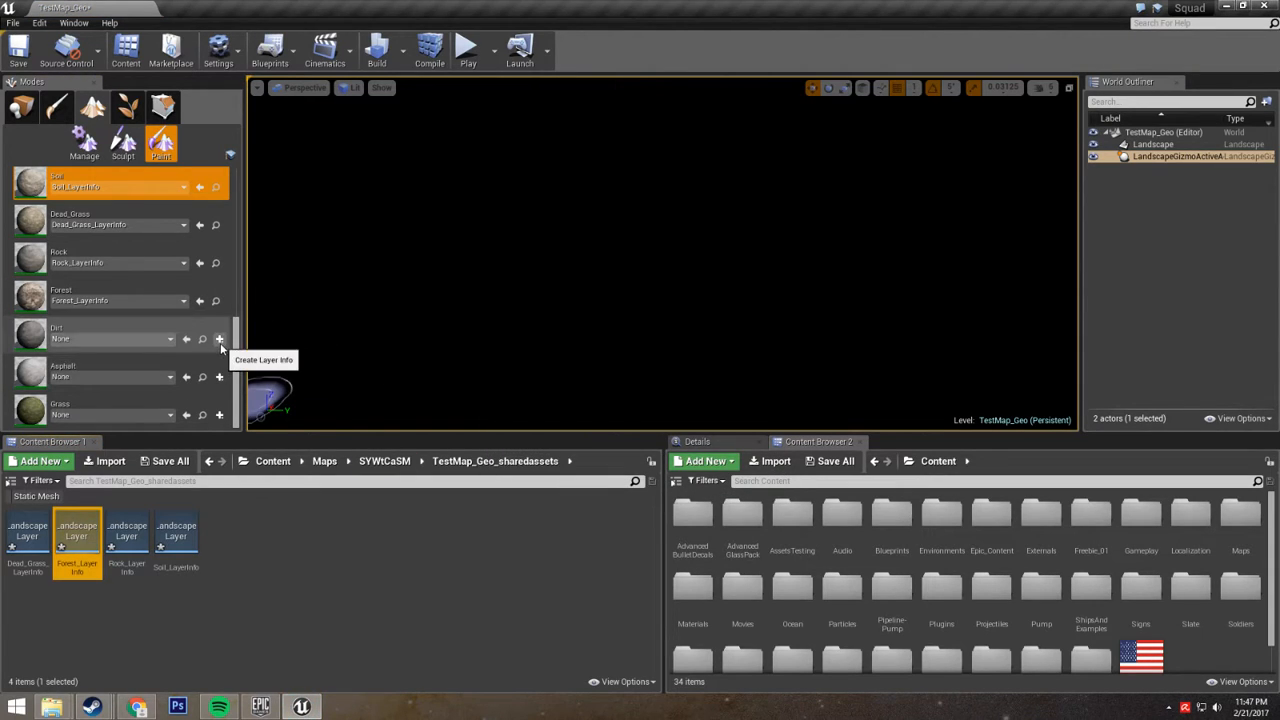
click(219, 338)
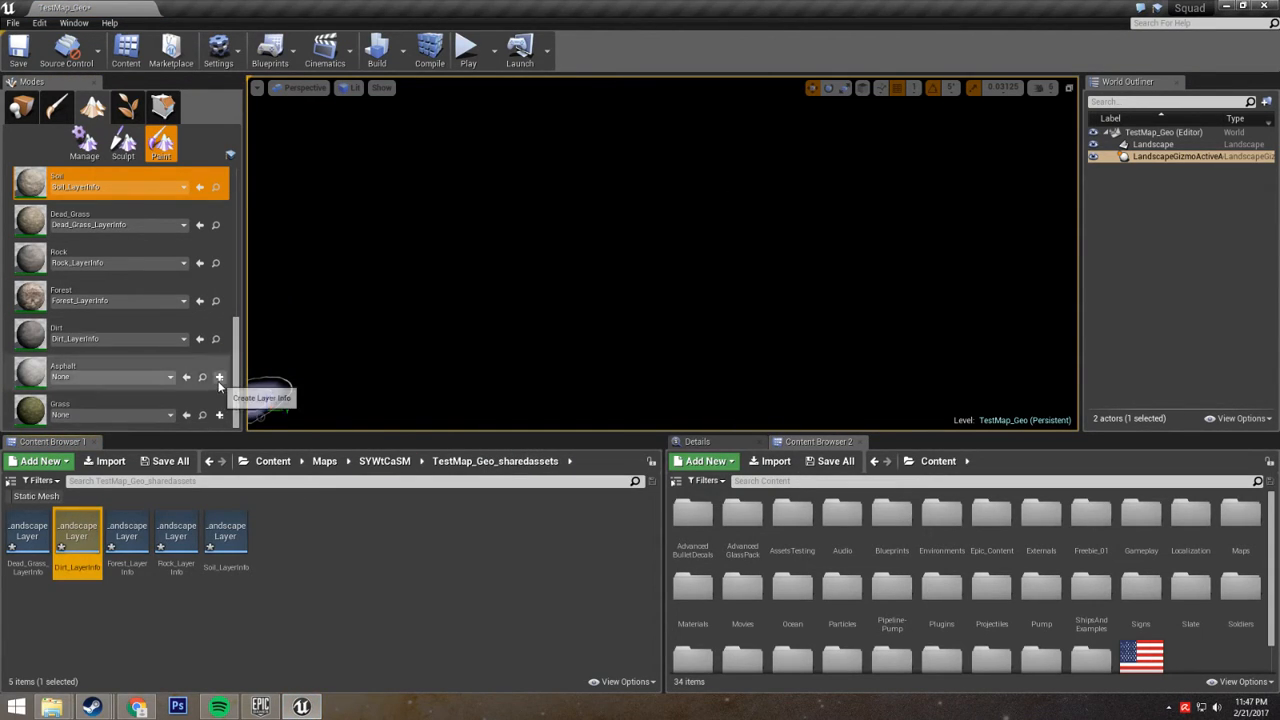
click(219, 377)
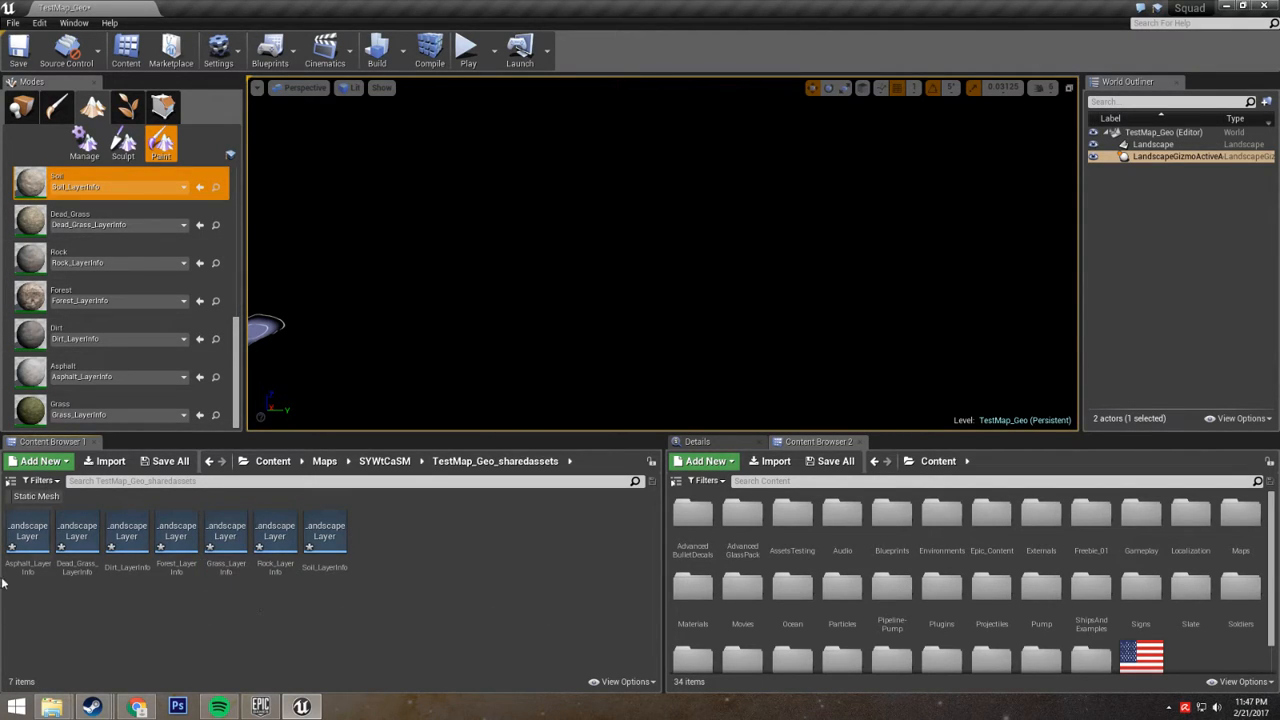
mouse_move(394, 550)
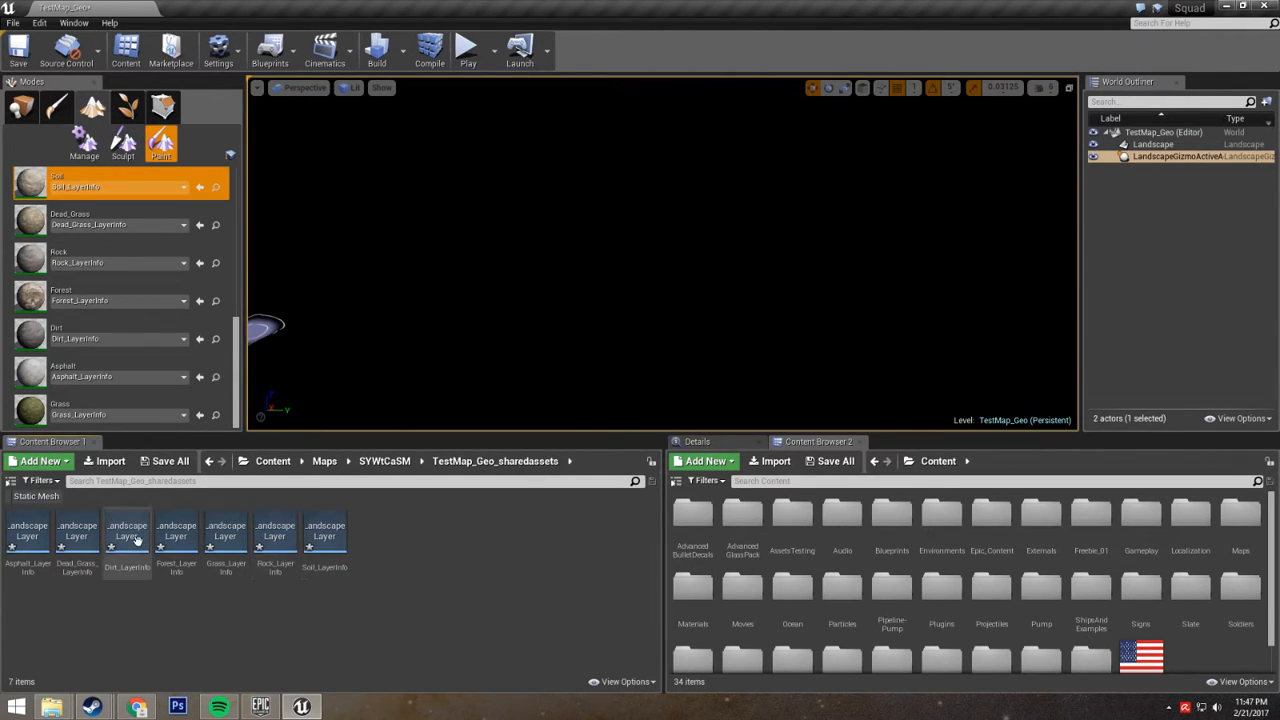
mouse_move(324, 540)
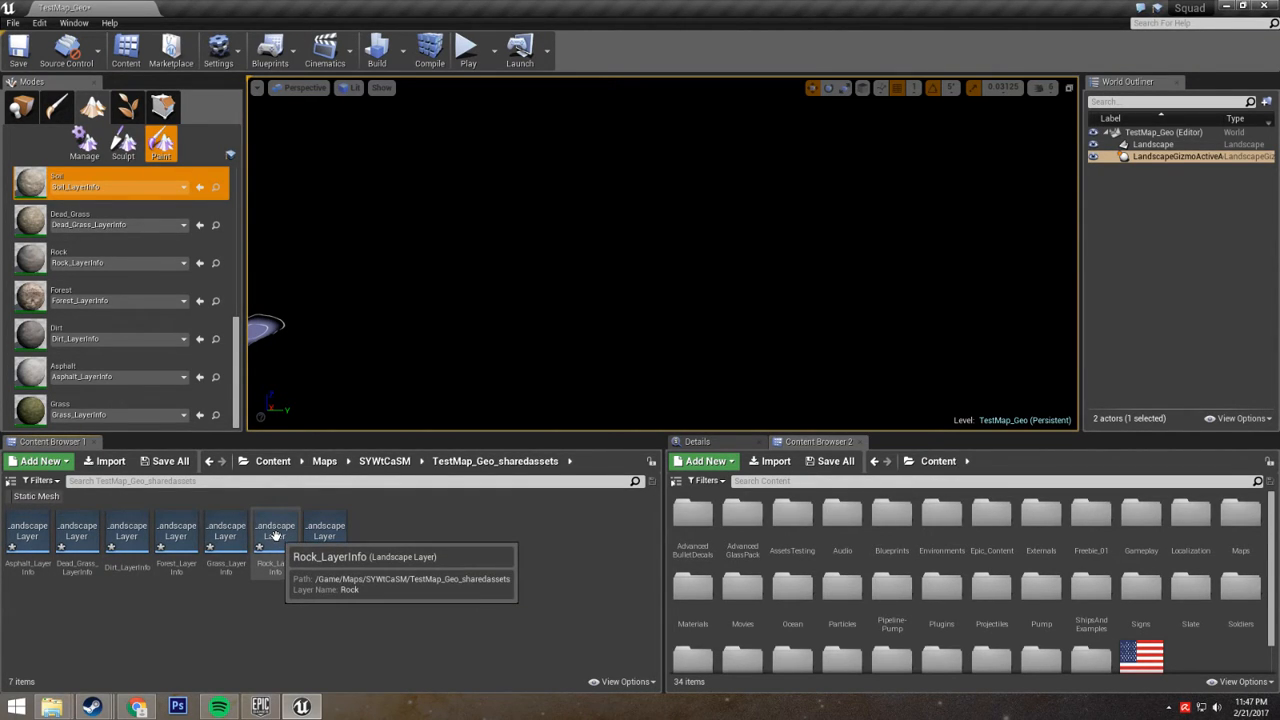
Step: Open Rock_LayerInfo and set its Phys Material to PhysMat_Rock via a 'rock' search
double_click(274, 525)
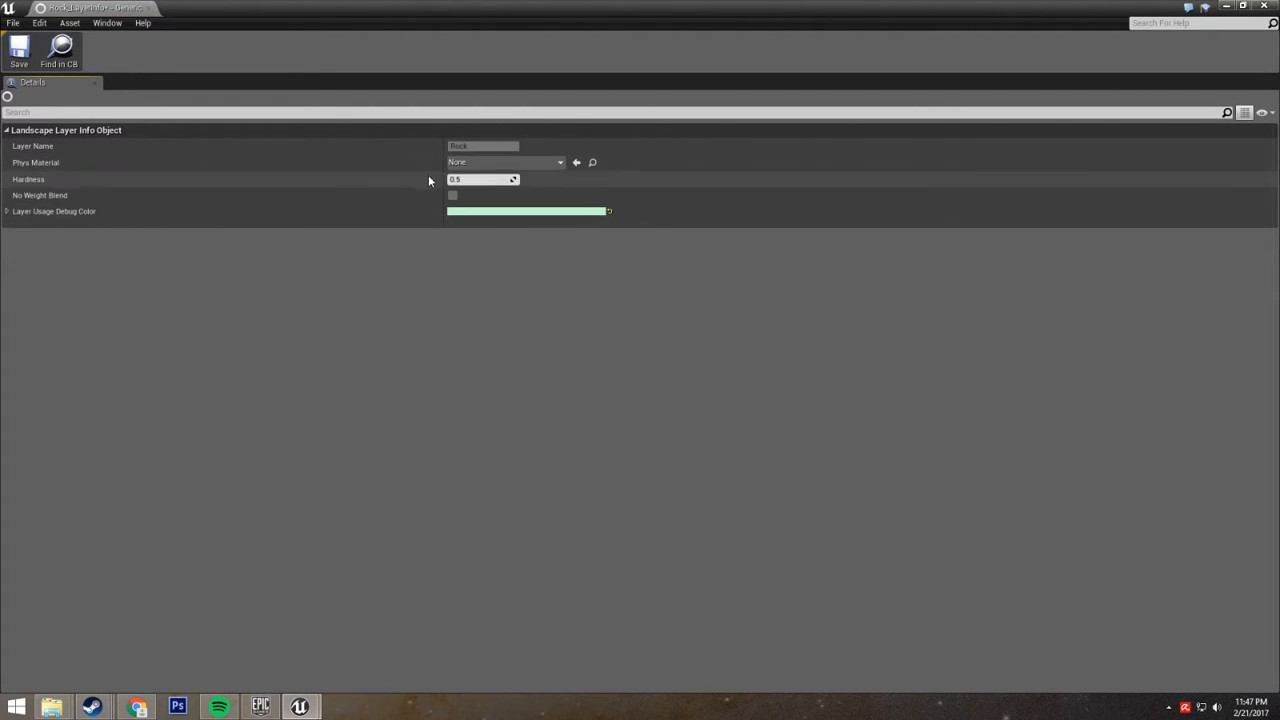
mouse_move(475, 170)
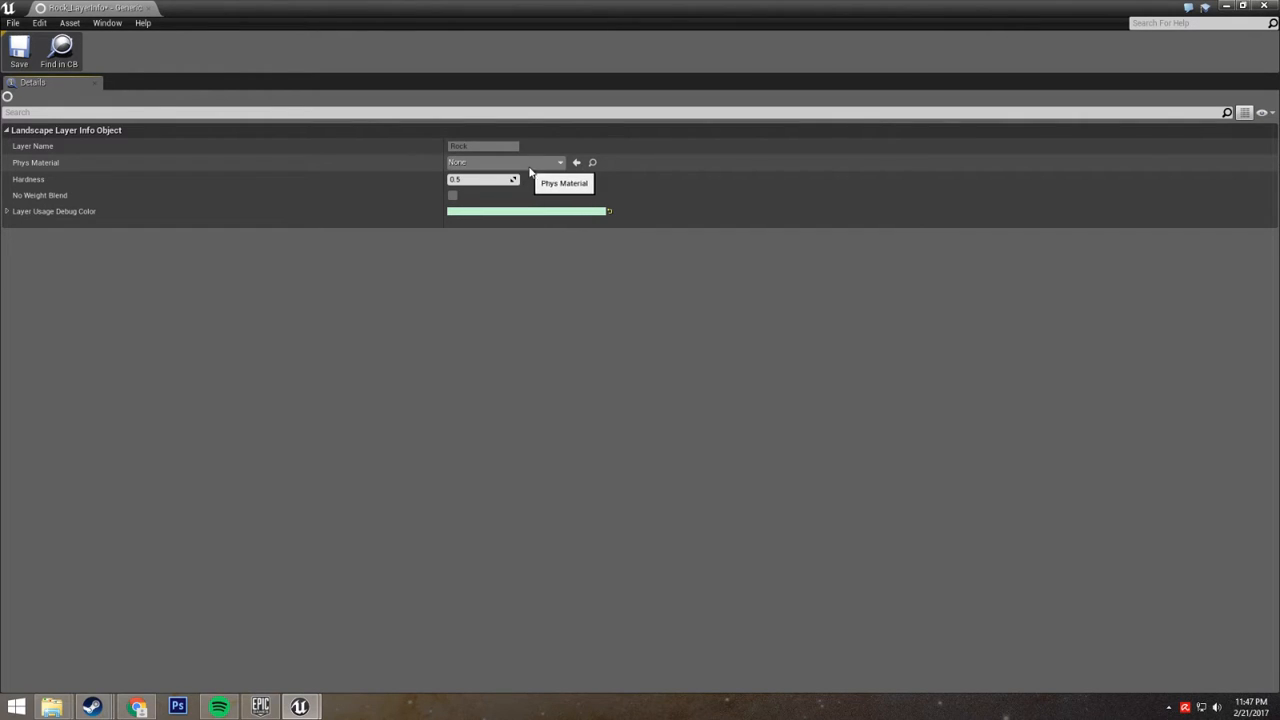
mouse_move(562, 170)
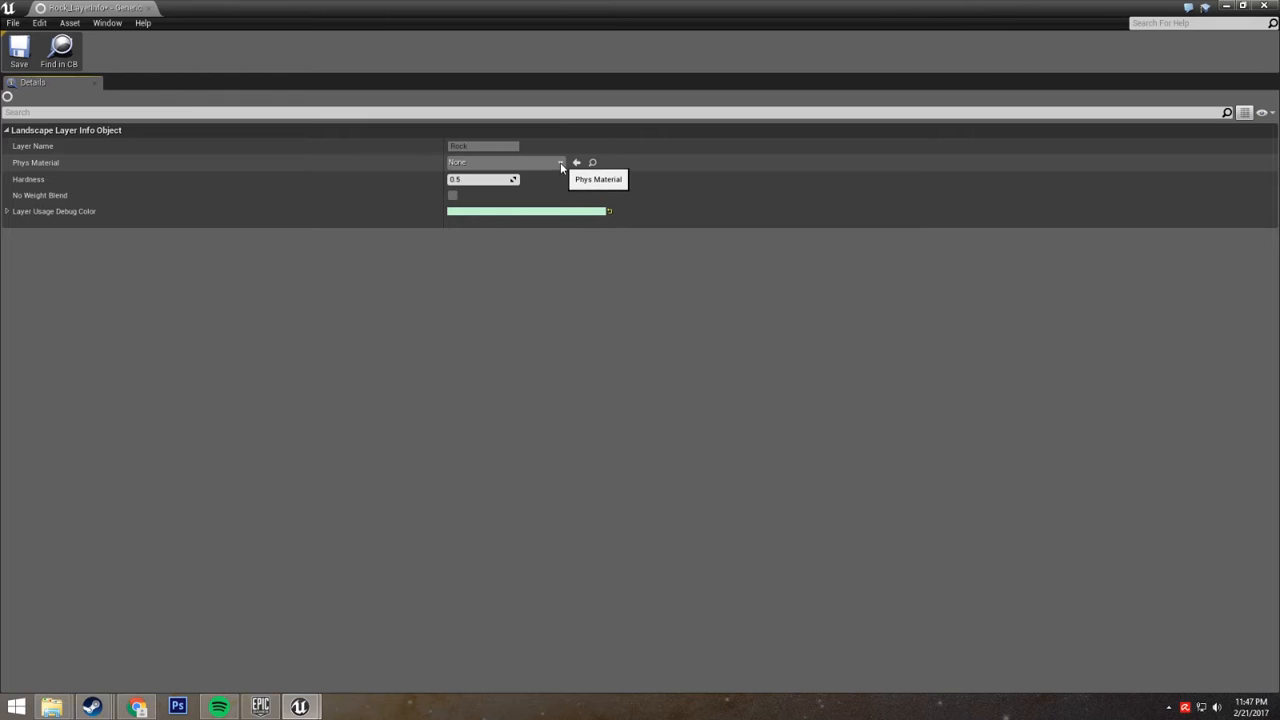
mouse_move(410, 168)
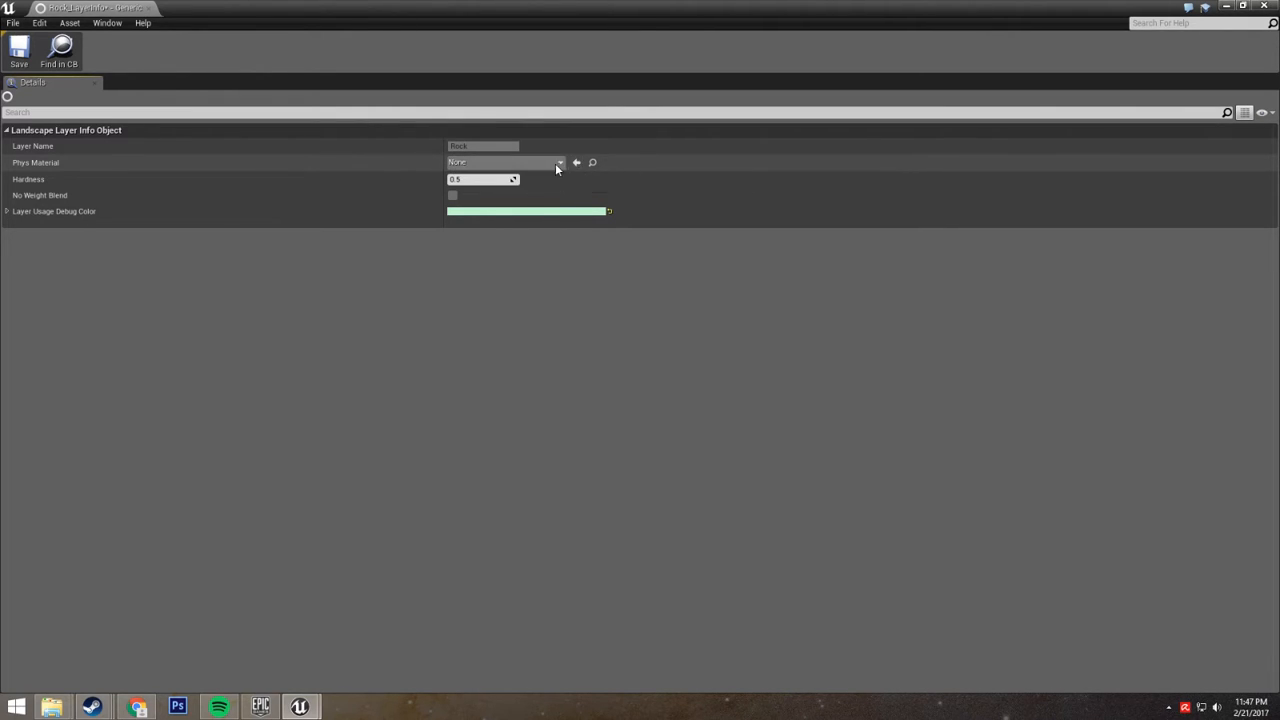
mouse_move(560, 162)
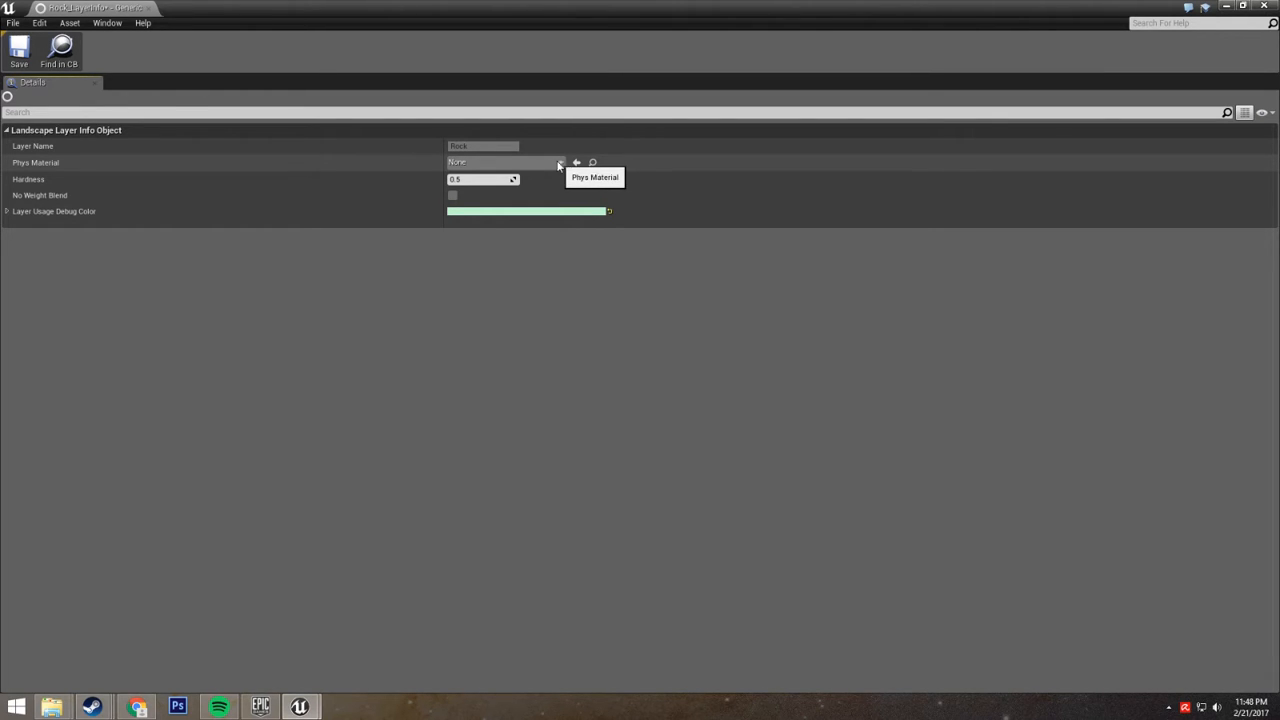
mouse_move(399, 165)
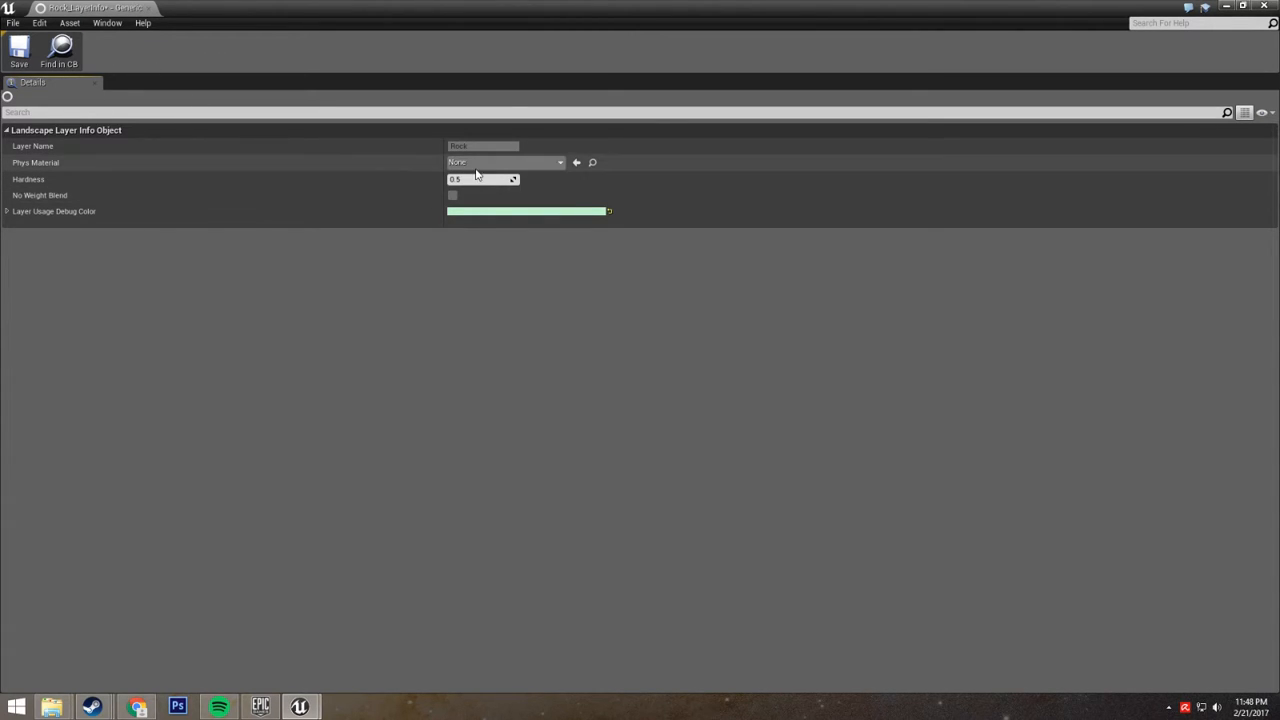
click(559, 162)
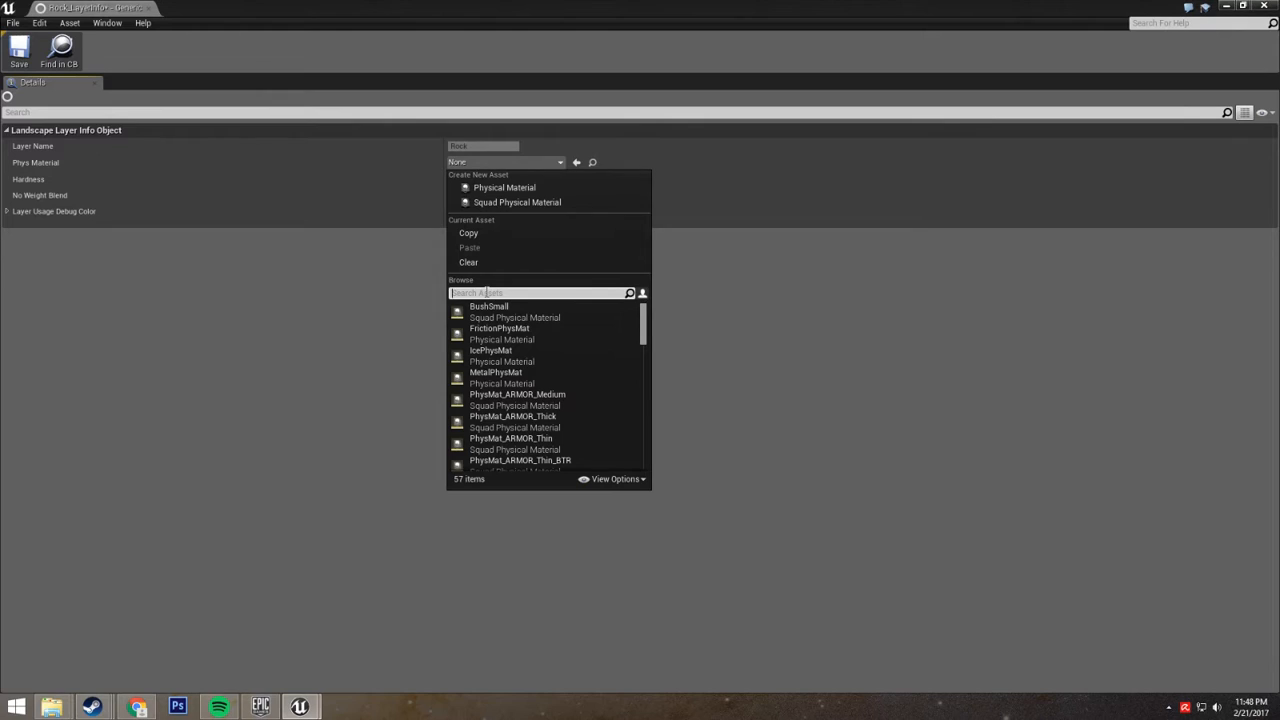
text(rock)
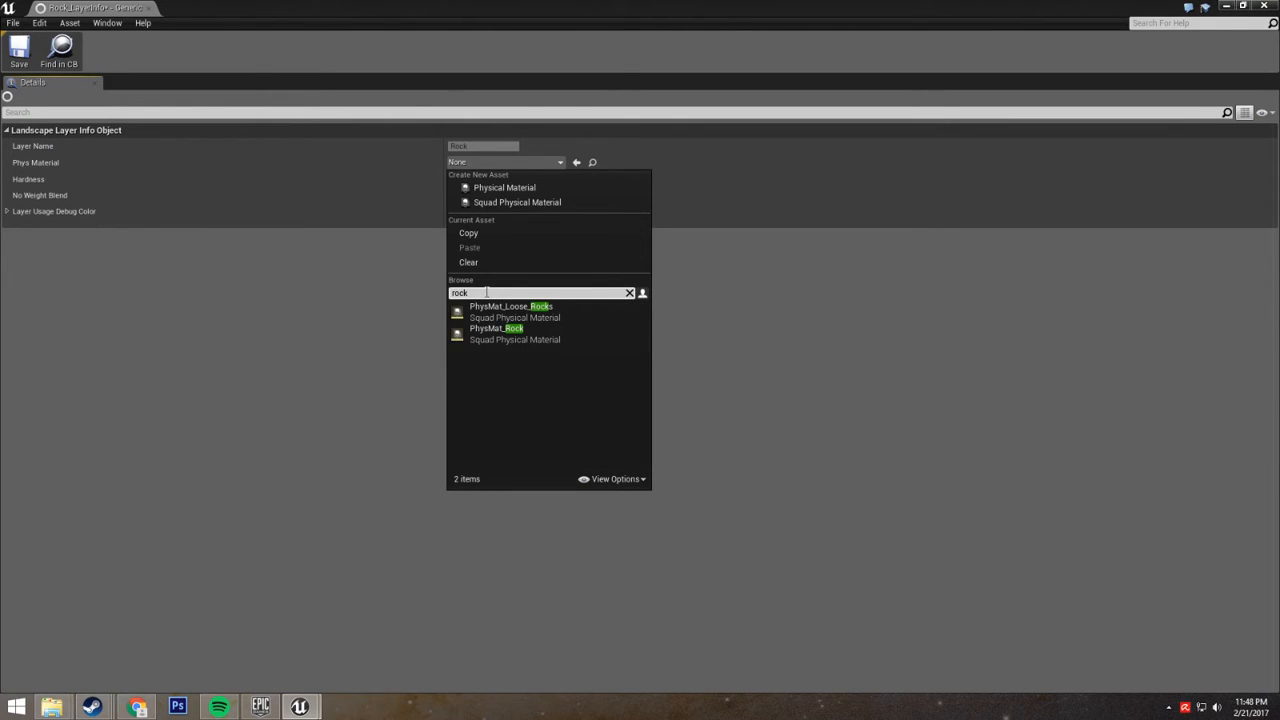
mouse_move(496, 328)
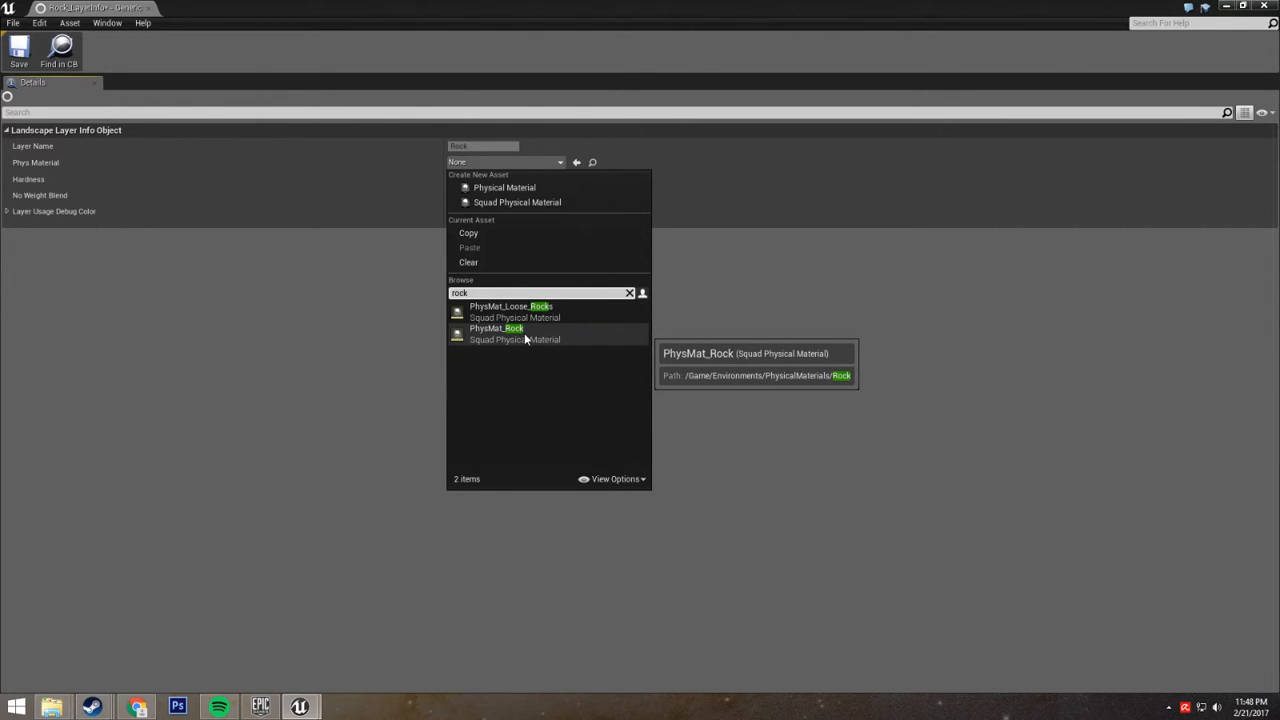
click(496, 328)
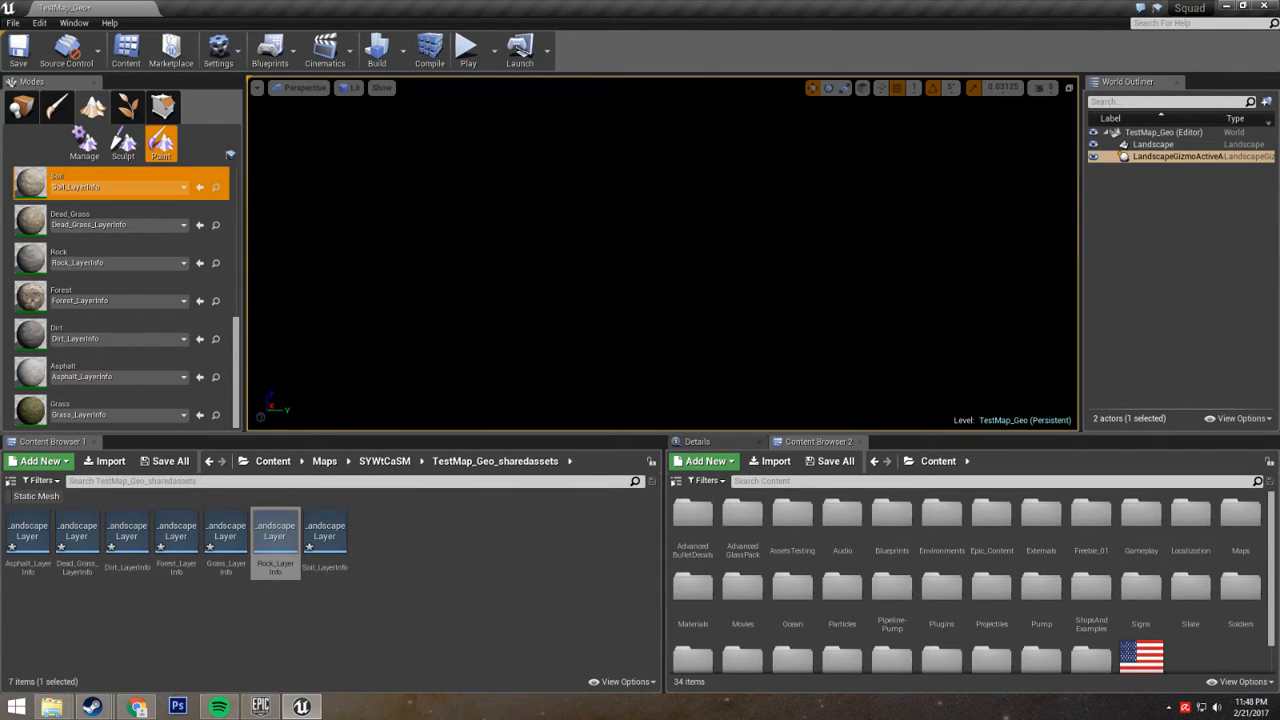
click(161, 145)
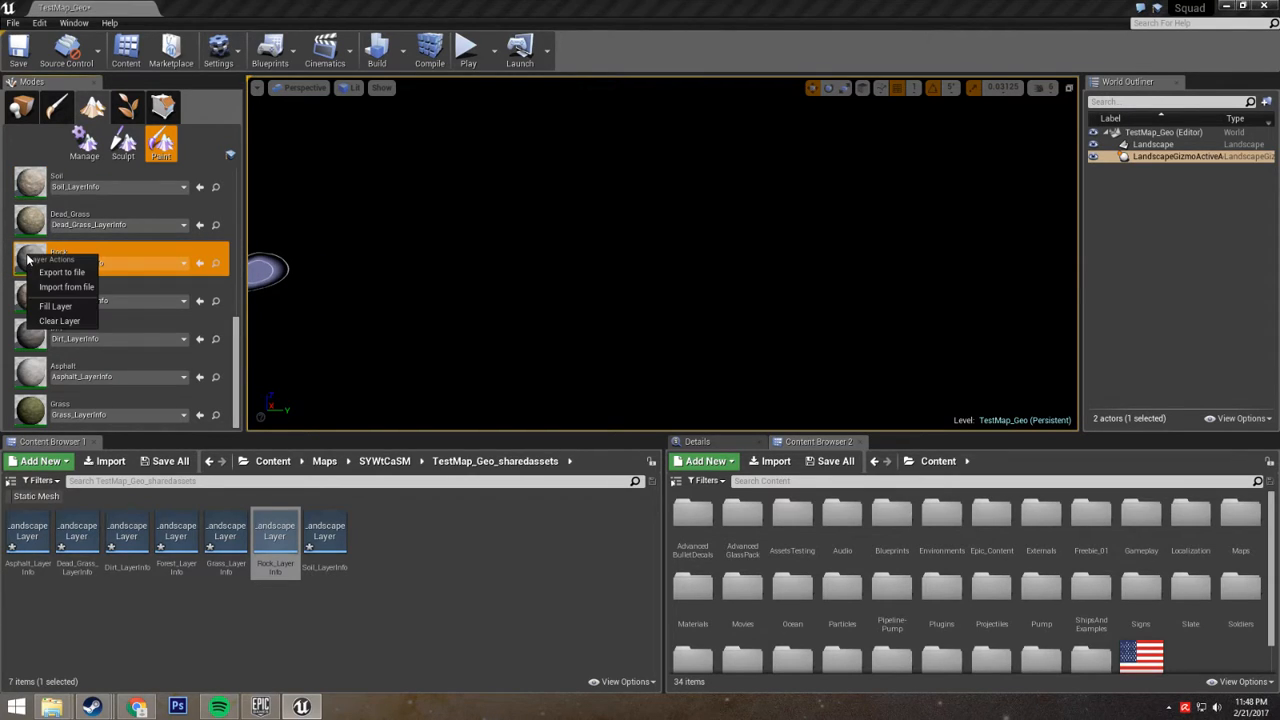
mouse_move(55, 306)
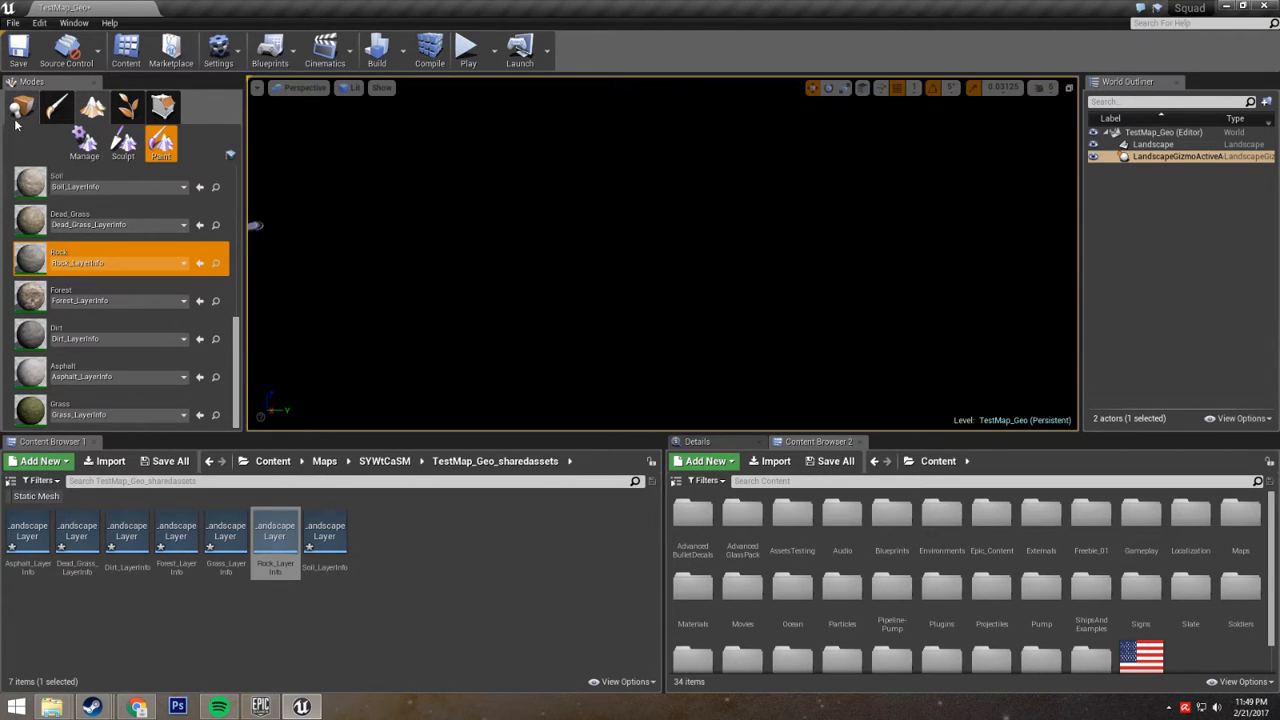
mouse_move(22, 108)
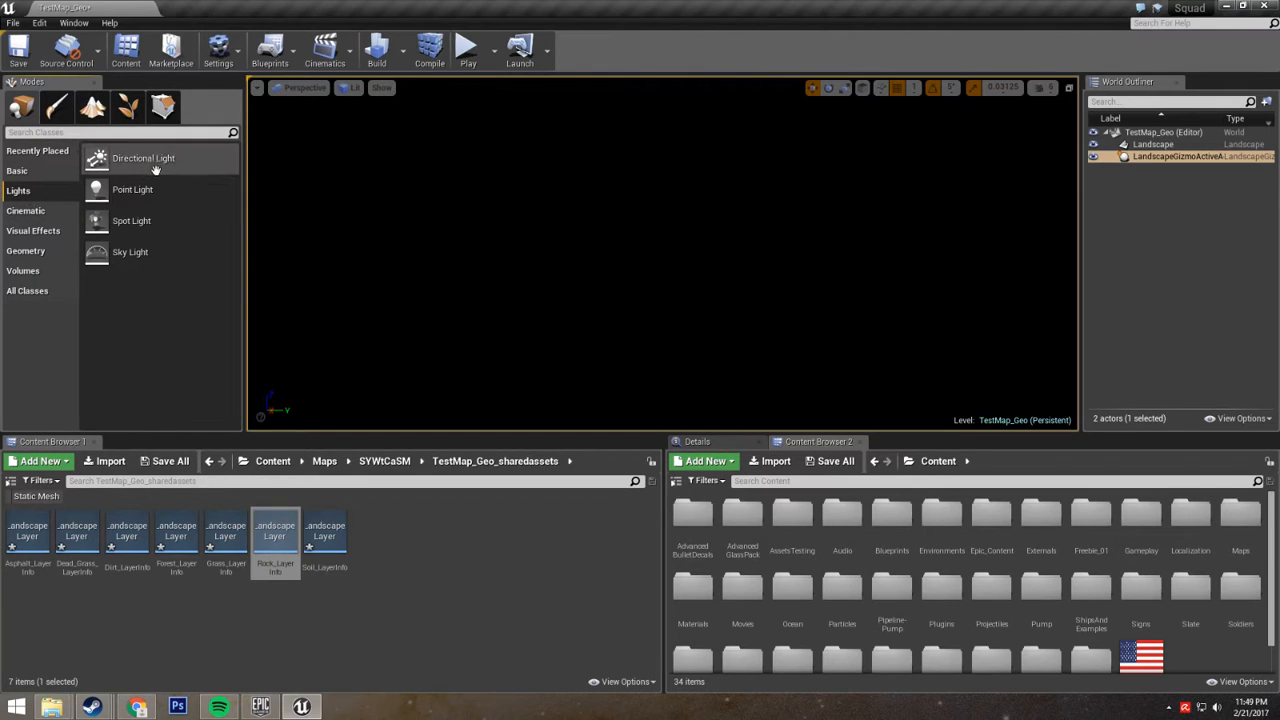
mouse_move(689, 224)
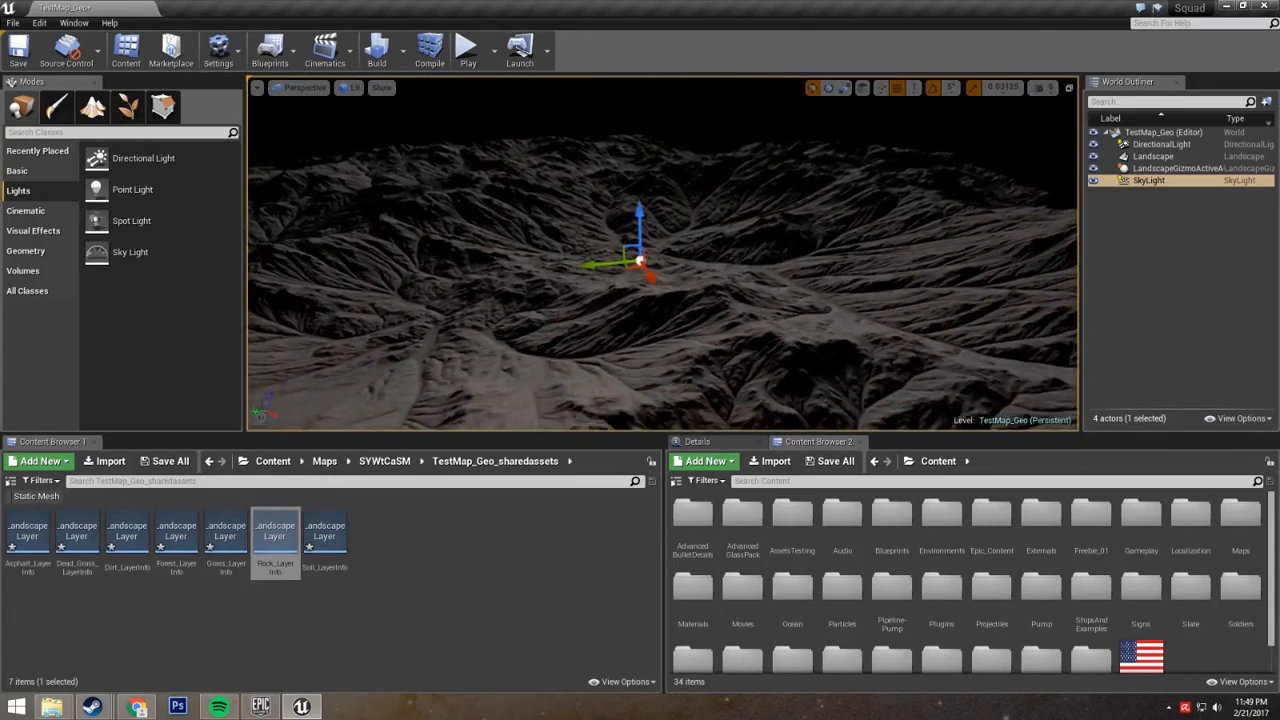
Step: Switch back to Landscape Paint mode once the Directional Light and Sky Light are placed
click(161, 107)
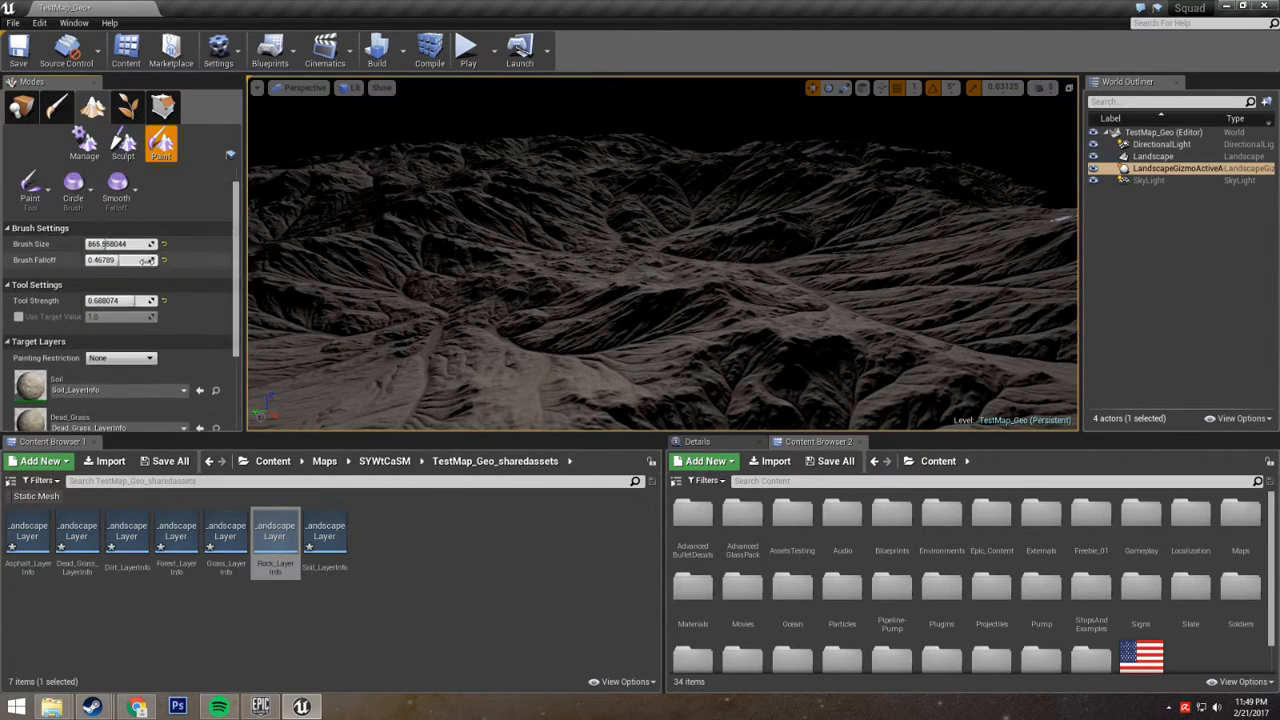
click(100, 258)
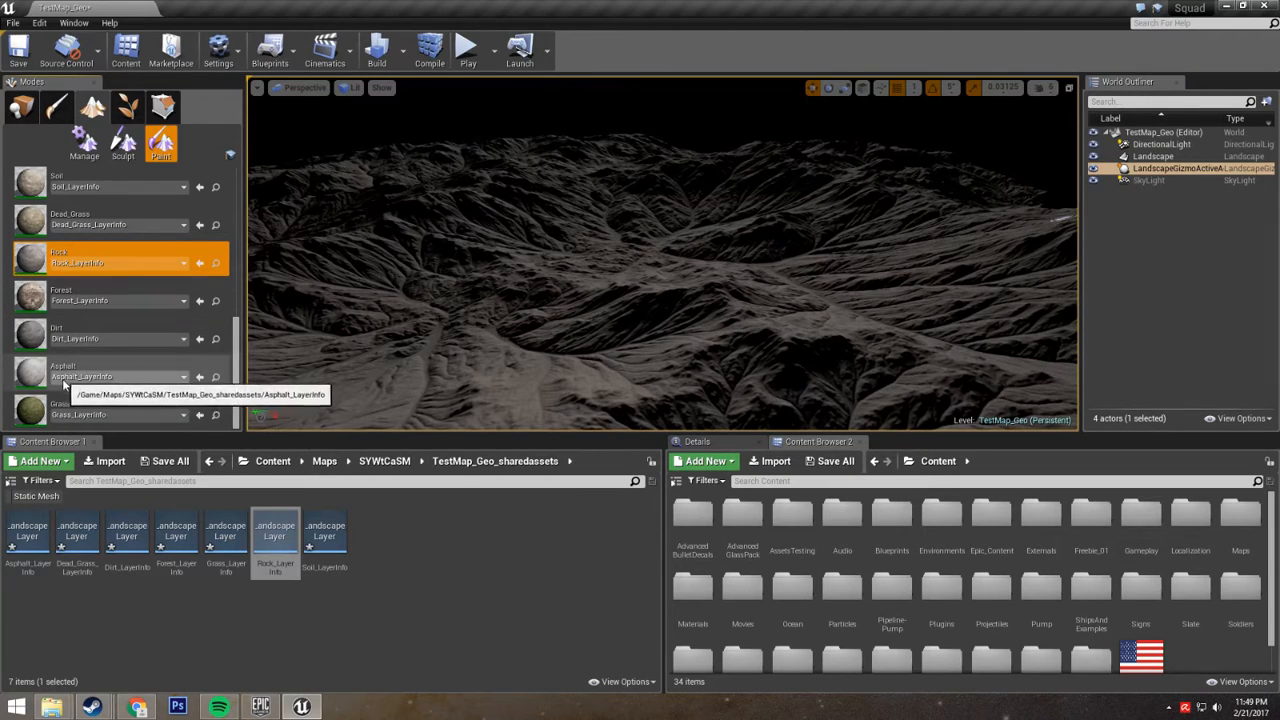
Step: Import the Grassmap image into the Grass target layer
click(100, 408)
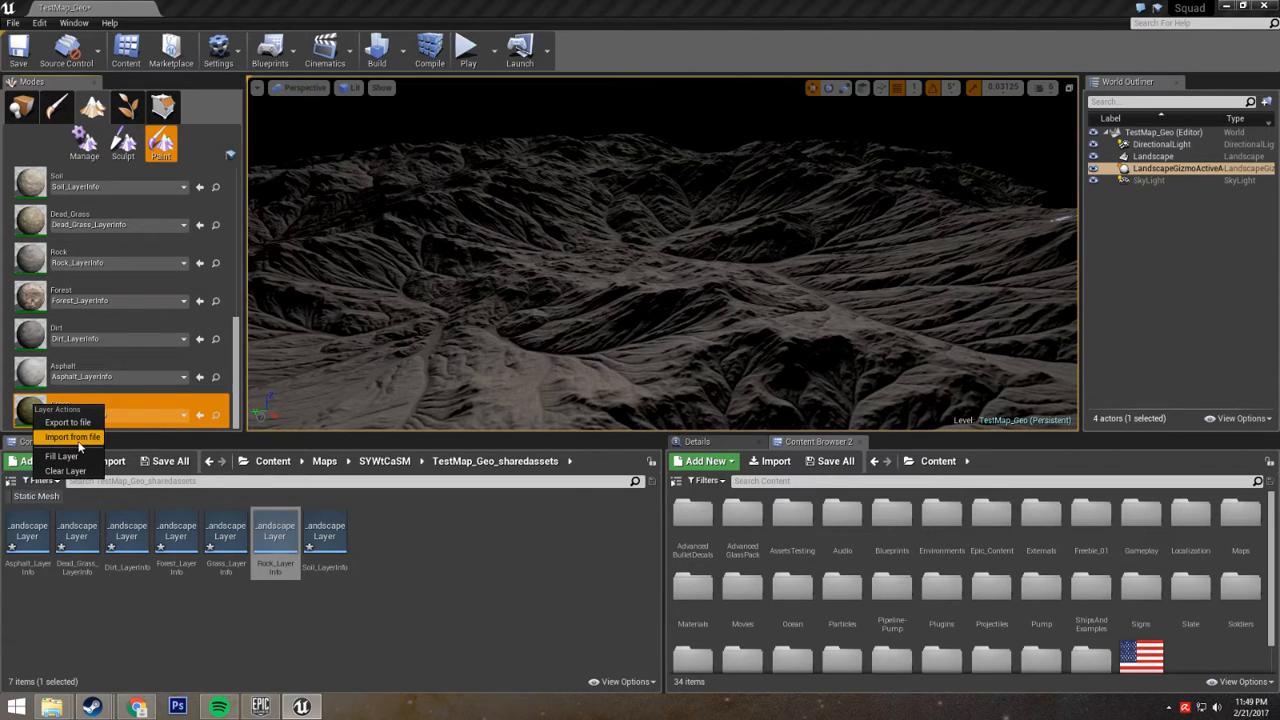
click(72, 437)
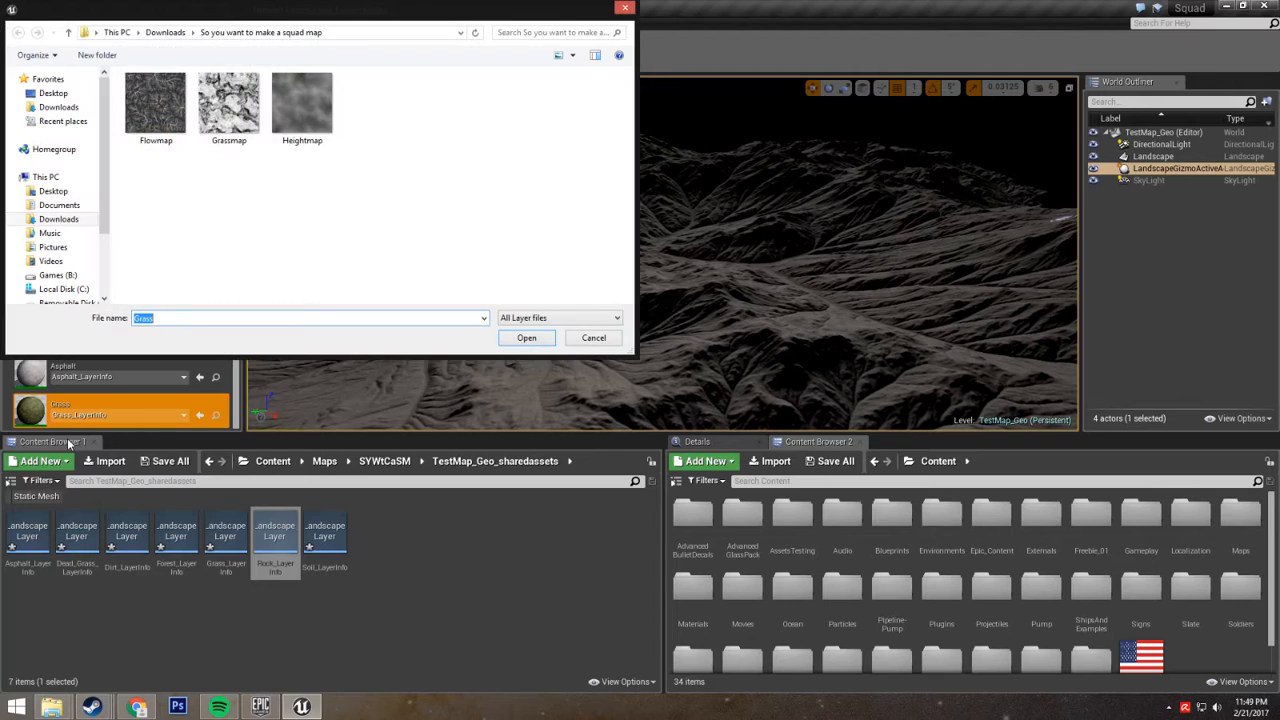
click(228, 100)
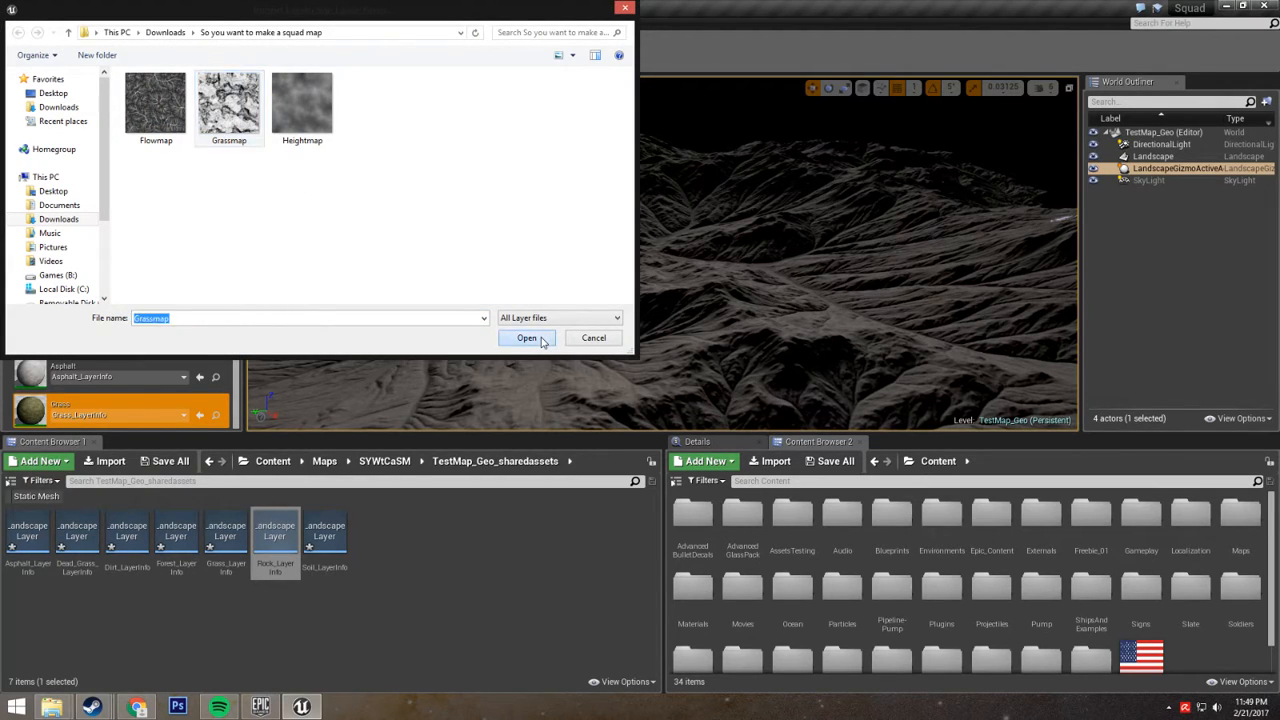
click(526, 337)
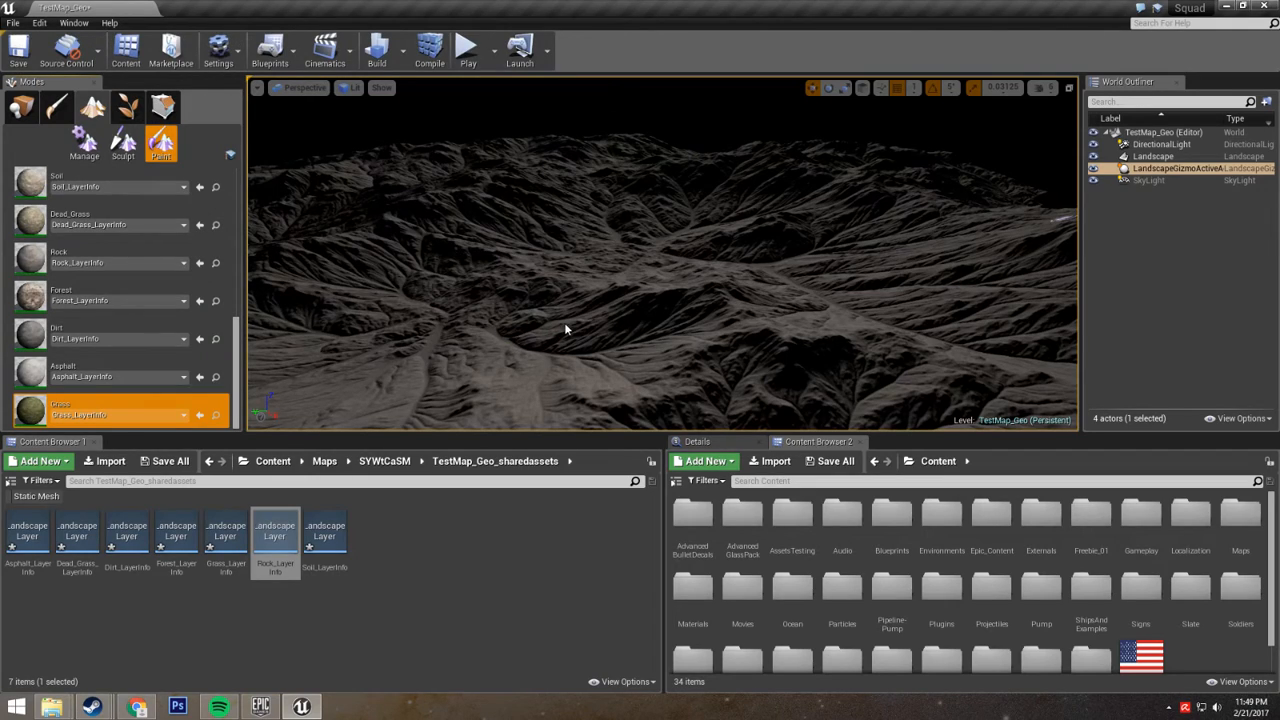
mouse_move(558, 333)
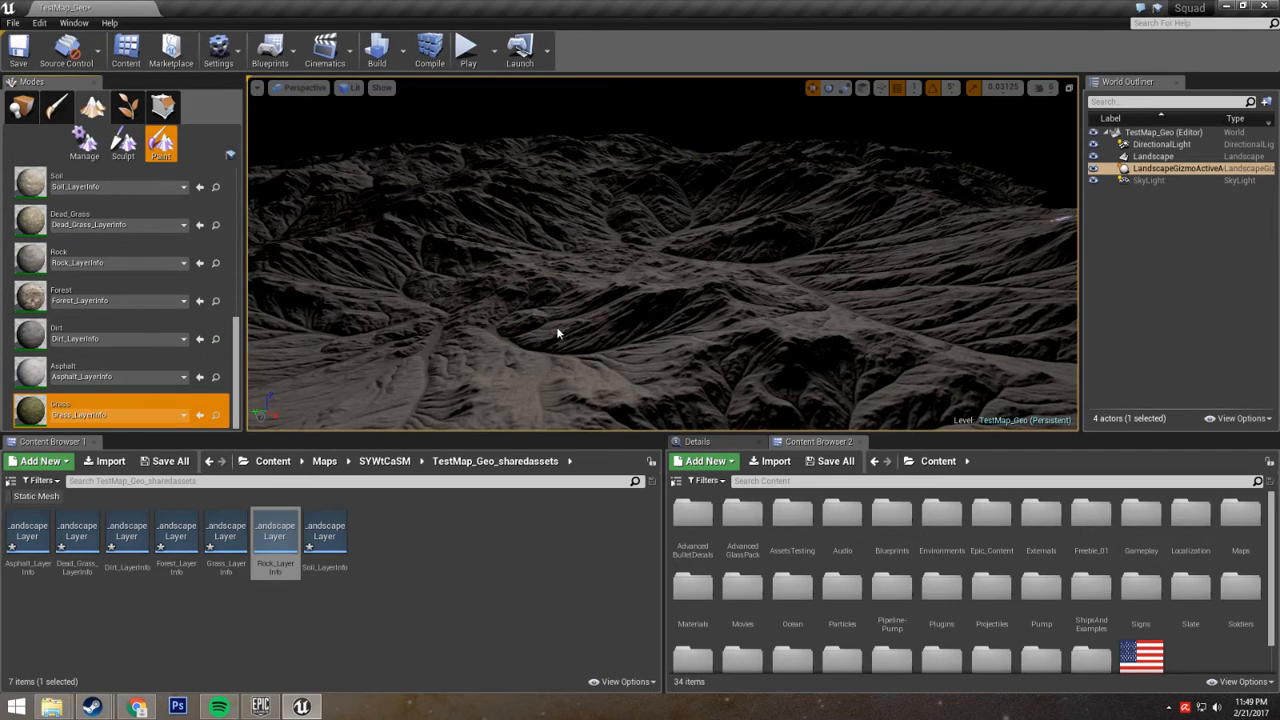
mouse_move(547, 311)
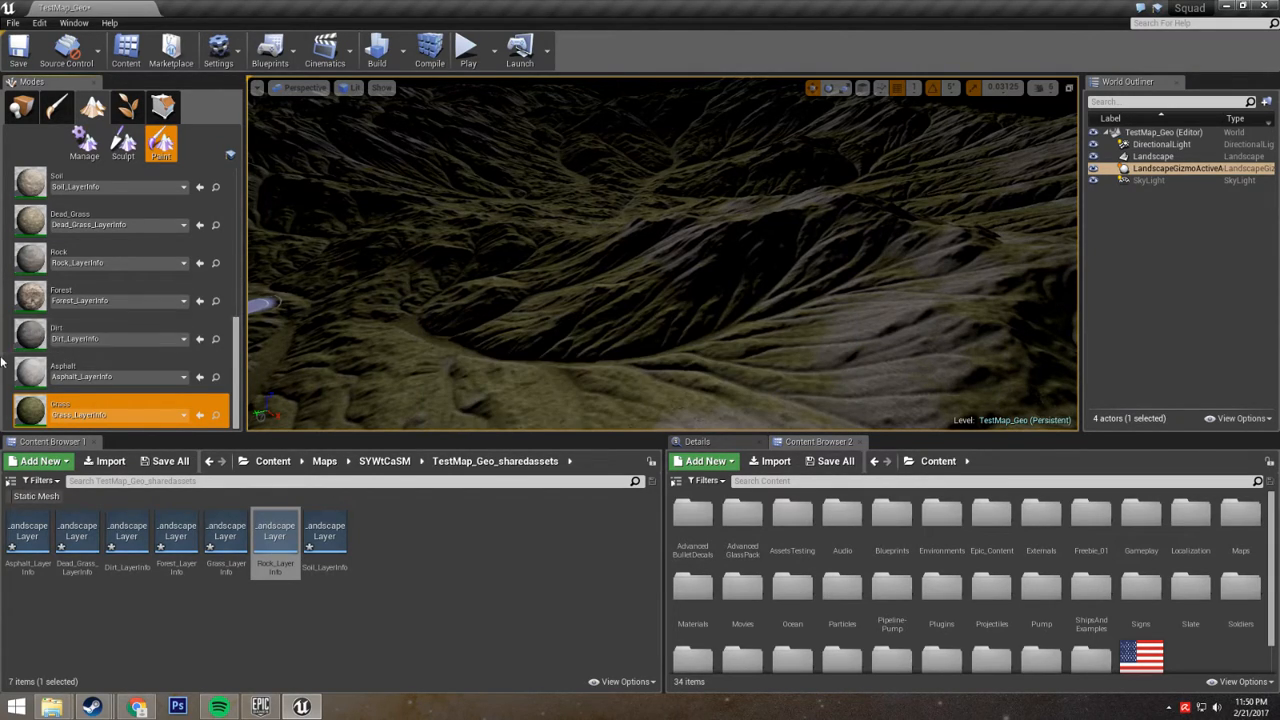
click(100, 335)
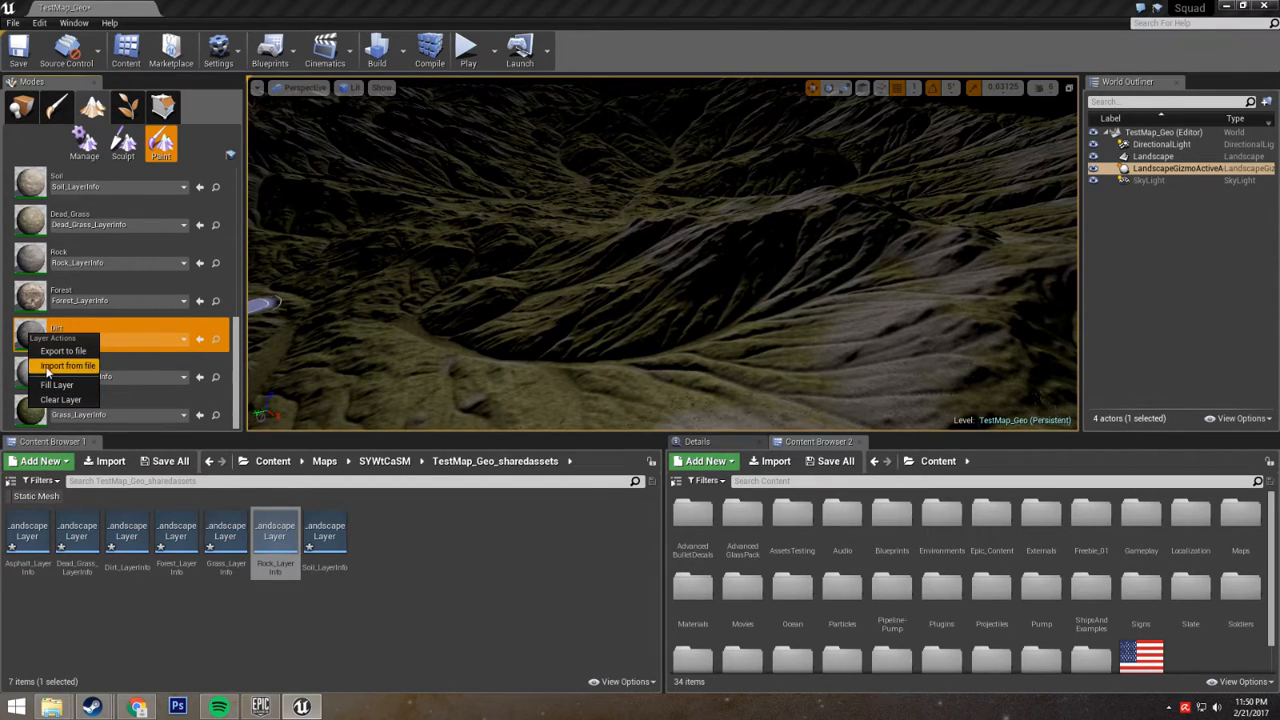
click(69, 365)
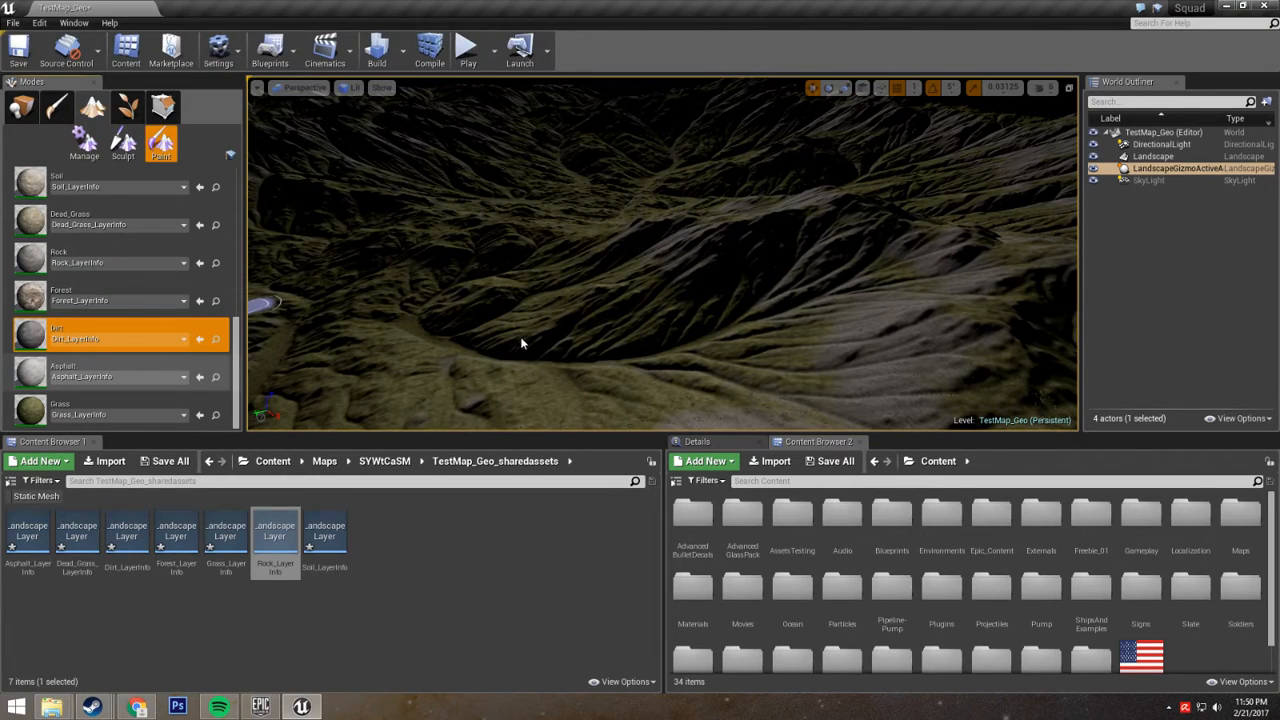
mouse_move(516, 347)
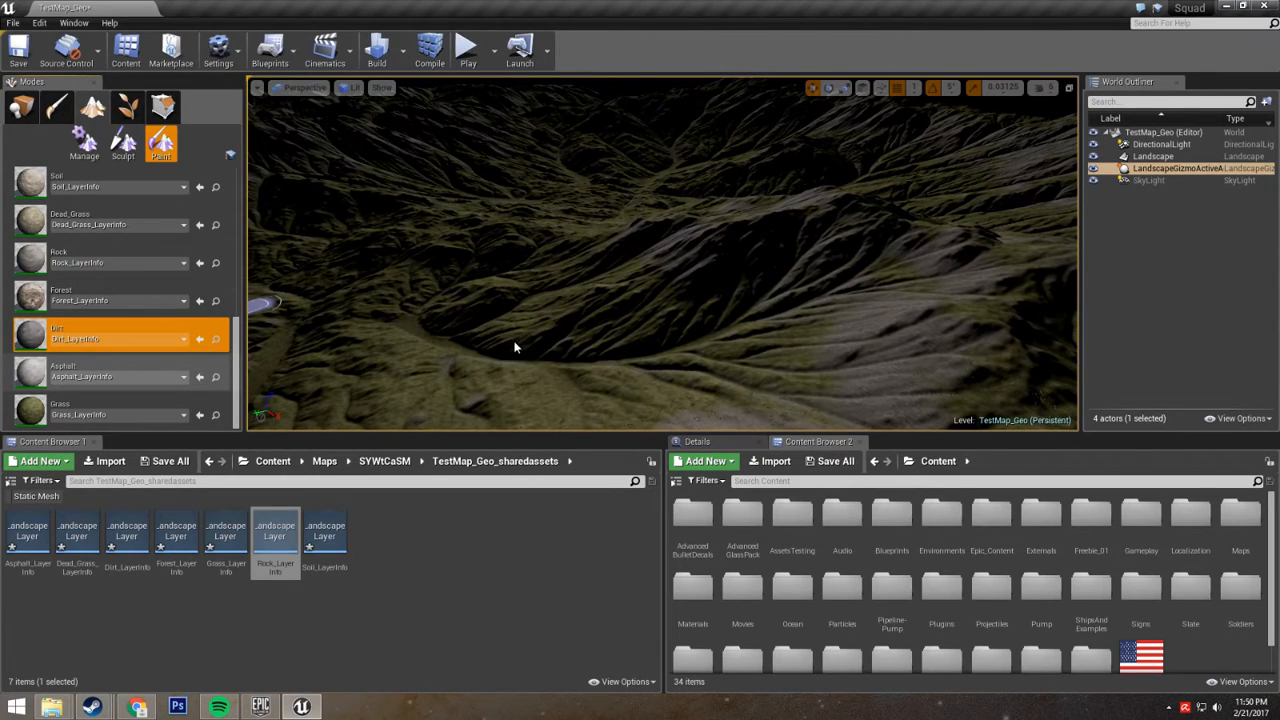
mouse_move(640, 359)
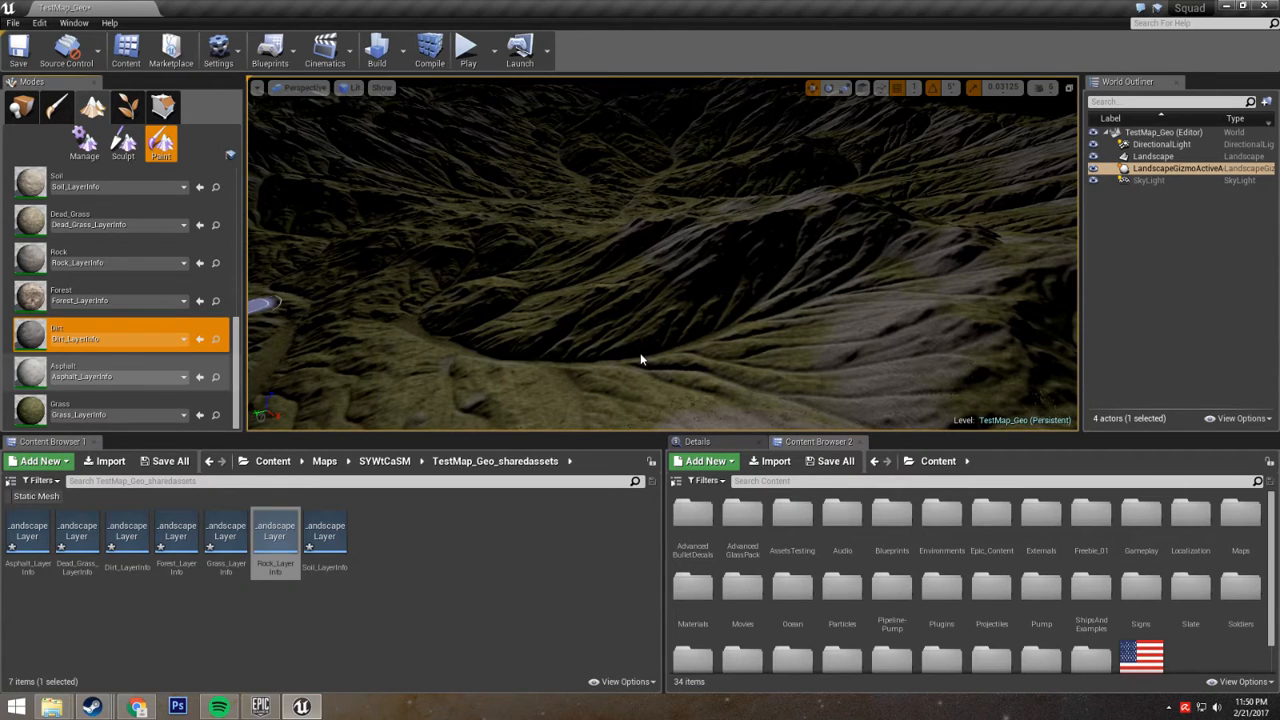
mouse_move(706, 363)
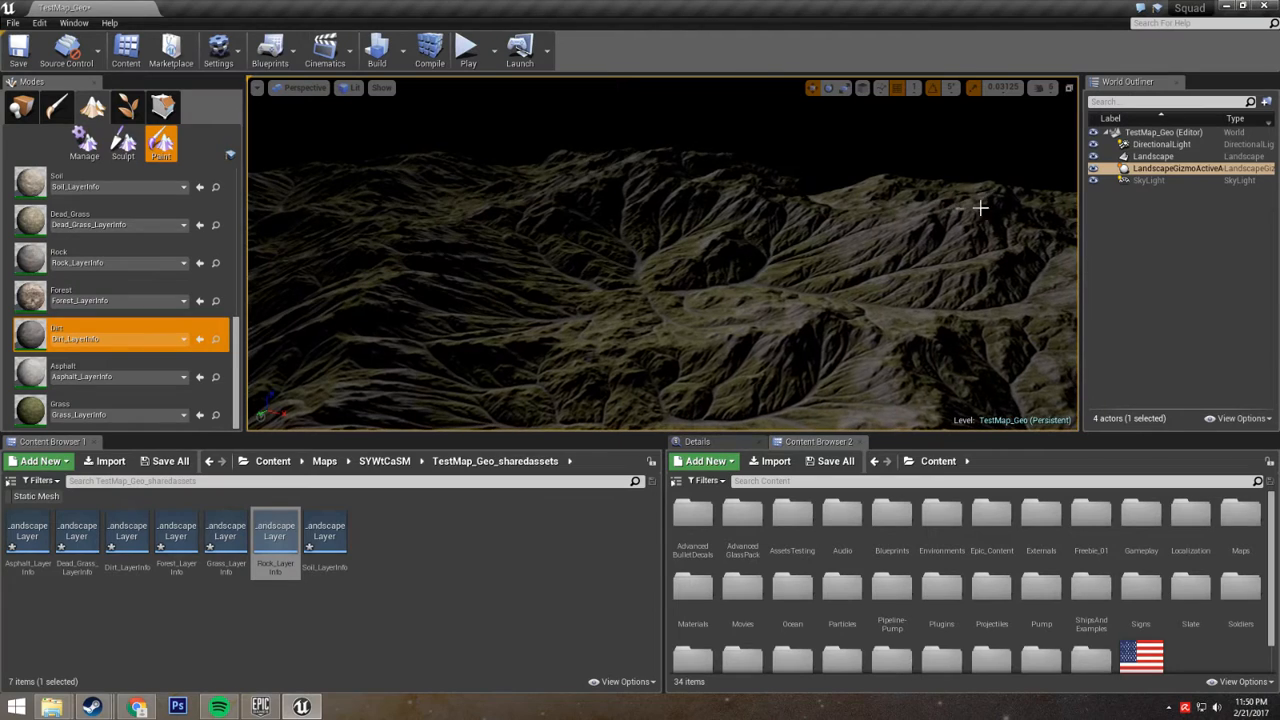
Step: Leave Landscape mode for Place mode to view the sunlit grassy terrain
click(21, 107)
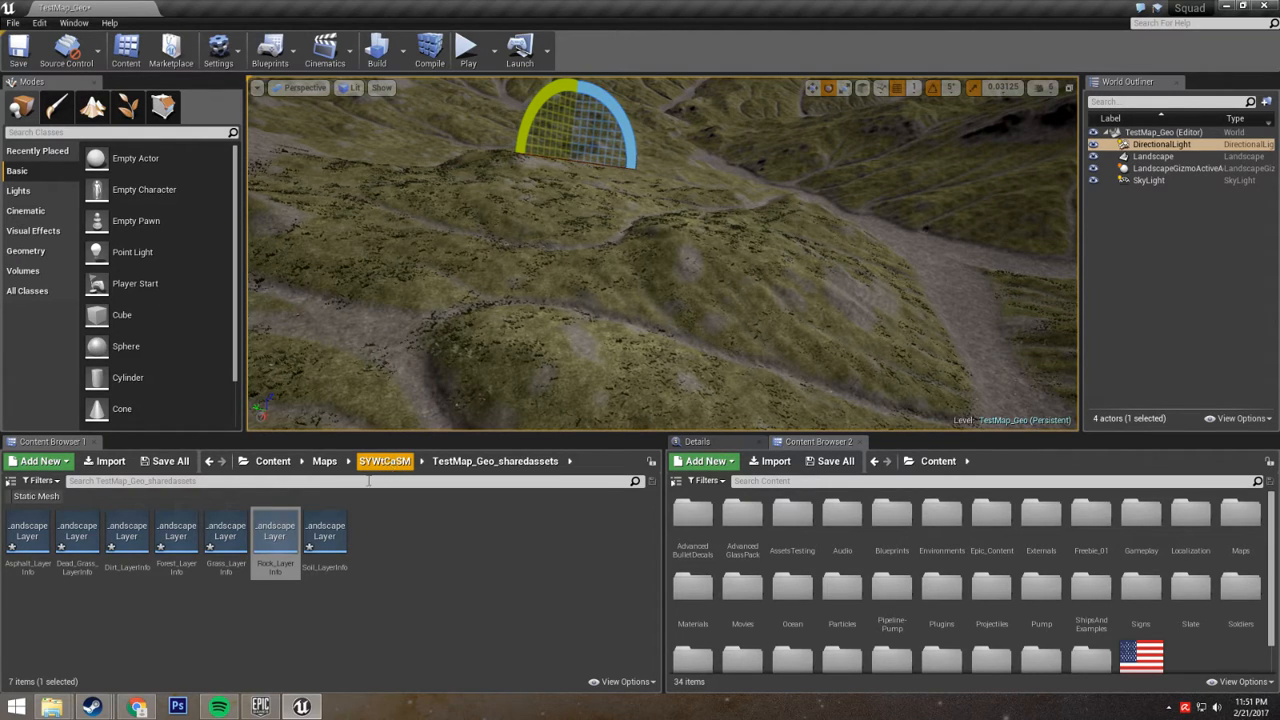
Step: Go up to the SYWtCaSM folder and open the Testmap_Master material
click(384, 461)
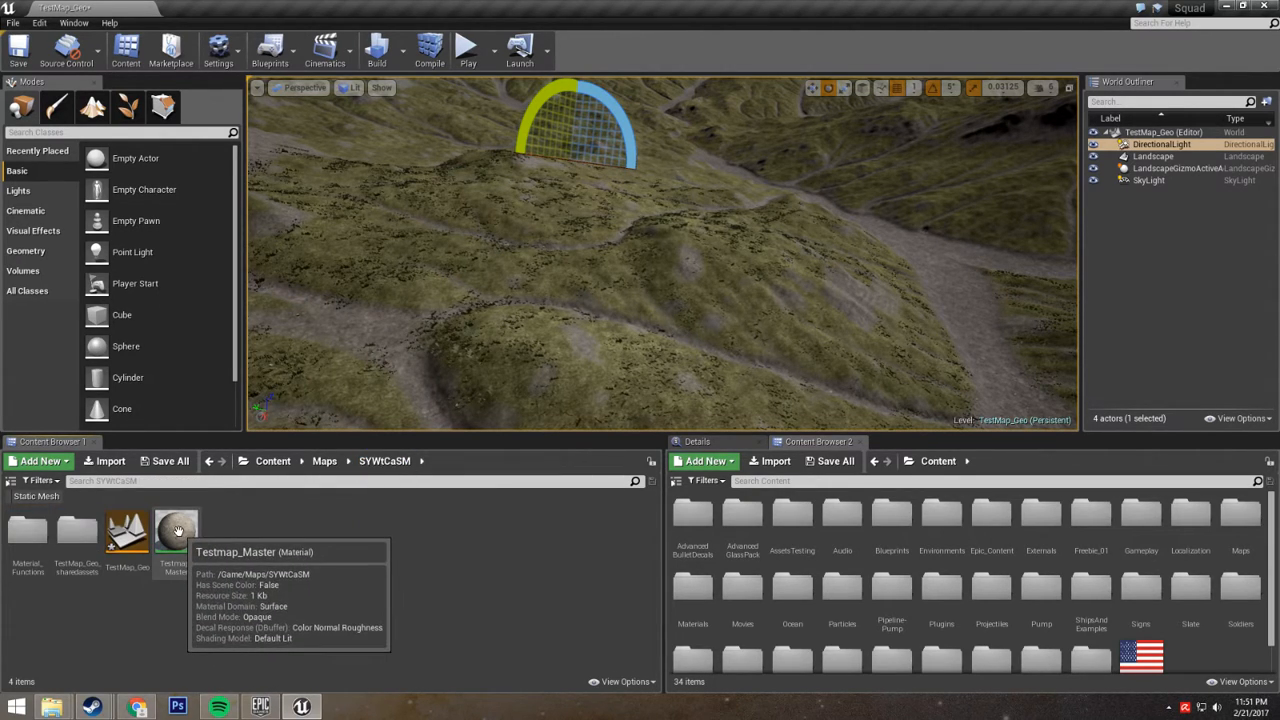
double_click(177, 530)
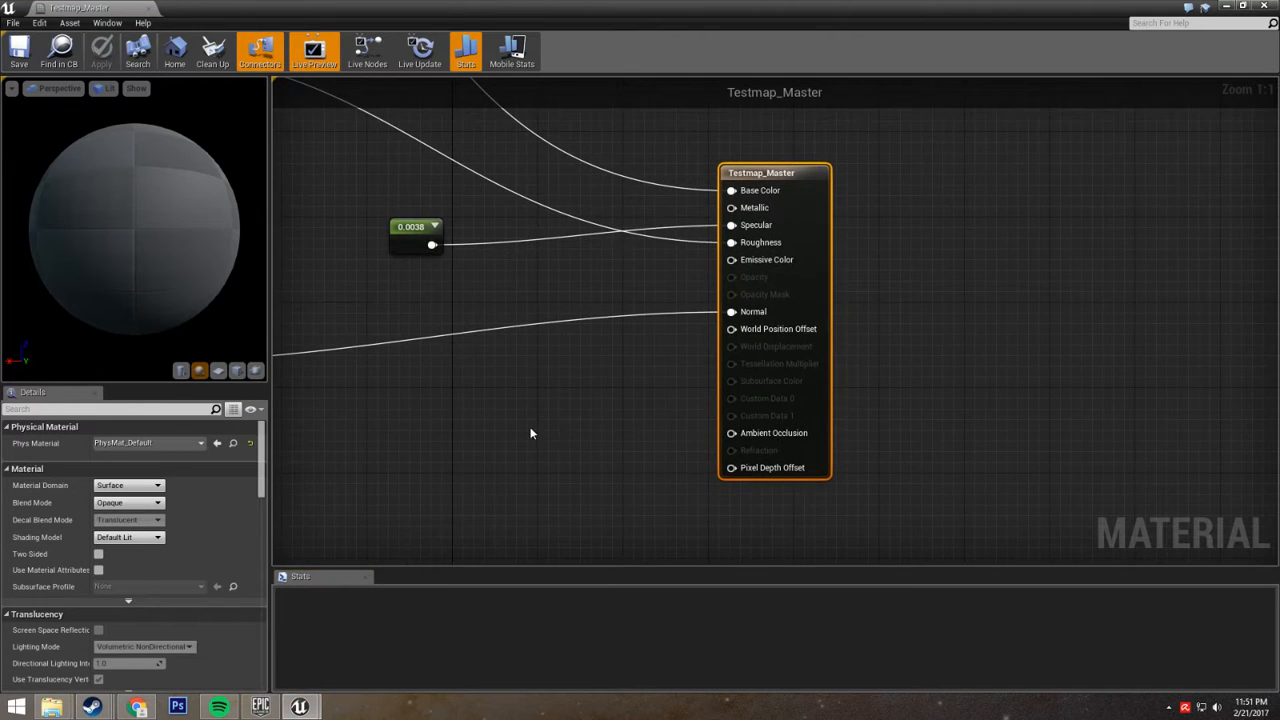
scroll(down, 3)
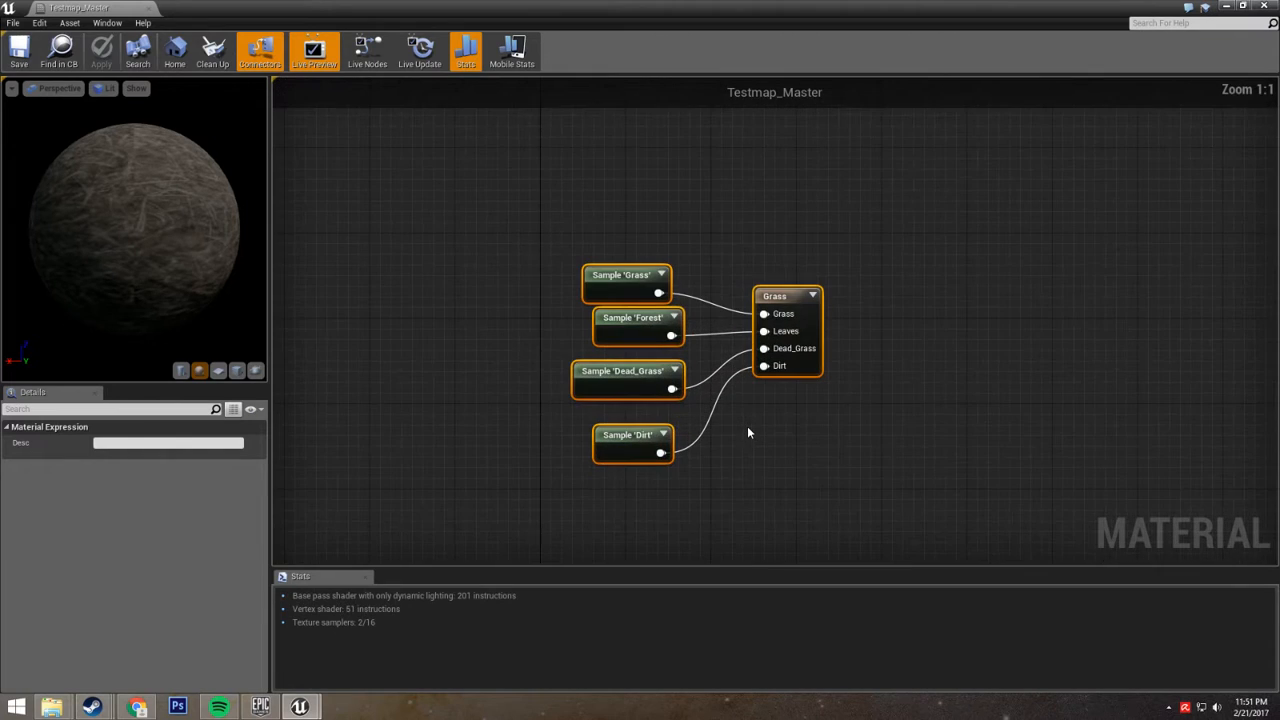
mouse_move(595, 223)
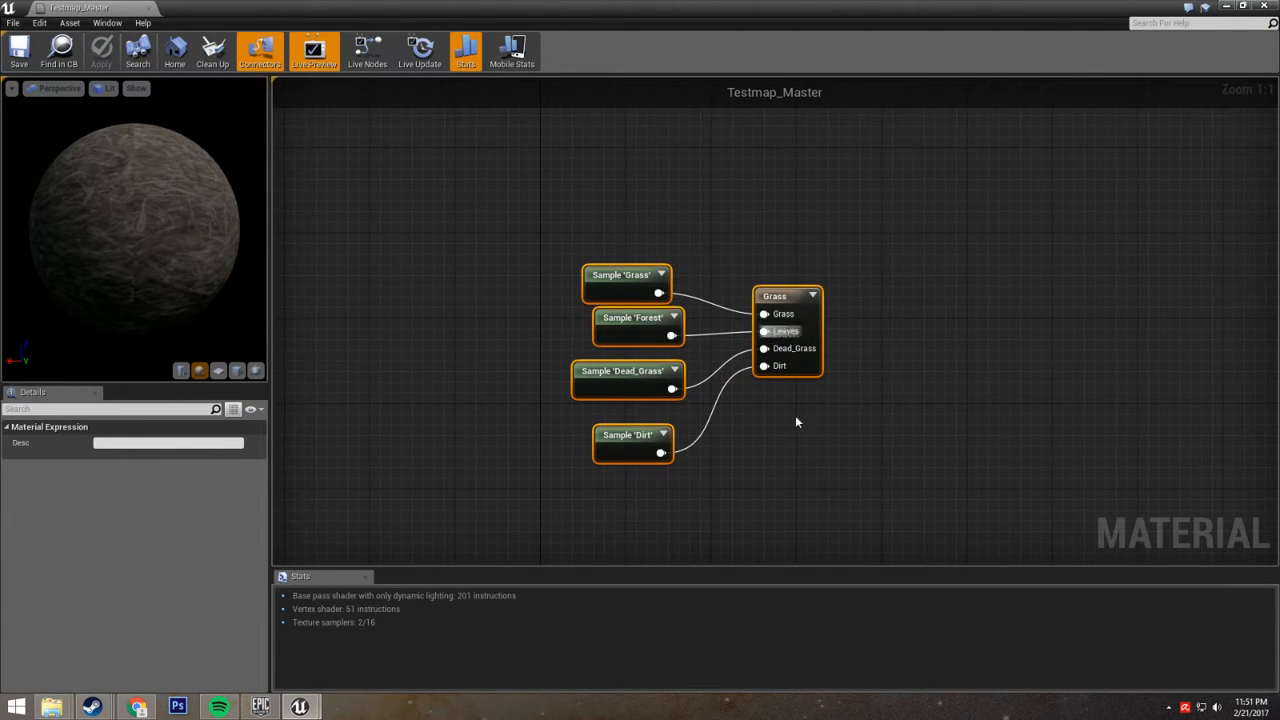
Step: Inspect the Dead_Grass sample, rock function and Grass output nodes, then close the material
click(900, 450)
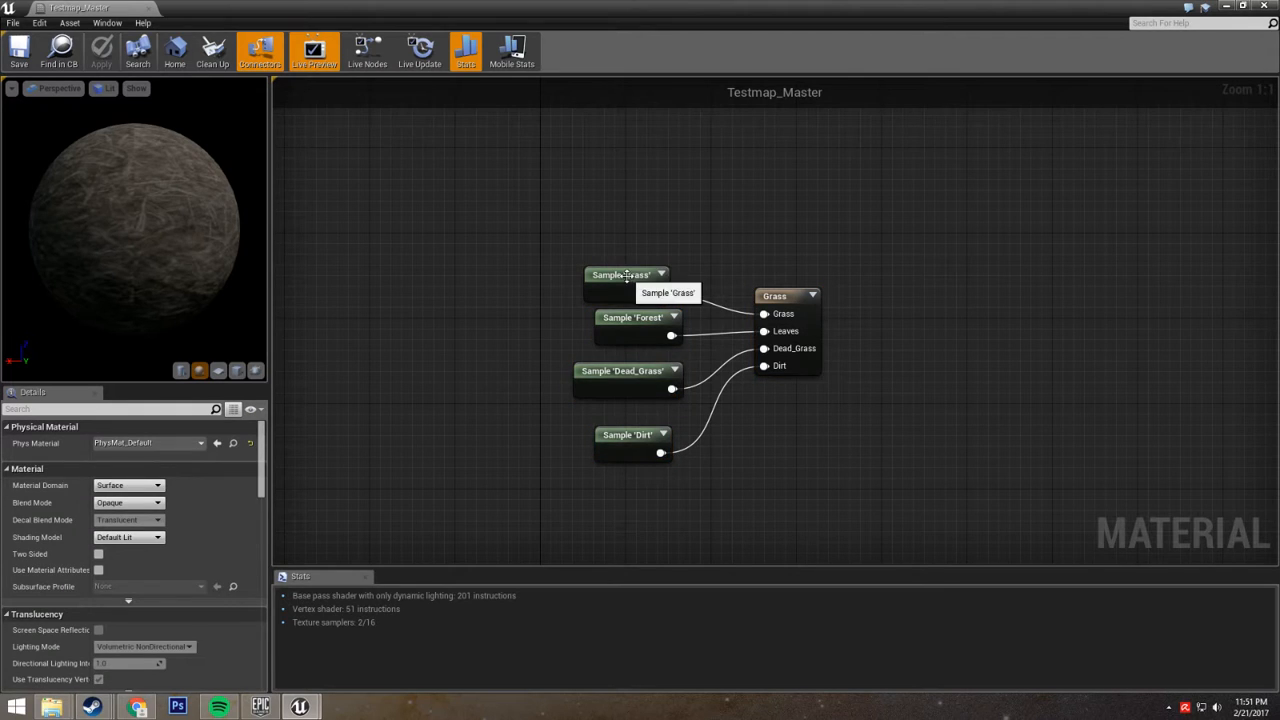
click(628, 371)
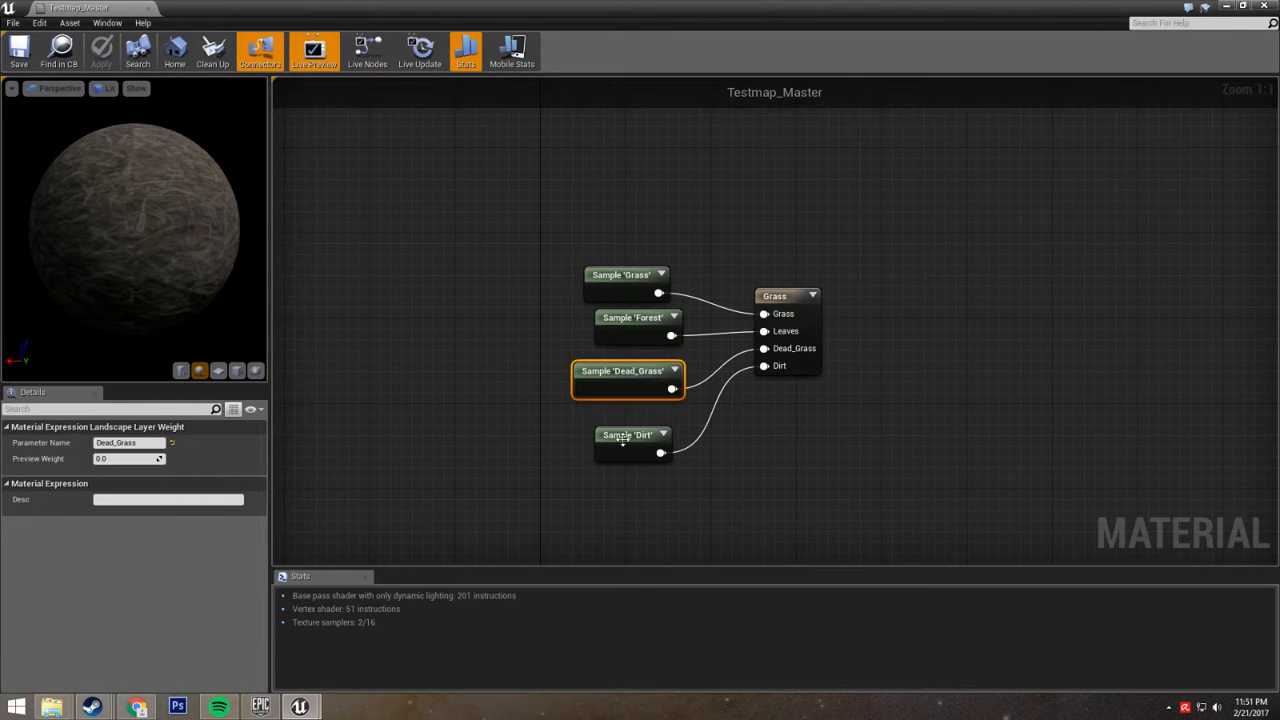
scroll(down, 3)
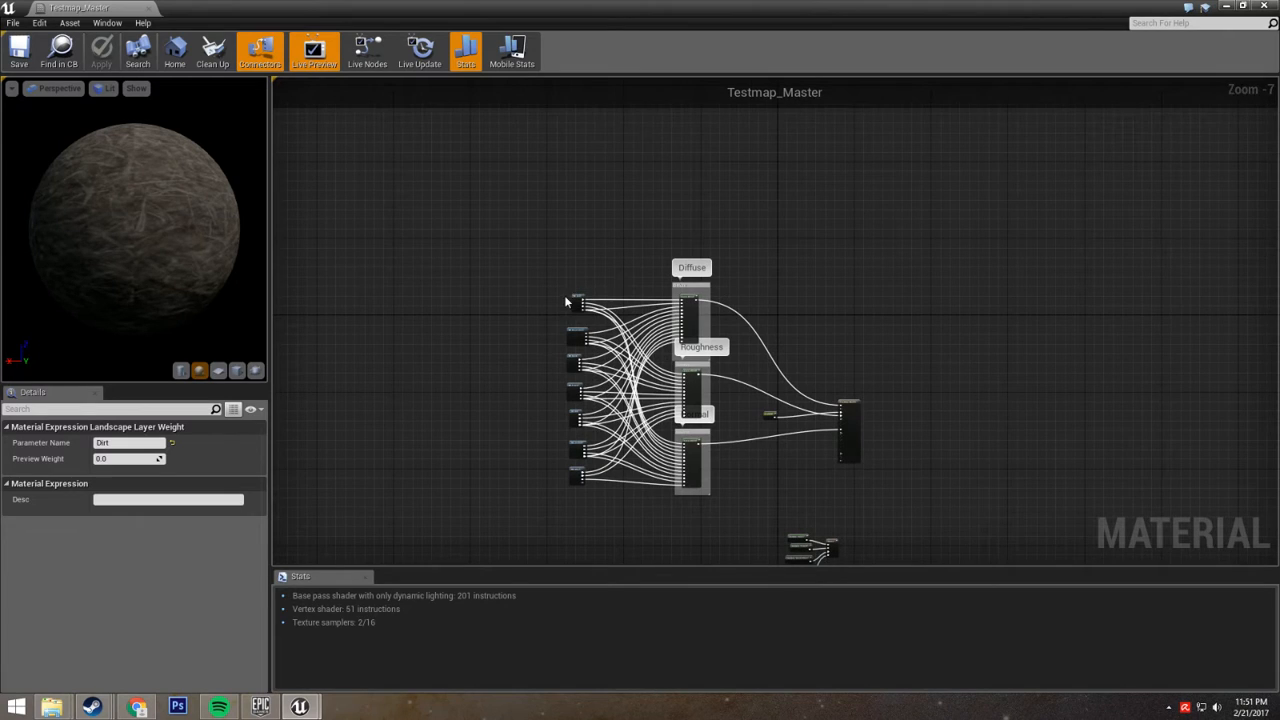
click(575, 362)
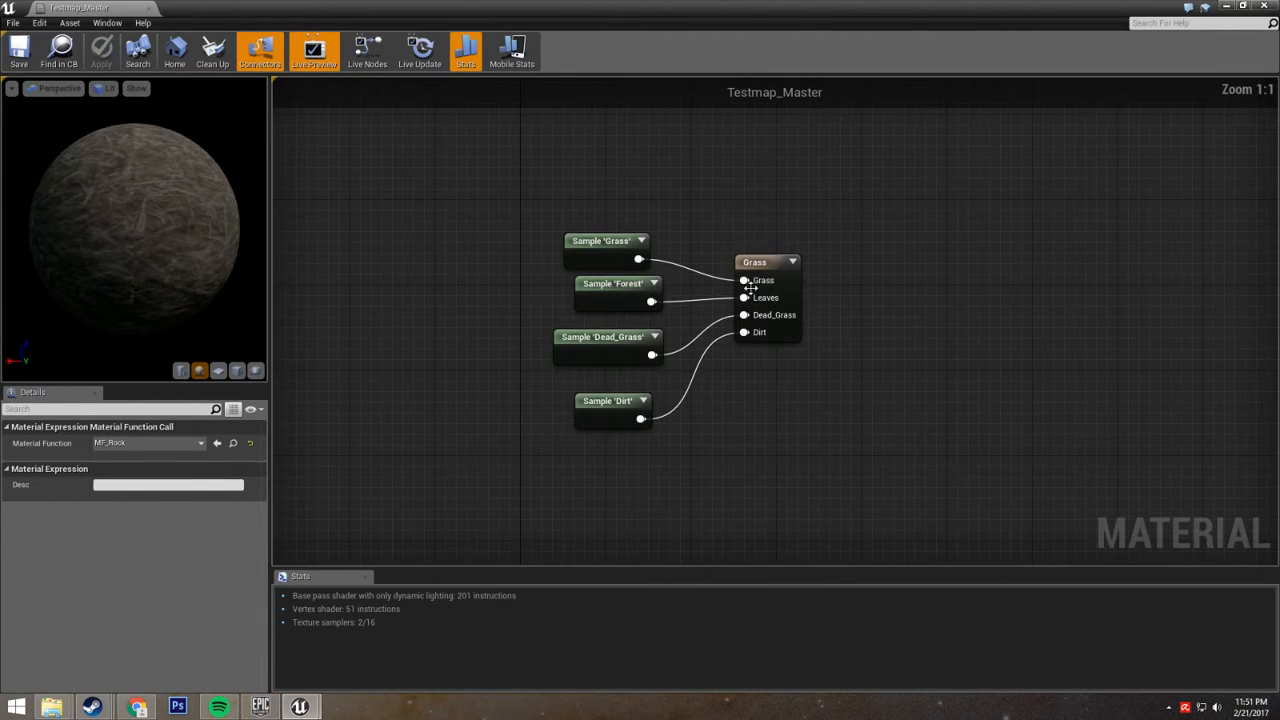
click(767, 262)
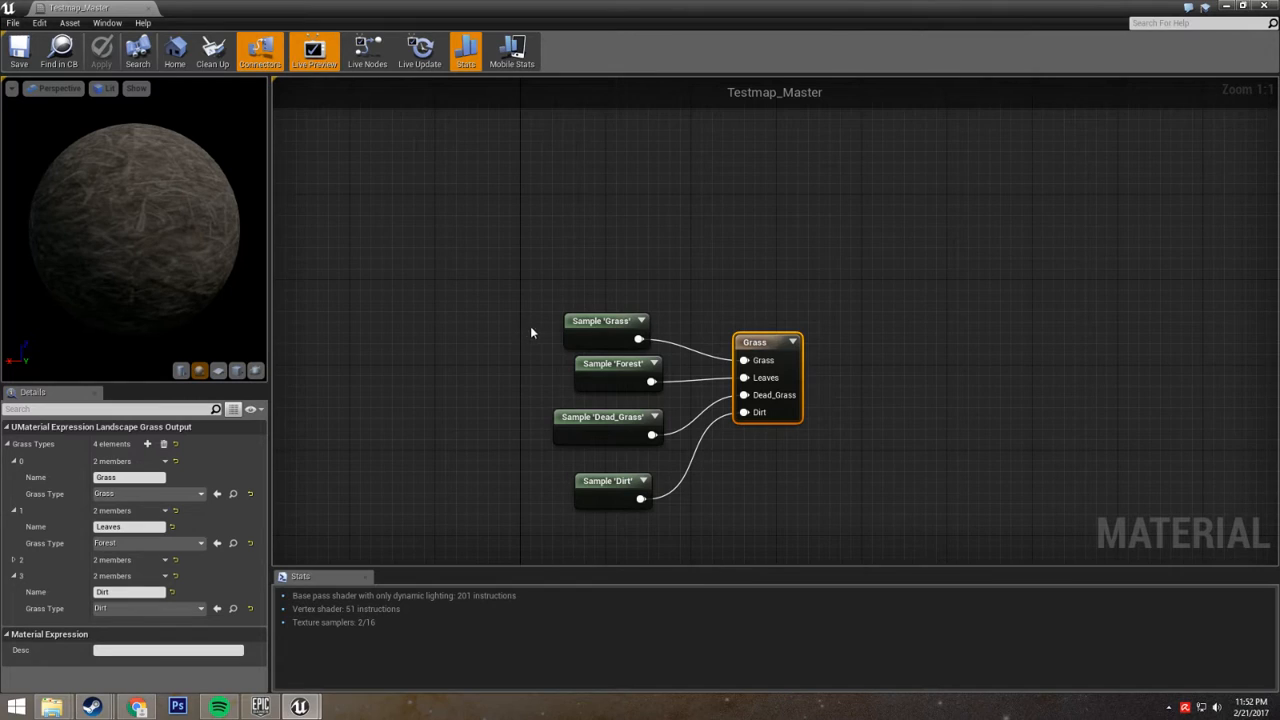
mouse_move(130, 494)
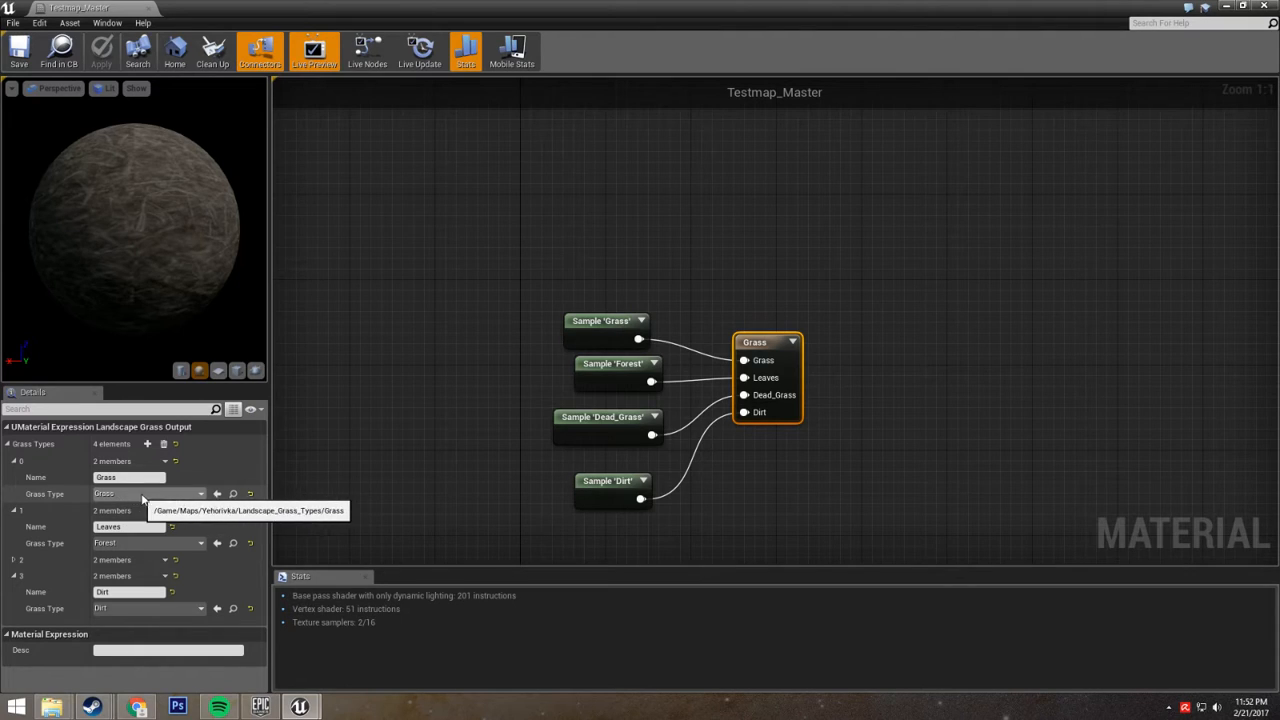
mouse_move(631, 293)
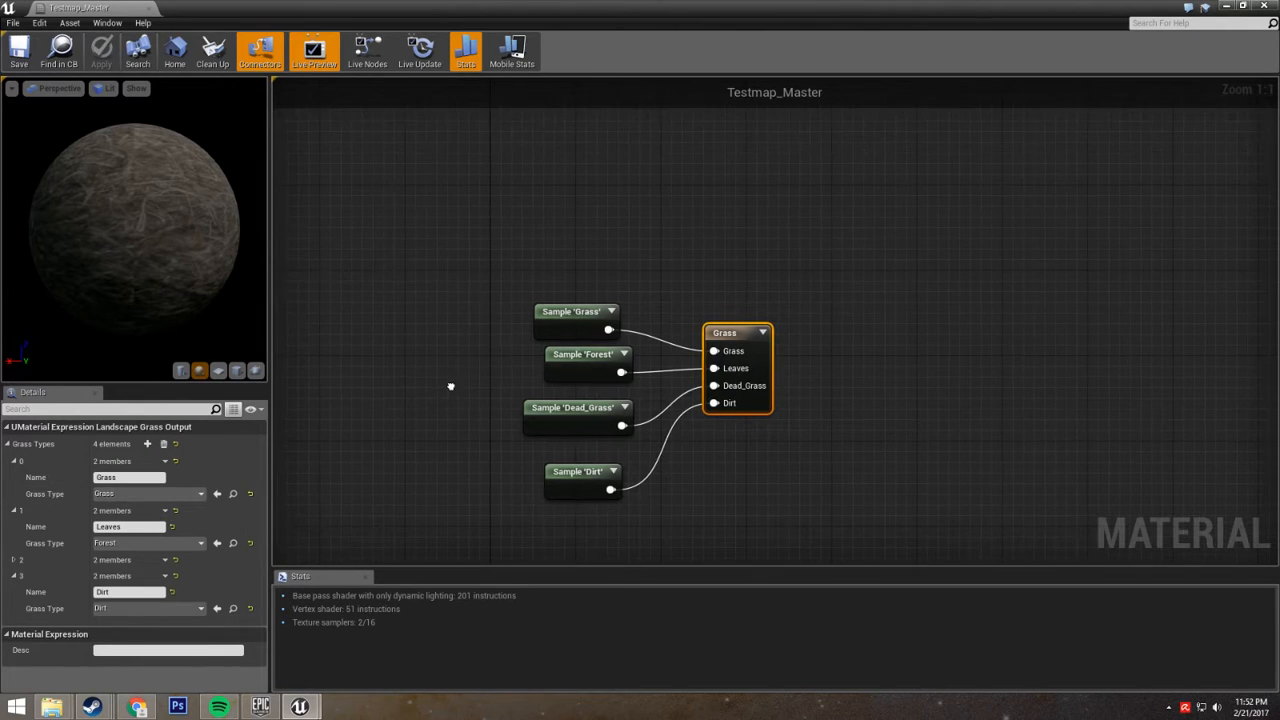
click(576, 311)
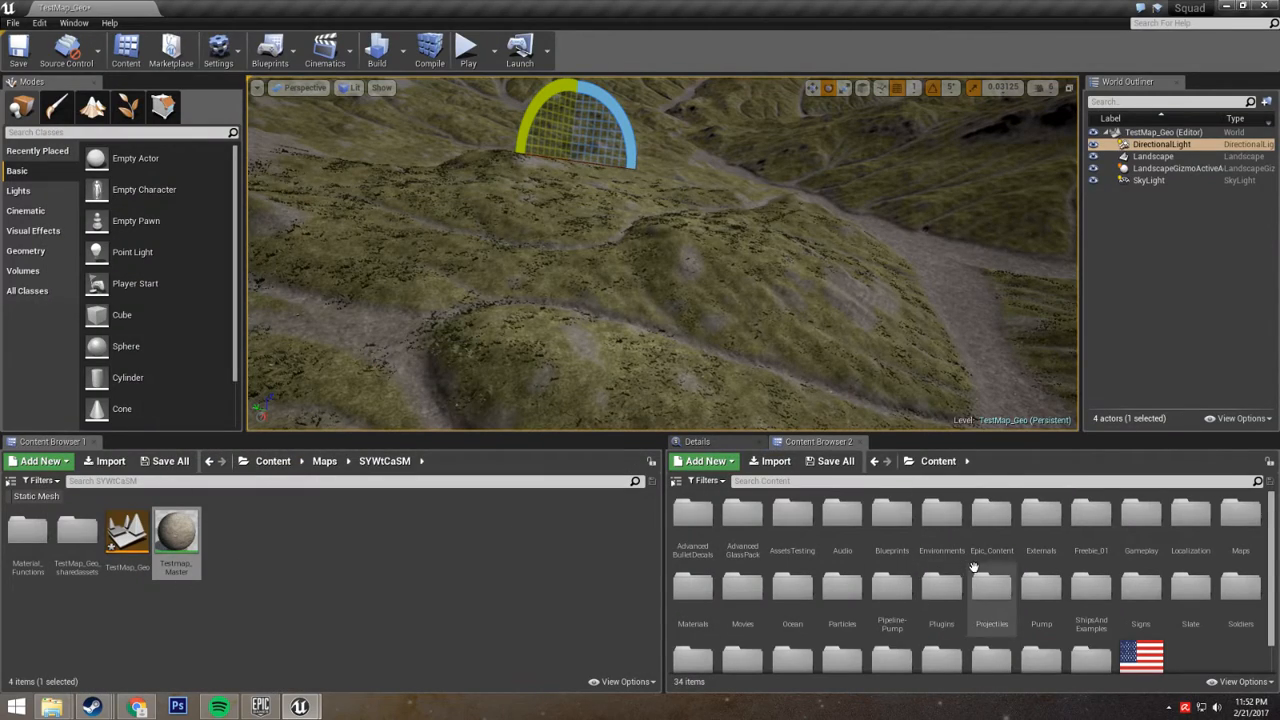
scroll(down, 3)
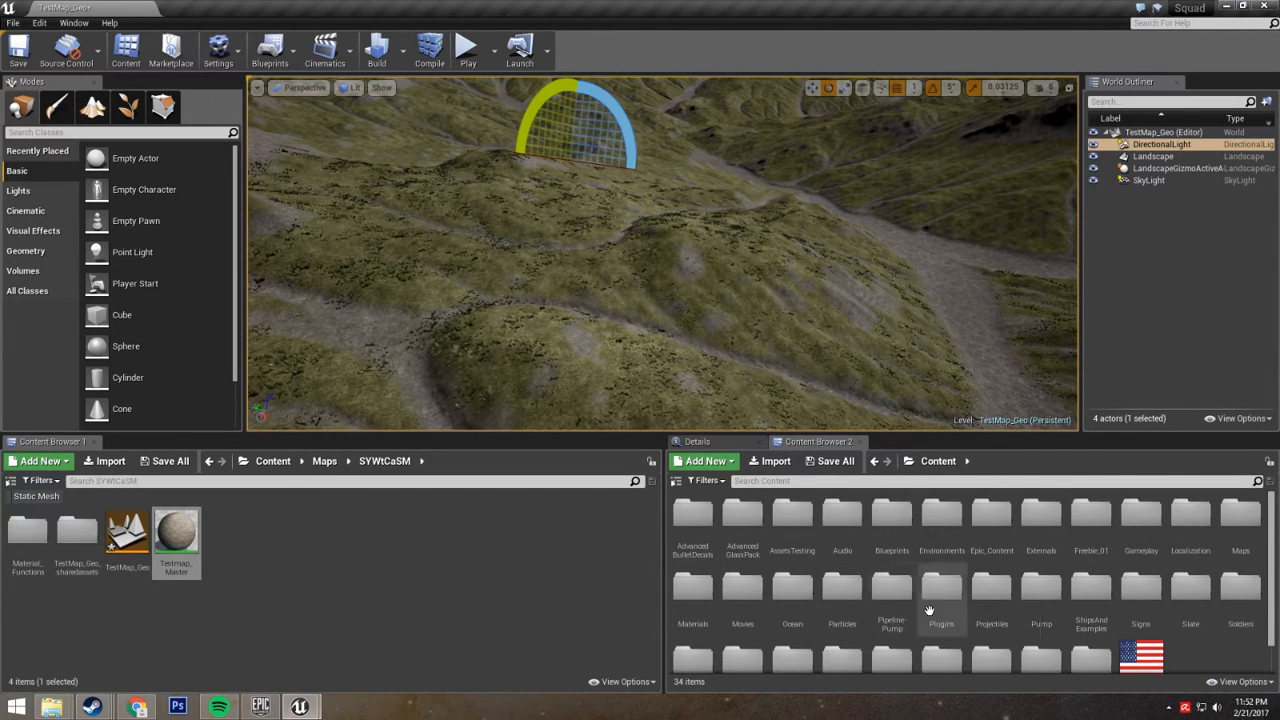
Step: Browse the Yehorivka folder, create a Landscape_Grass_types folder in SYWtCaSM, and open it
scroll(down, 3)
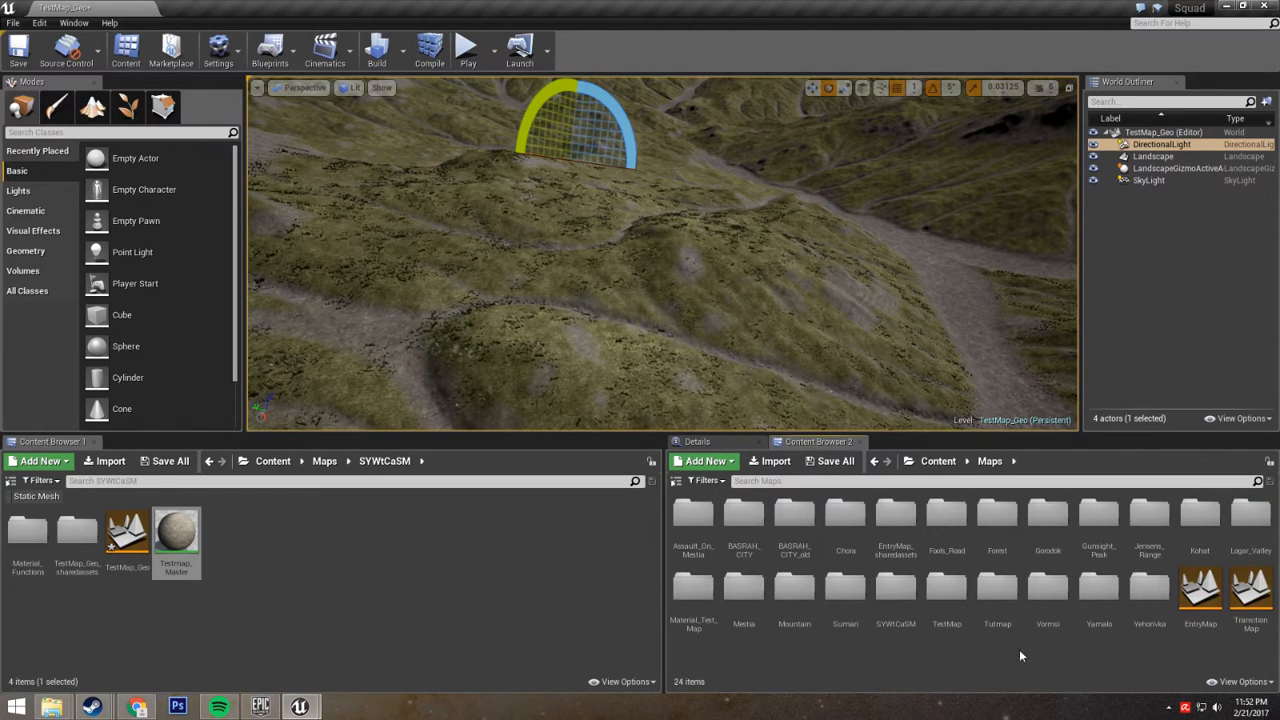
double_click(1149, 590)
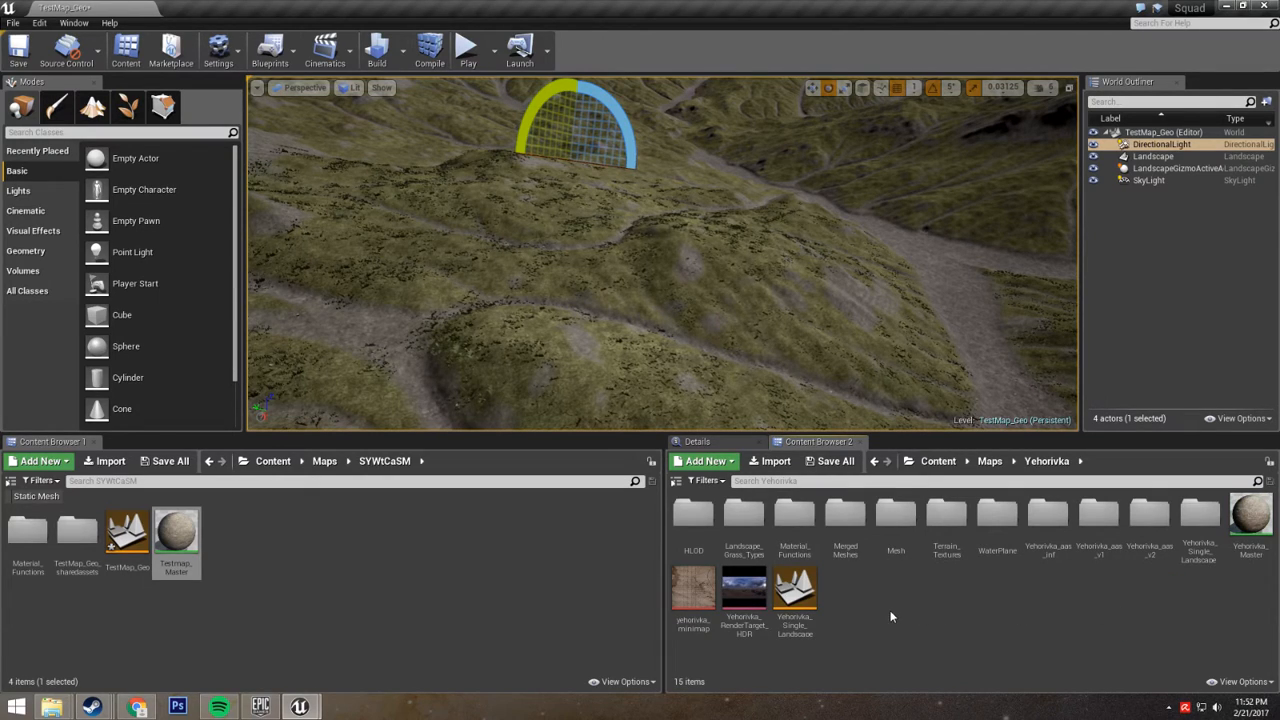
mouse_move(742, 520)
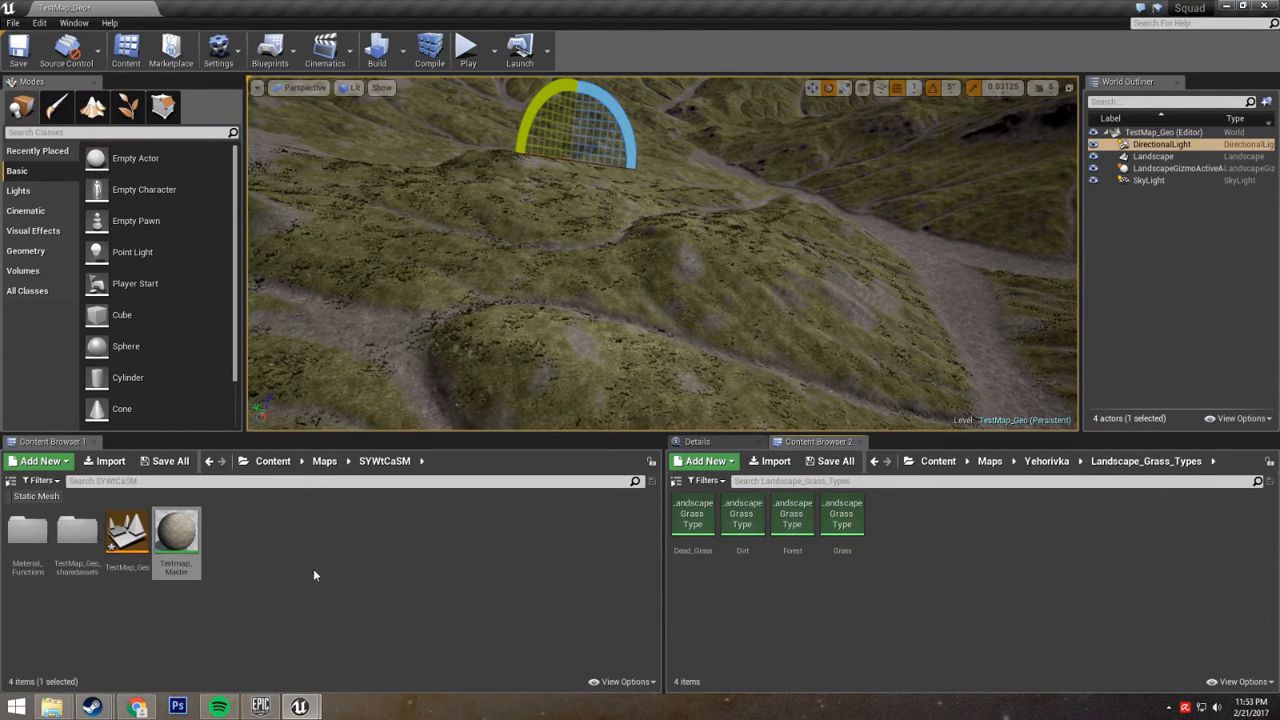
click(40, 461)
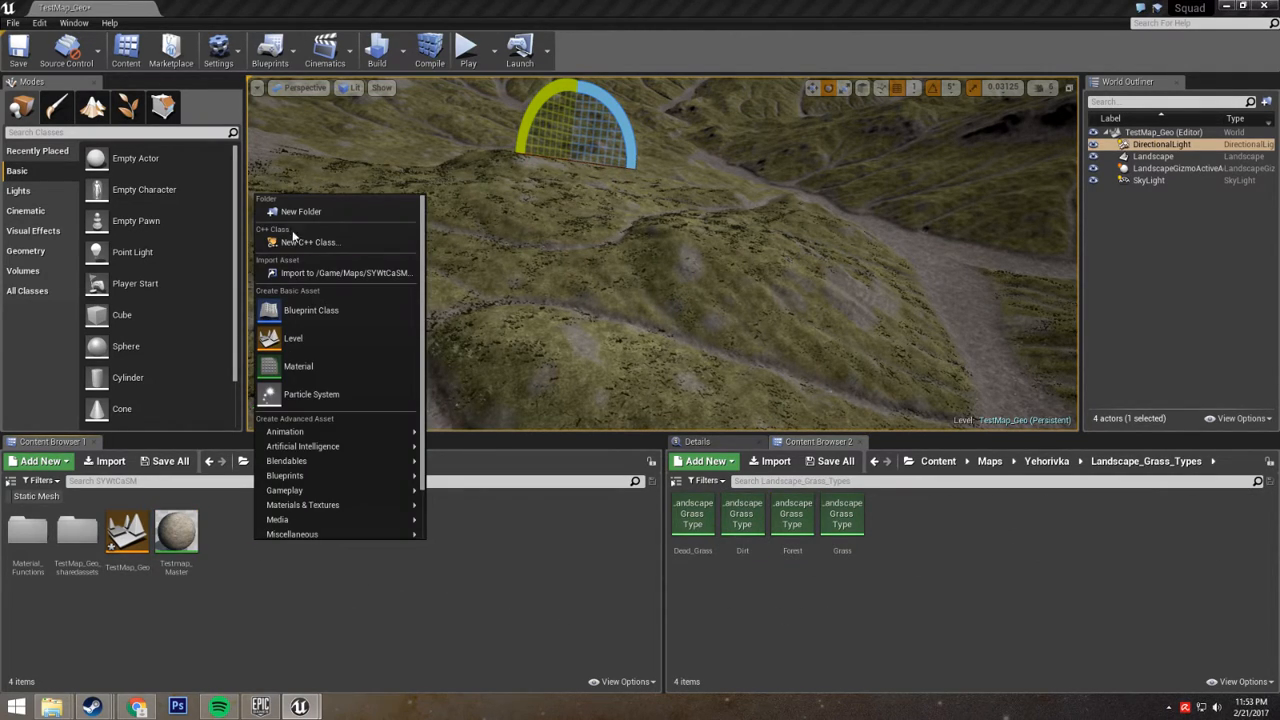
mouse_move(301, 211)
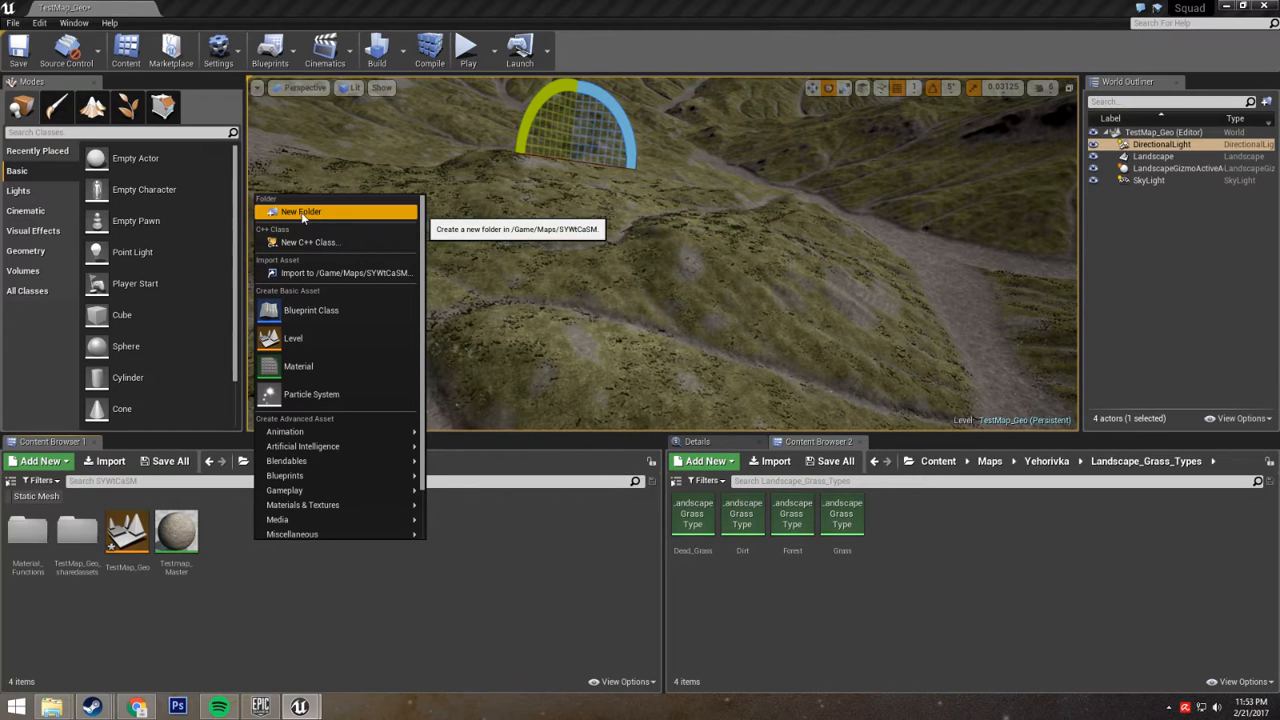
click(300, 211)
text(Landscape_Grass_types)
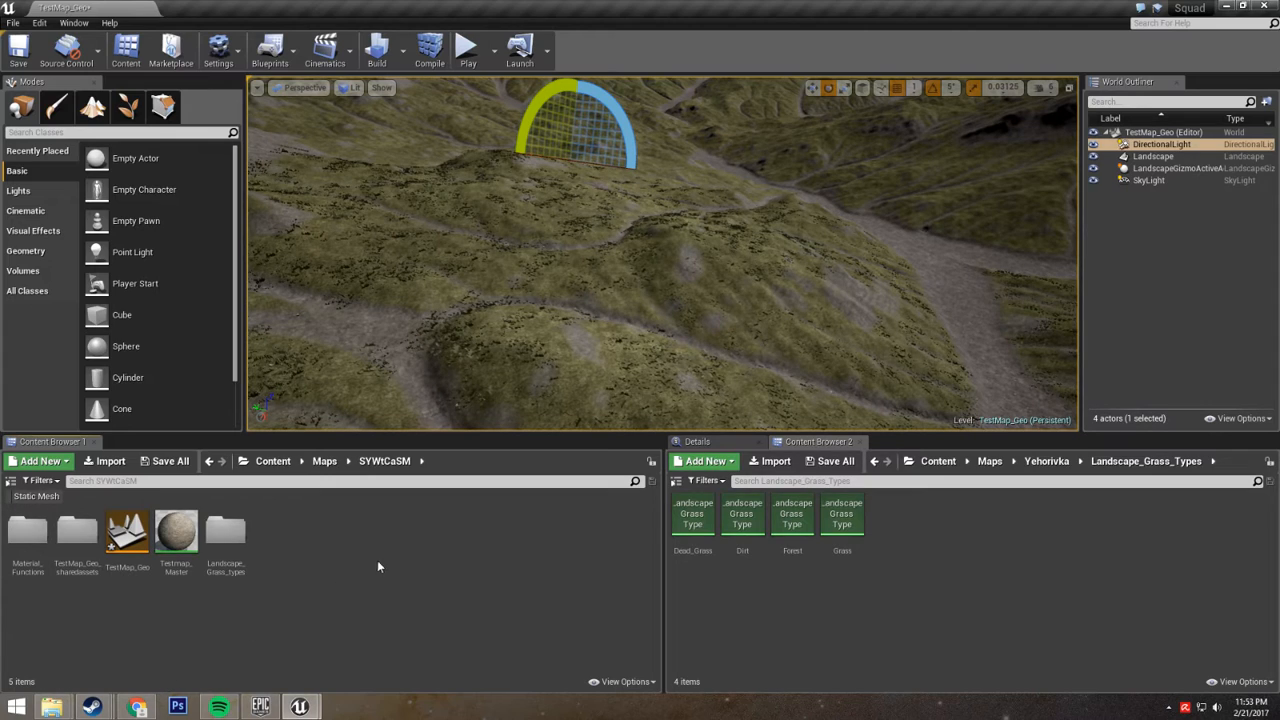
mouse_move(842, 515)
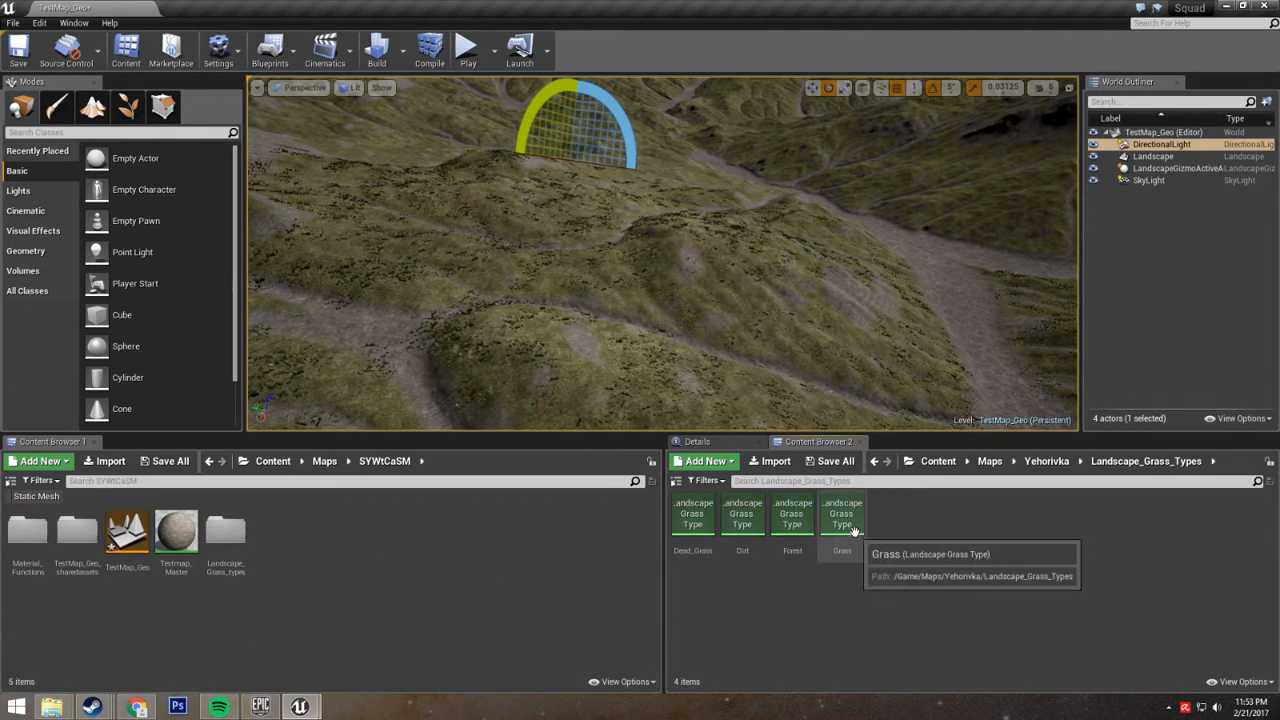
mouse_move(924, 527)
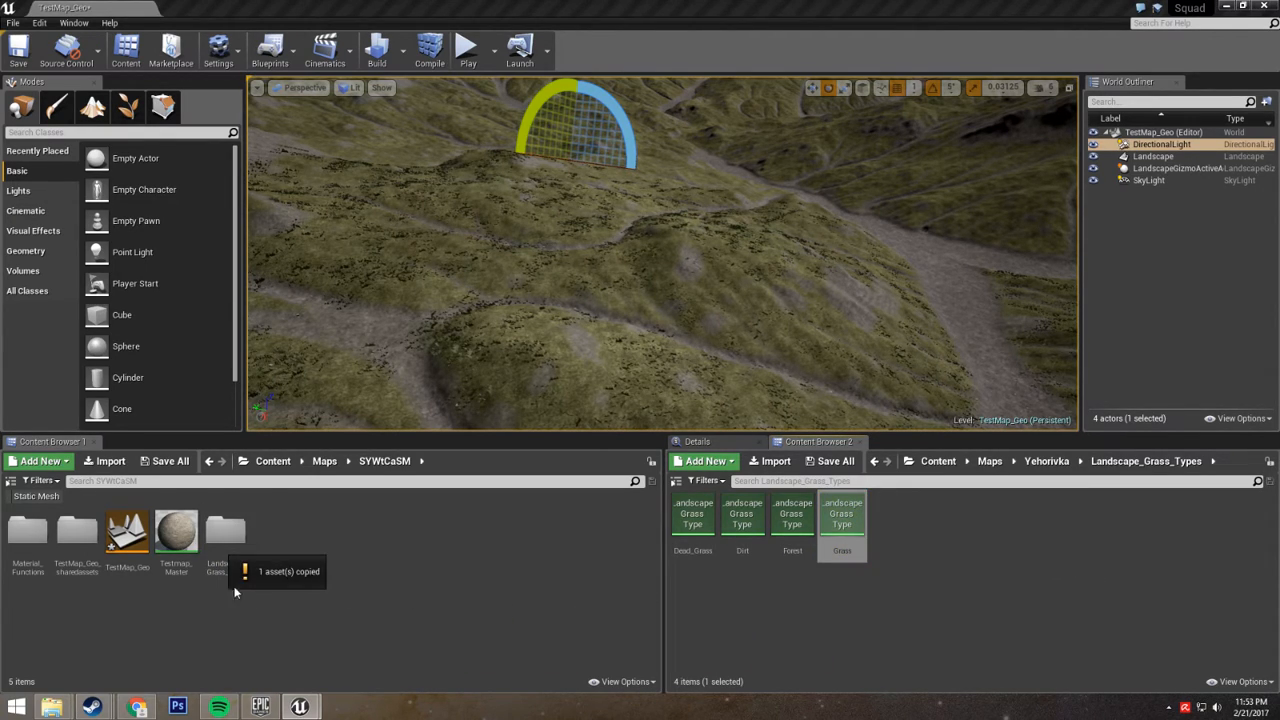
double_click(225, 530)
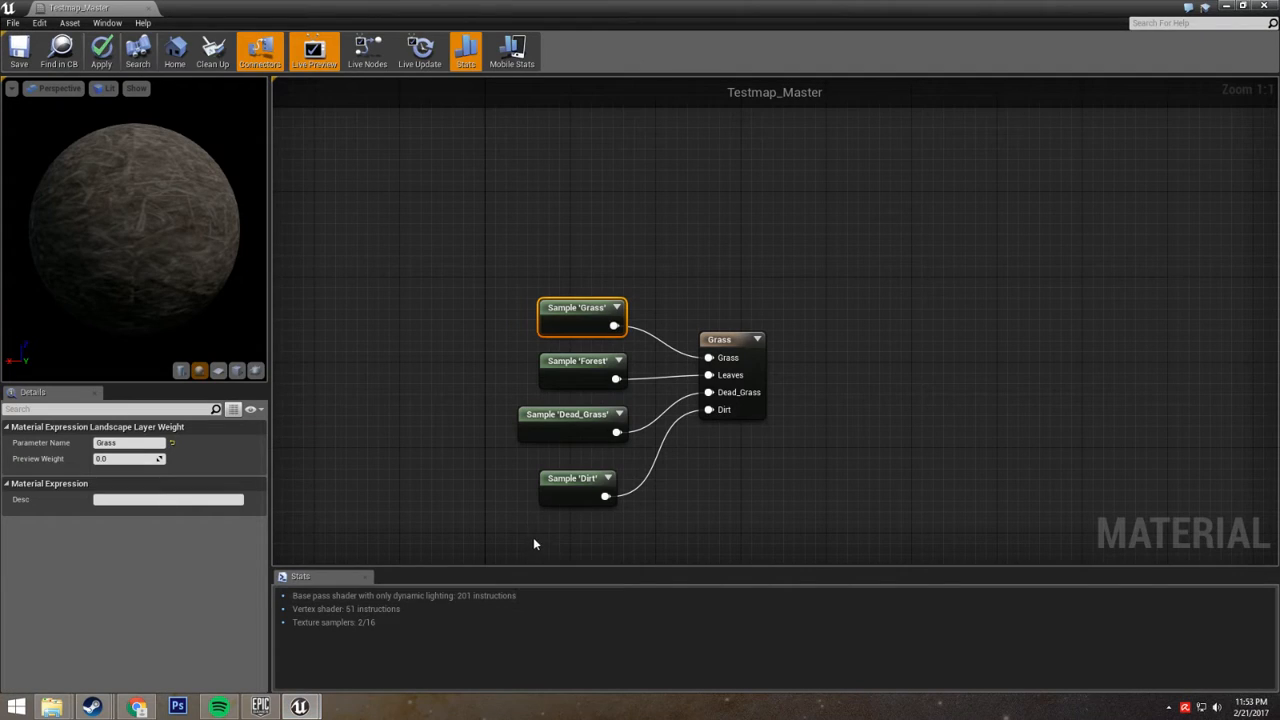
Step: Assign a 'syw'-filtered Grass asset to the Grass output node's first slot and apply
click(731, 339)
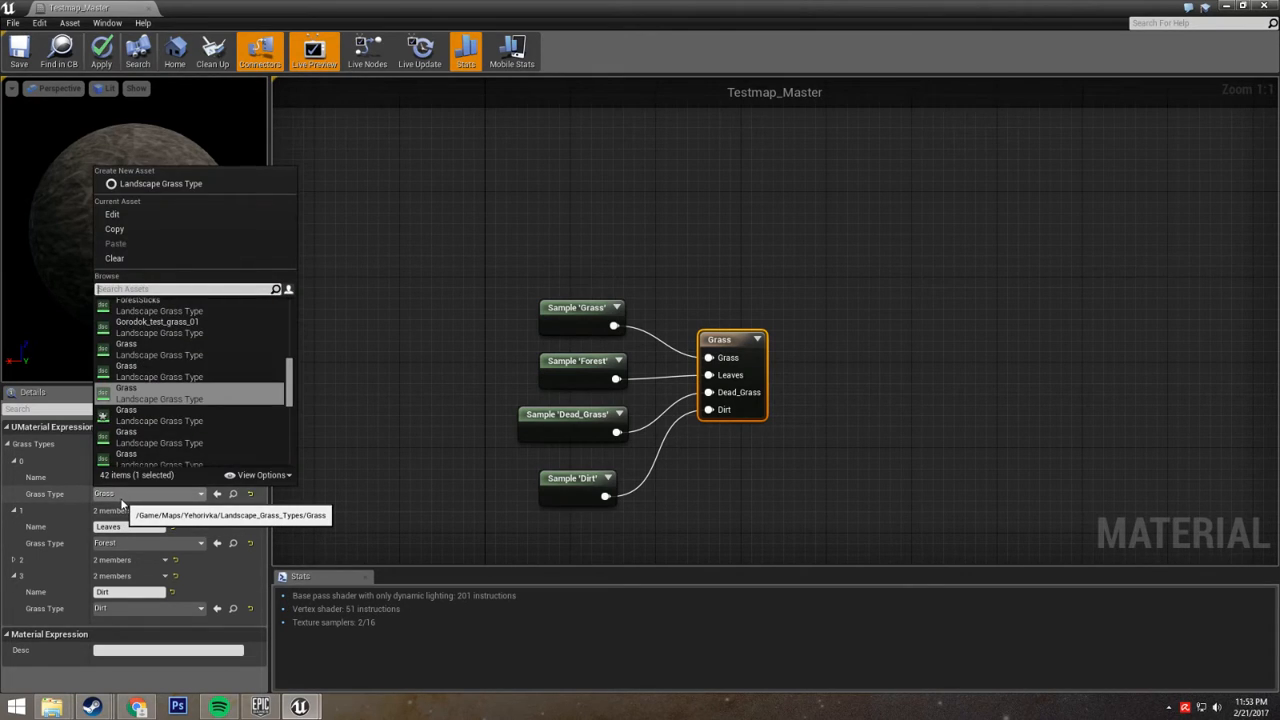
text(syw)
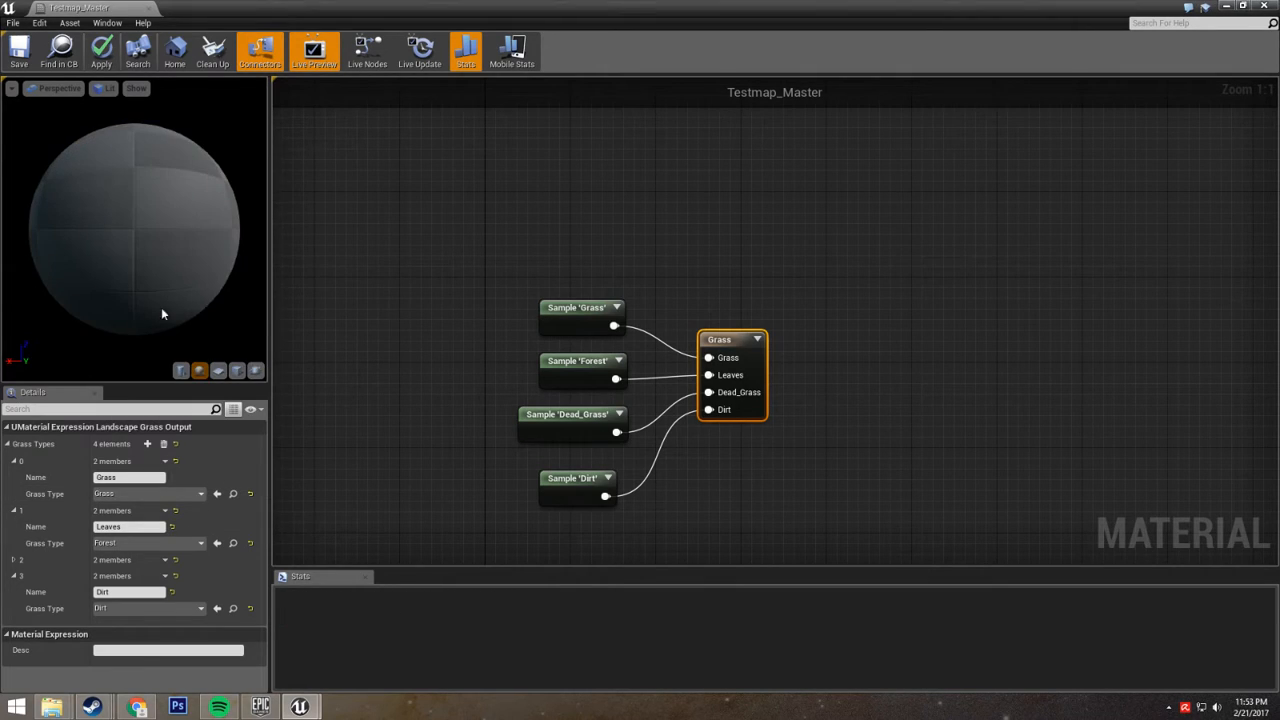
mouse_move(101, 50)
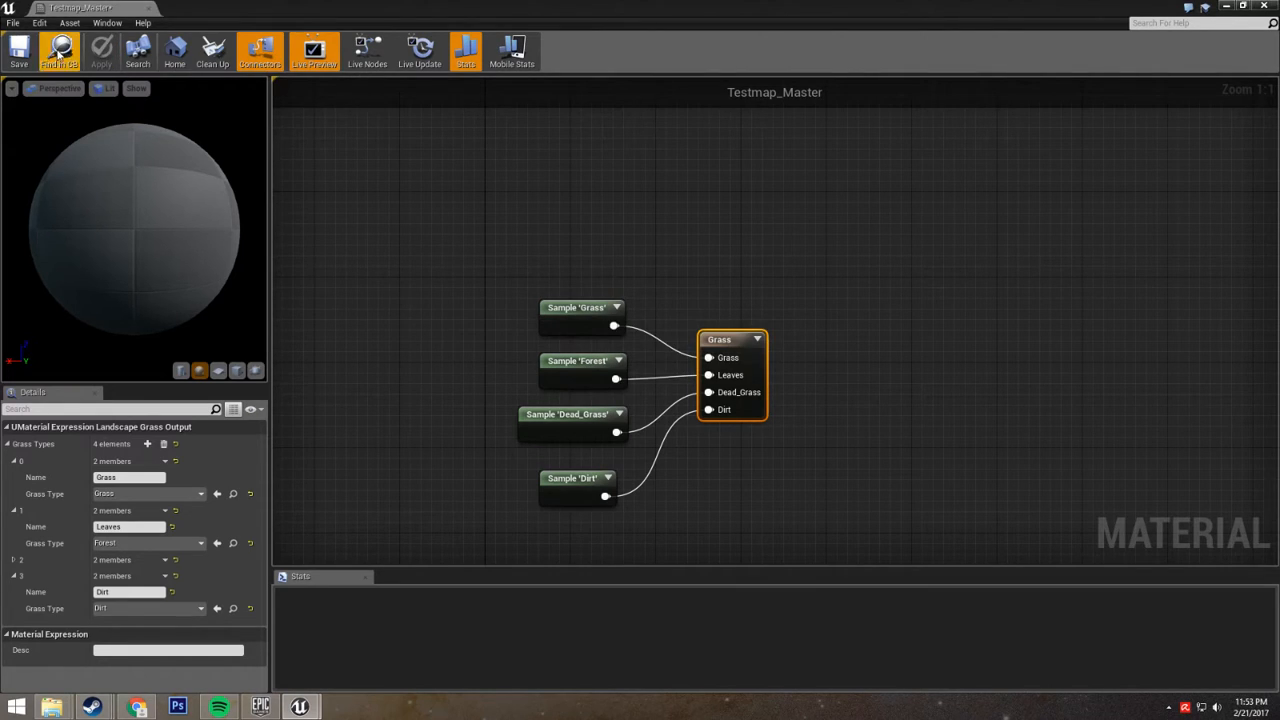
click(18, 50)
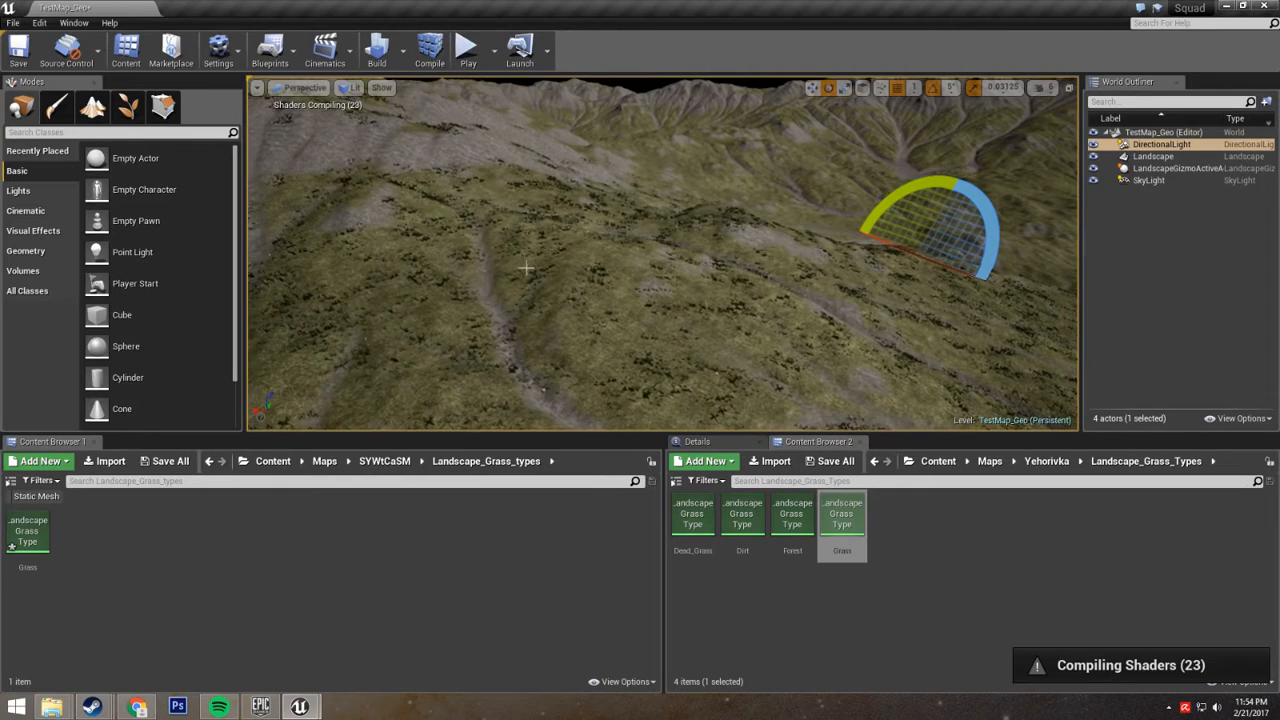
Step: Collapse all Grass Varieties, expand element 0, and toggle its Align to Surface off and on
click(28, 530)
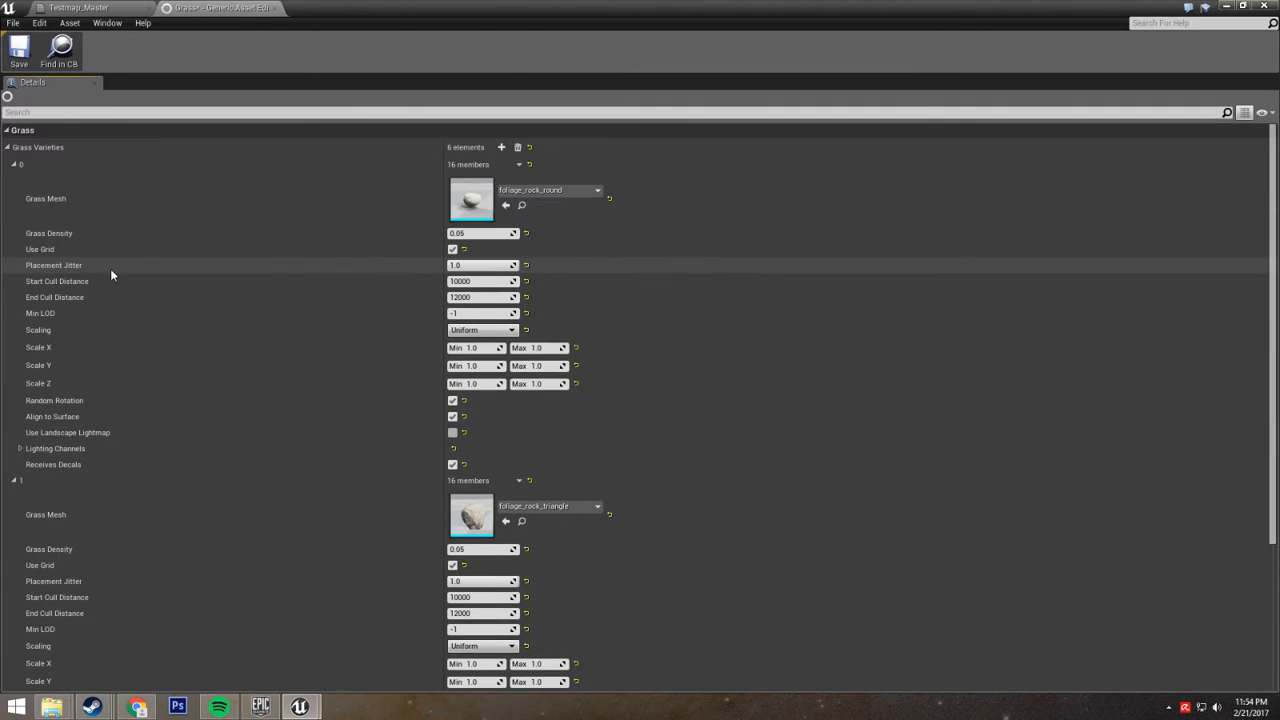
right_click(112, 275)
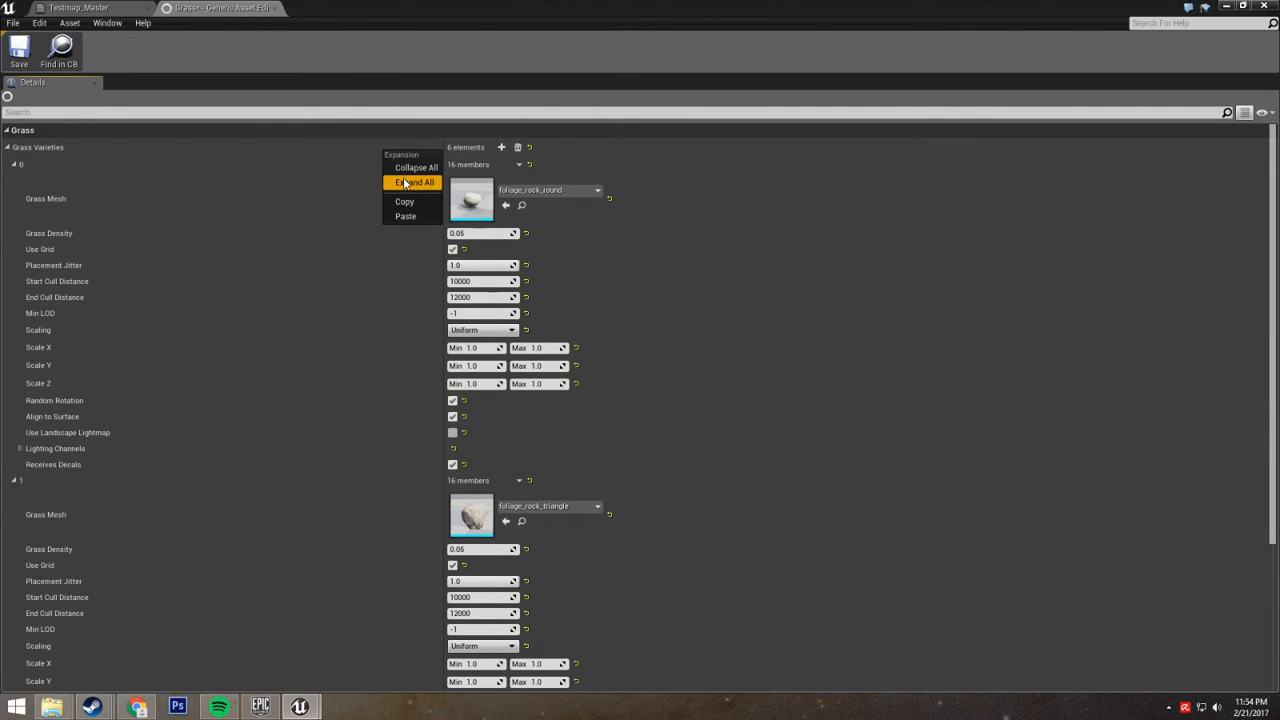
click(415, 167)
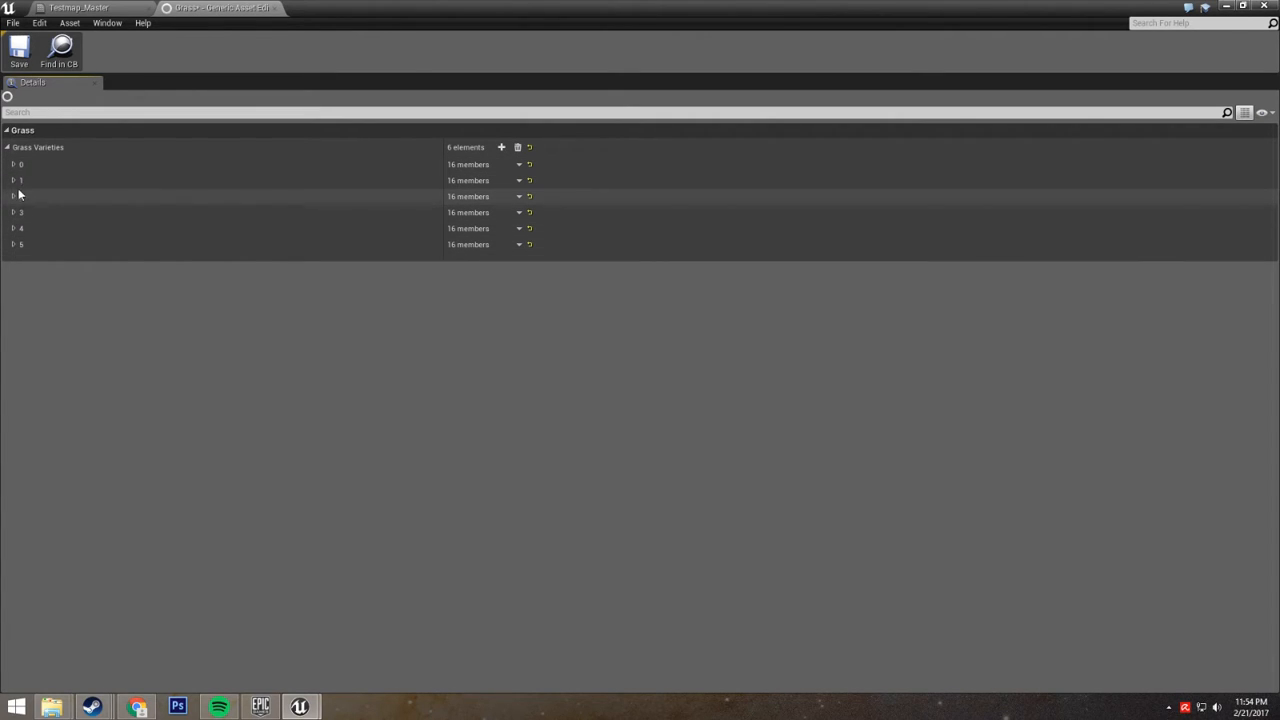
click(13, 164)
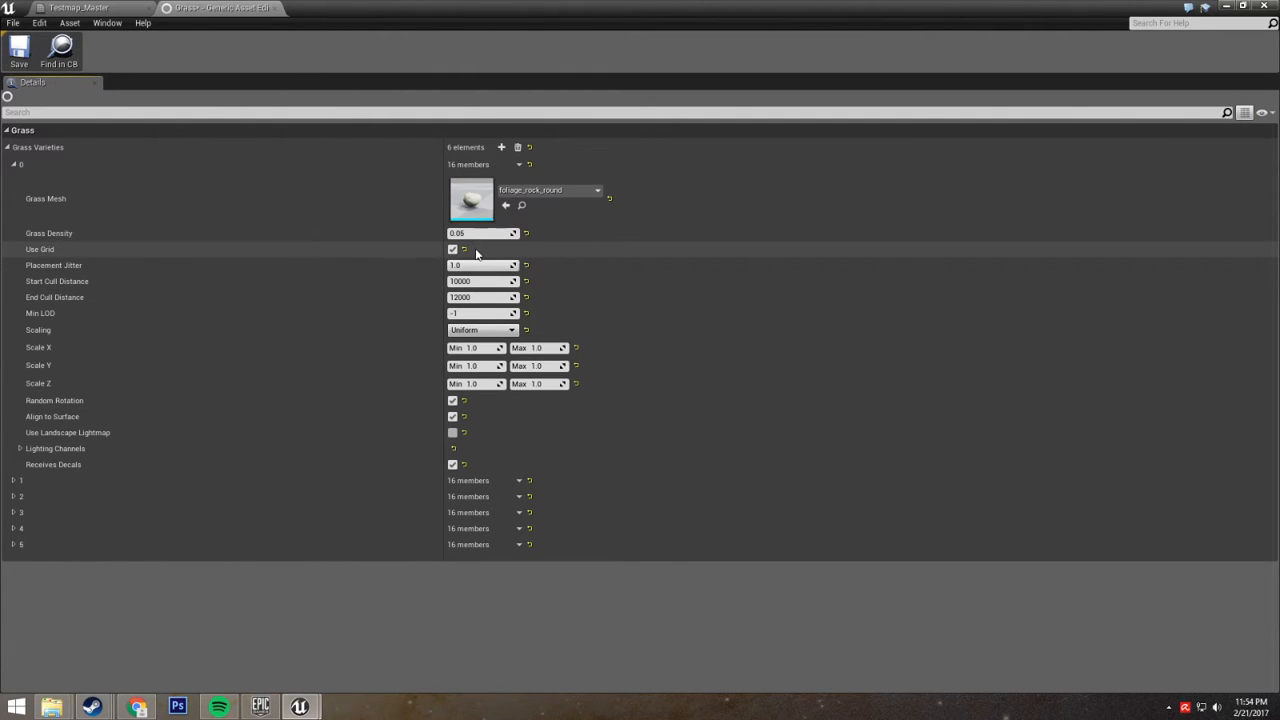
mouse_move(363, 268)
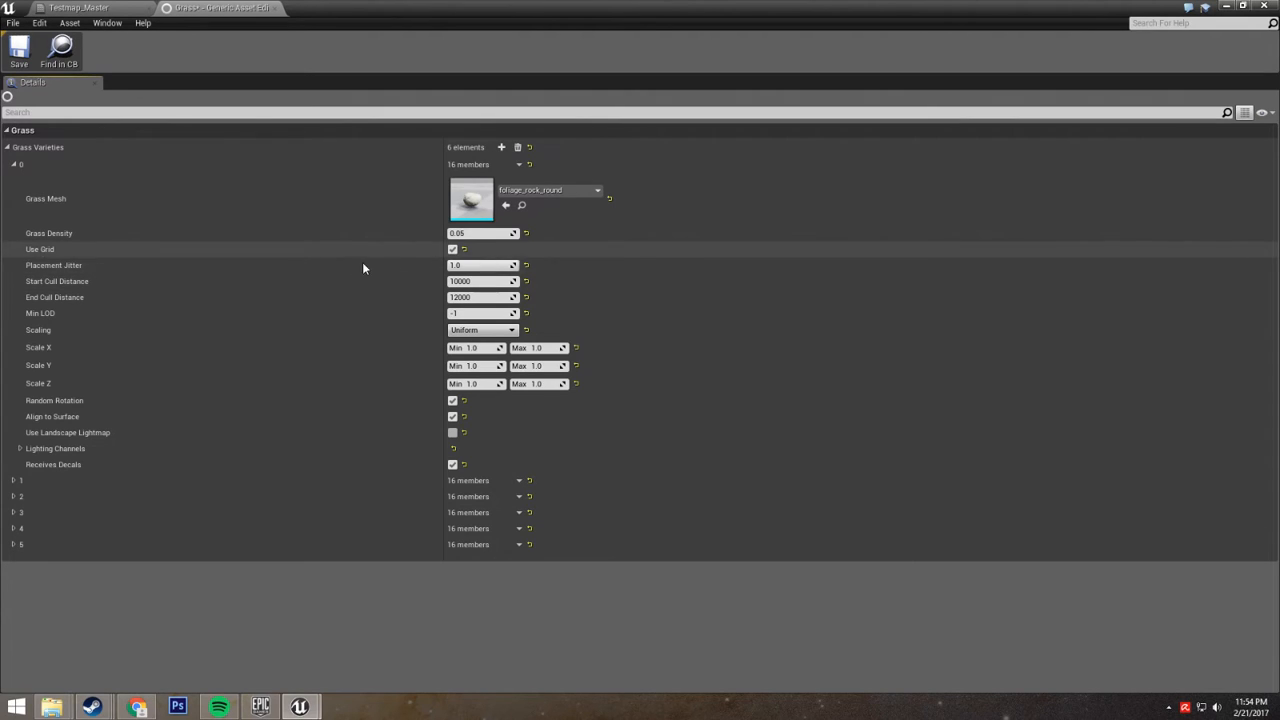
mouse_move(480, 313)
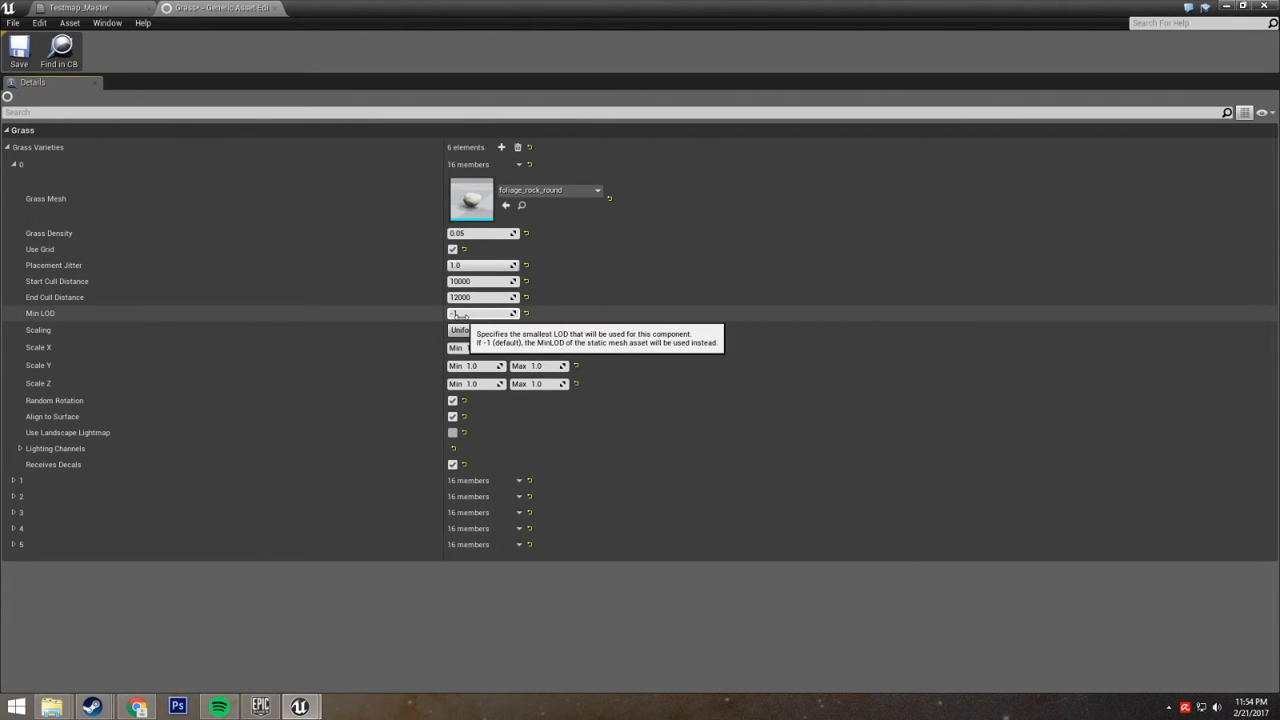
mouse_move(386, 287)
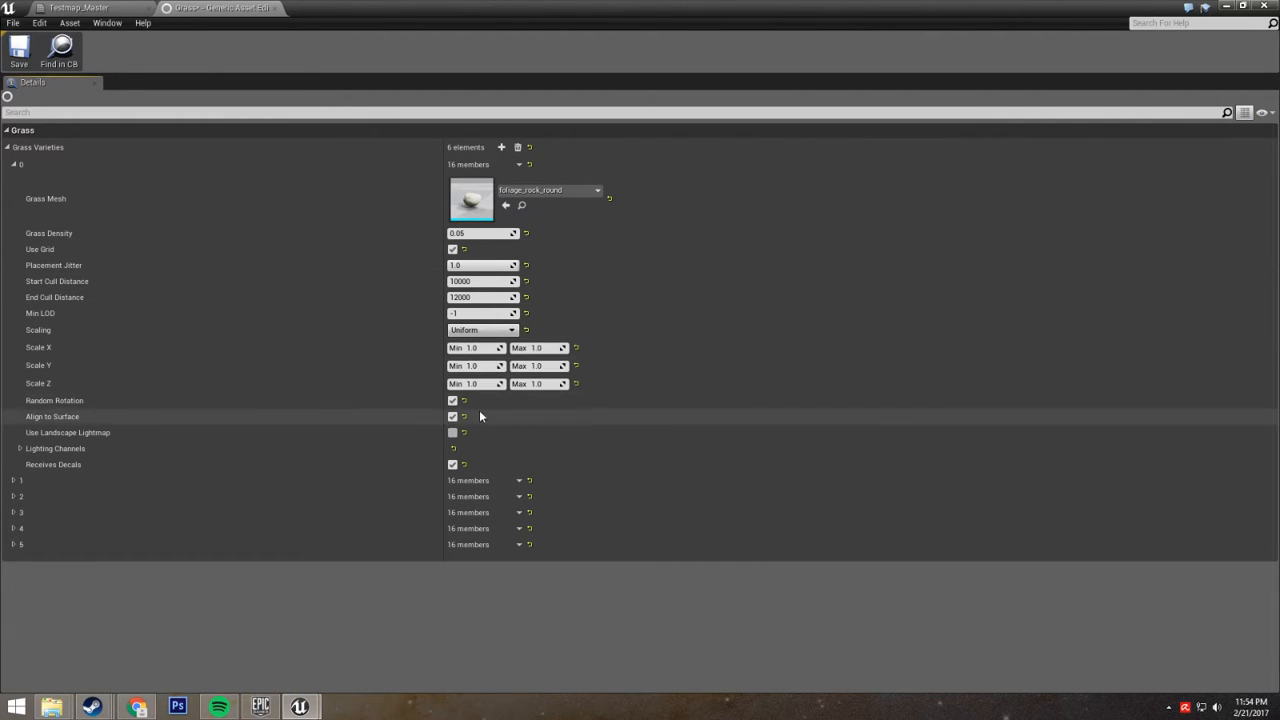
click(452, 416)
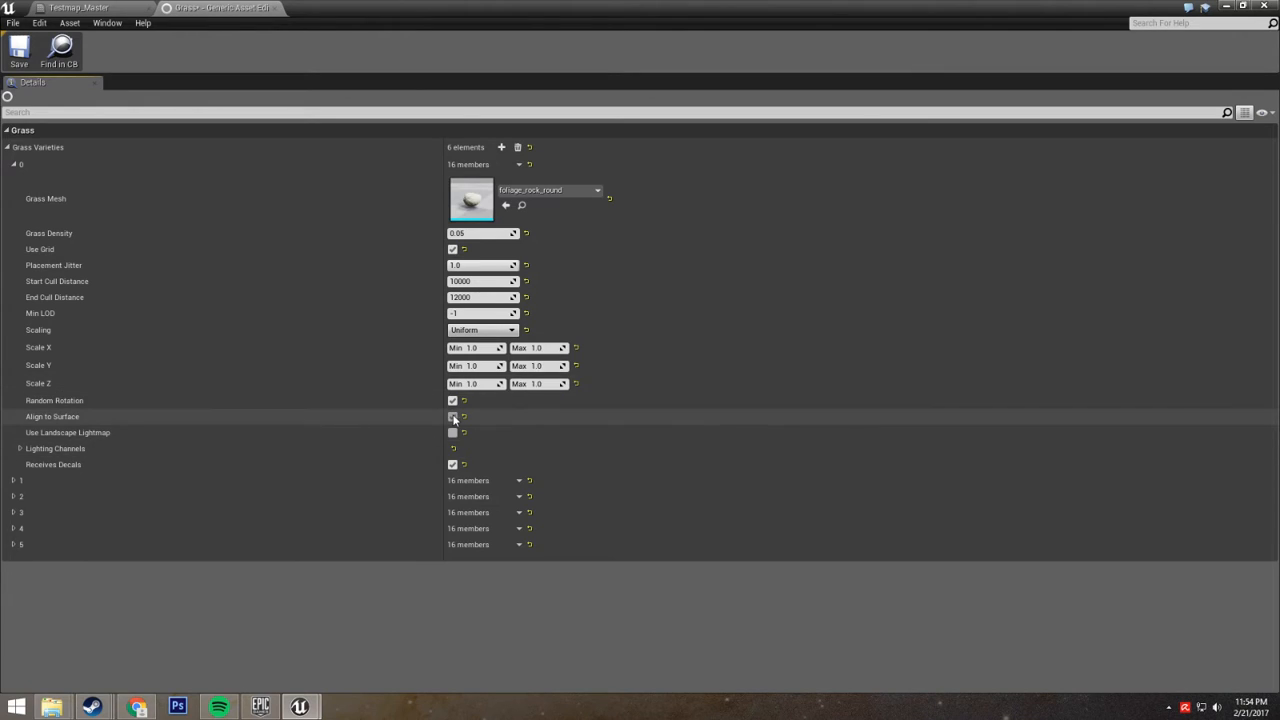
click(452, 416)
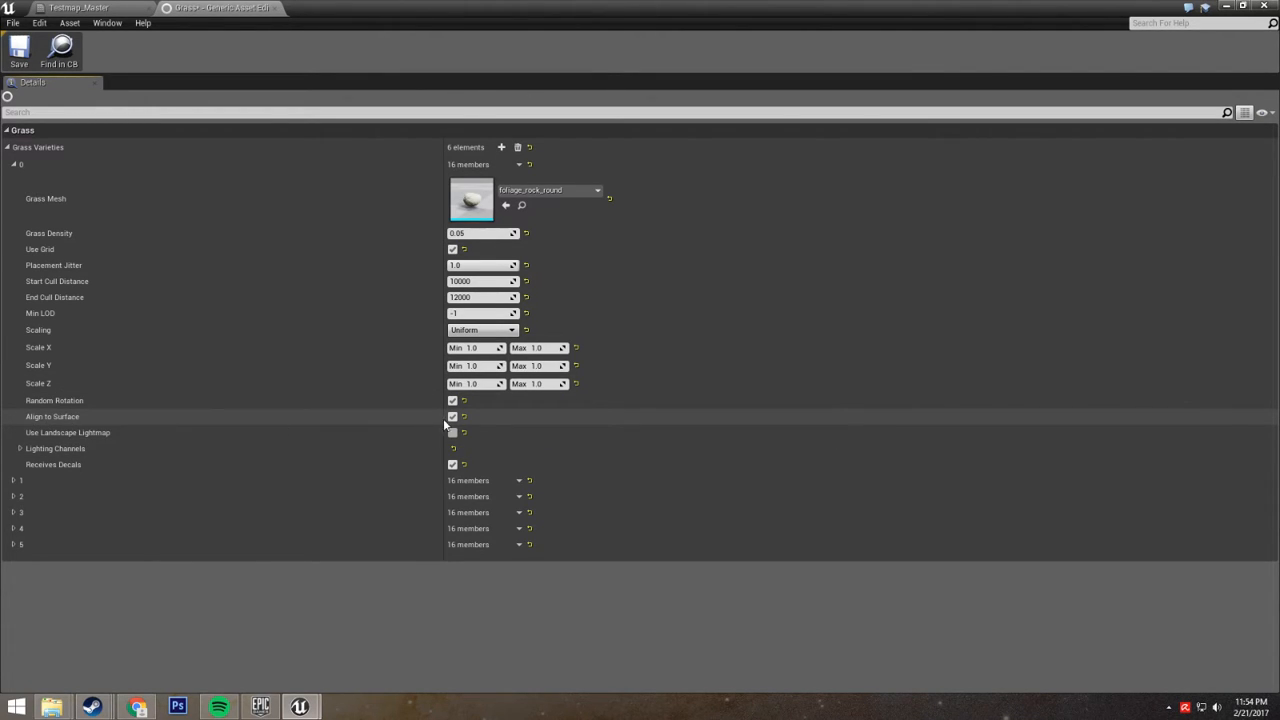
mouse_move(452, 417)
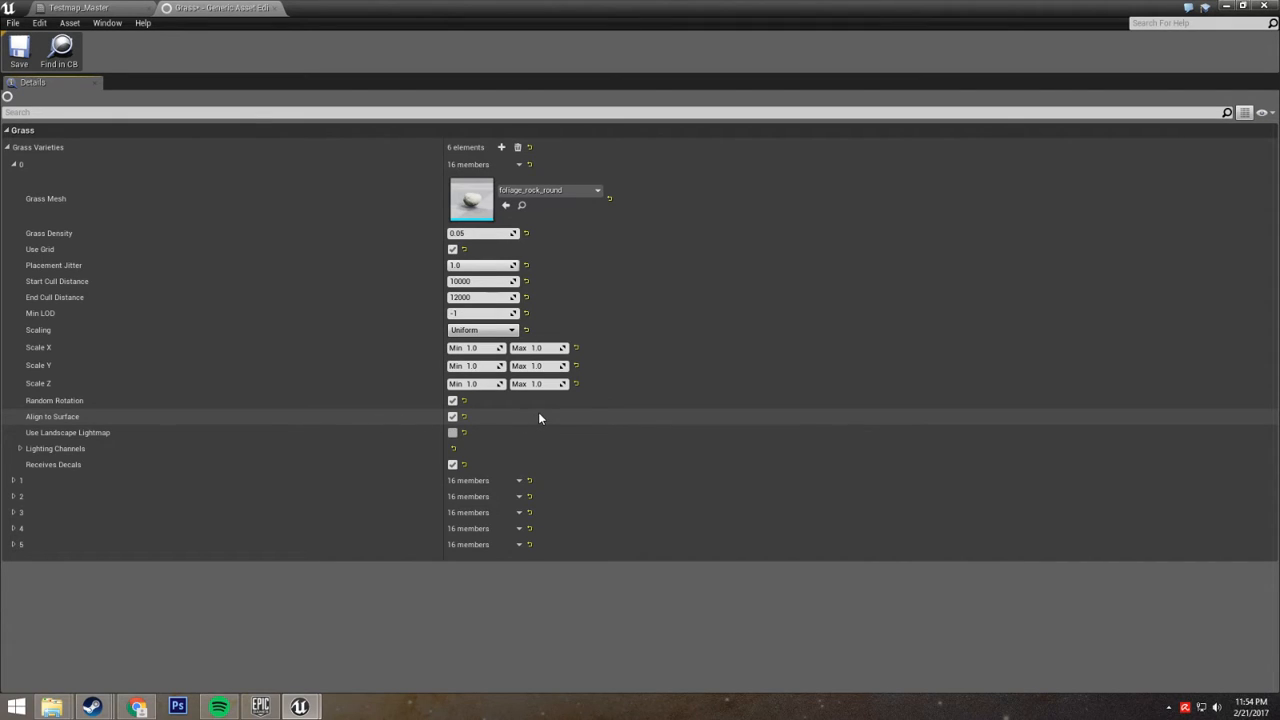
mouse_move(367, 415)
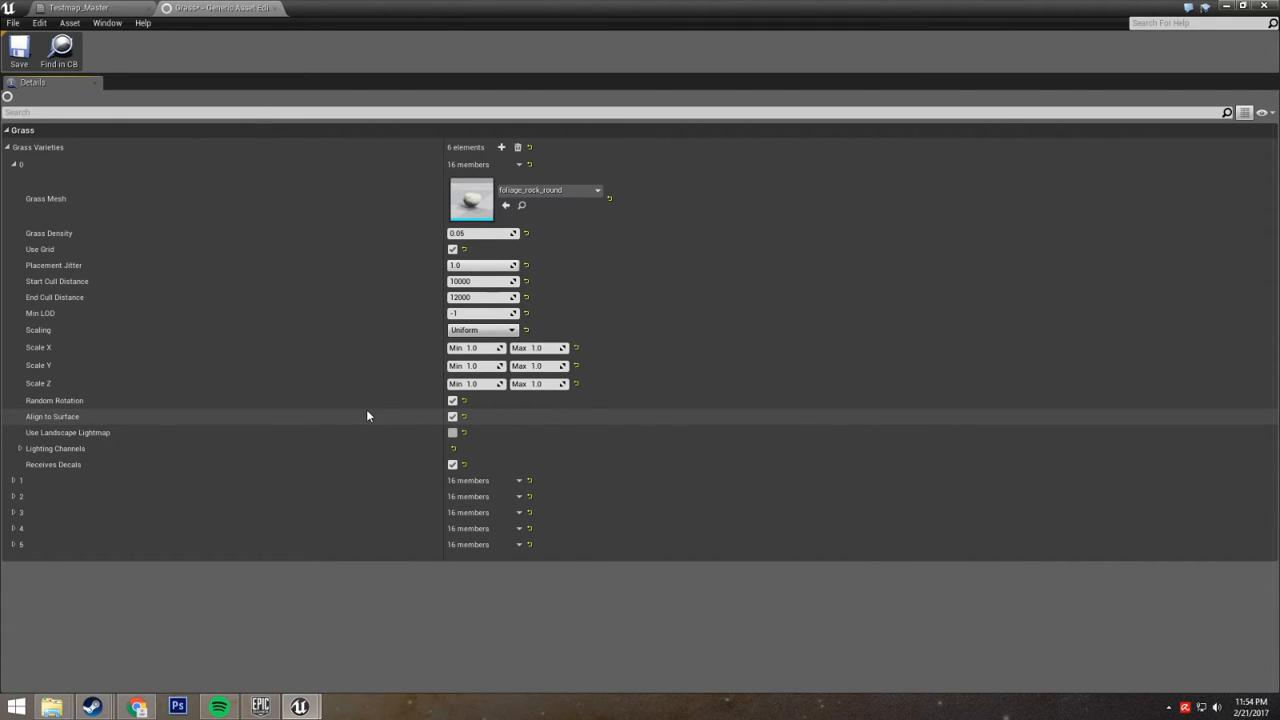
mouse_move(408, 416)
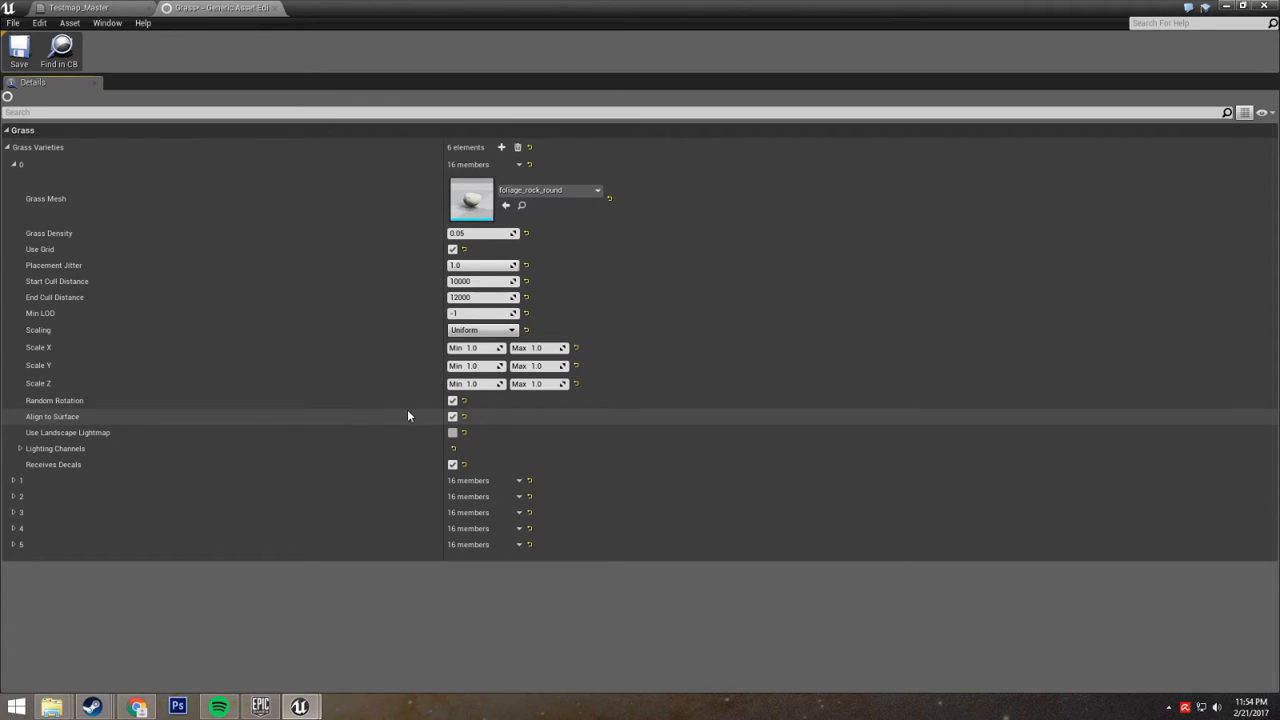
mouse_move(453, 417)
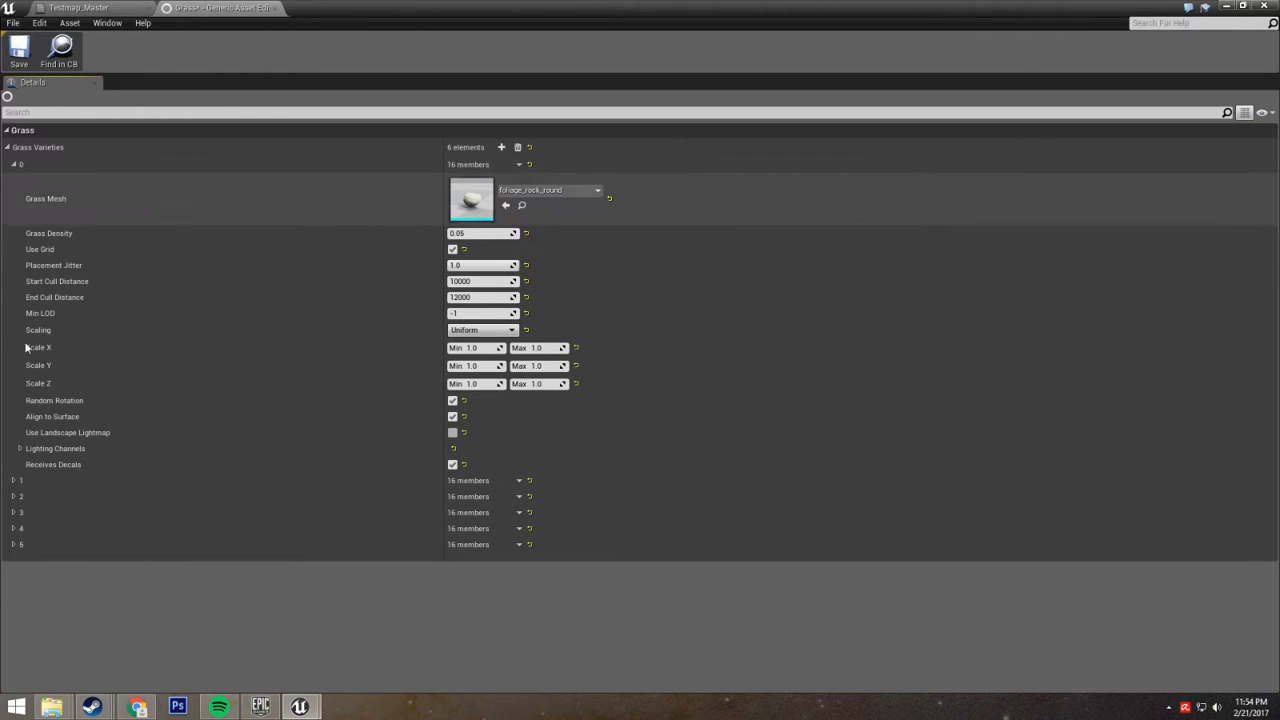
Step: Delete grass varieties 5 and 3, including the flower variety
click(14, 544)
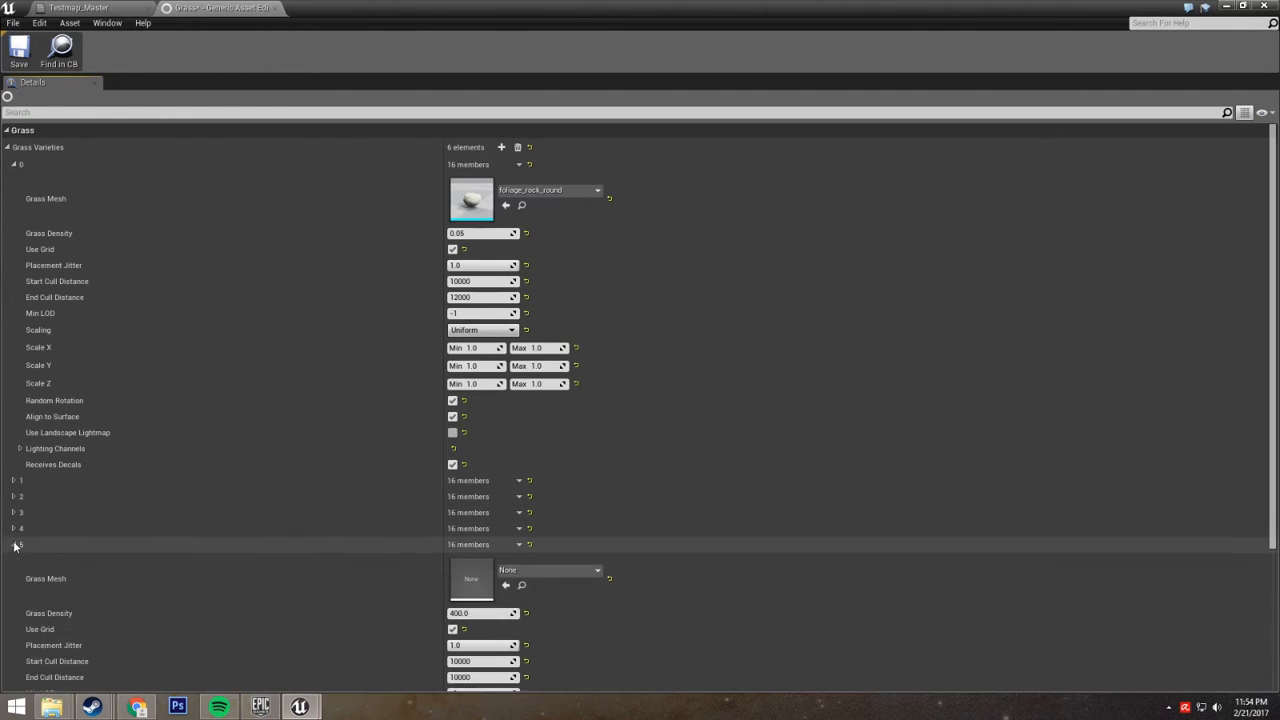
click(13, 544)
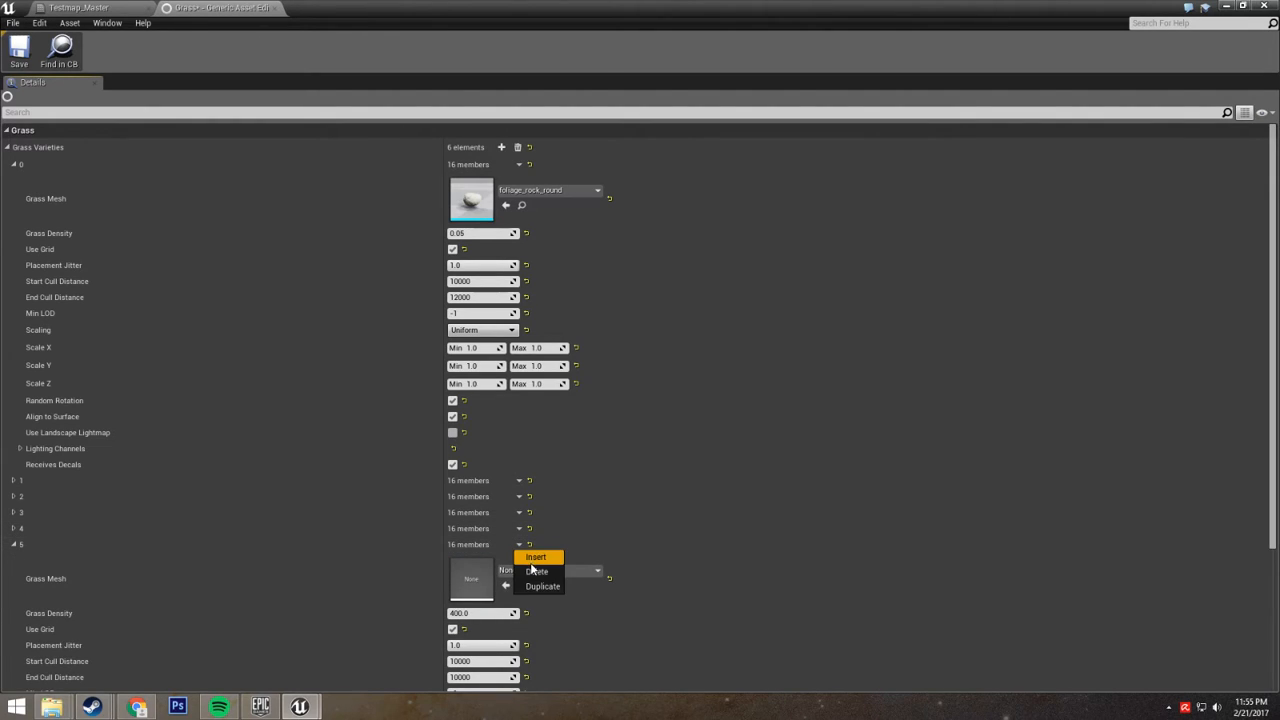
click(537, 571)
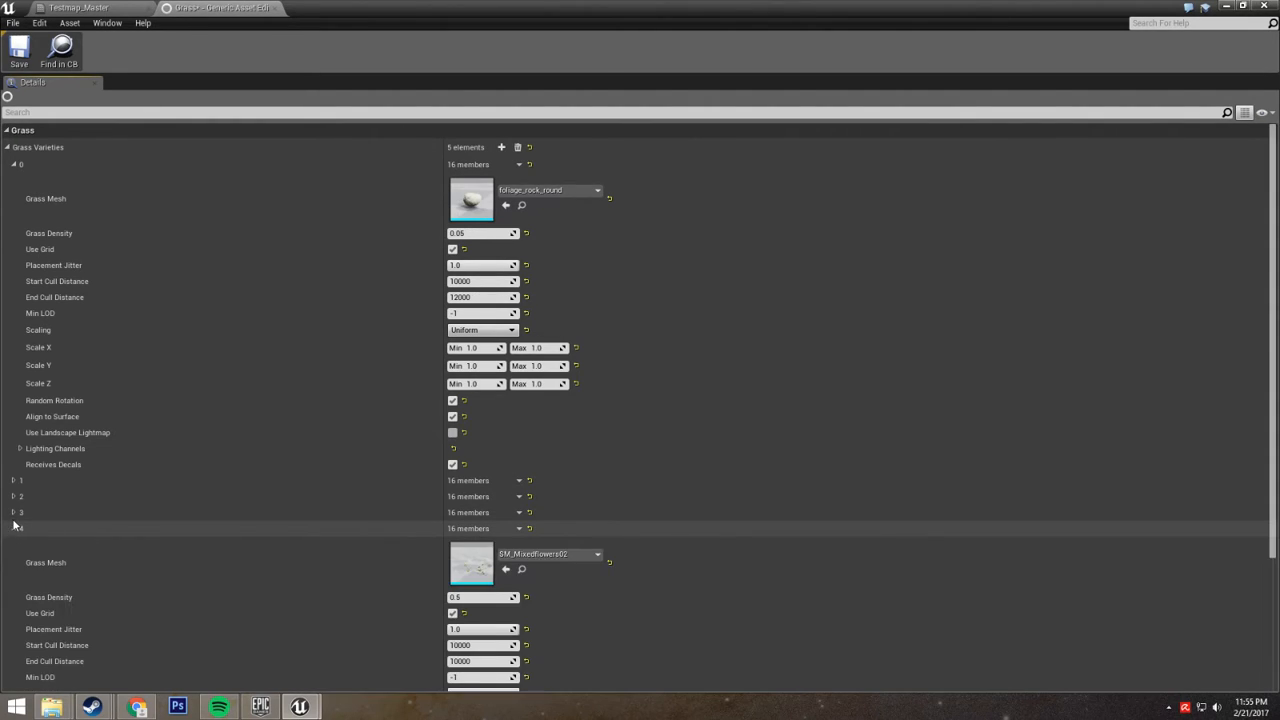
click(14, 512)
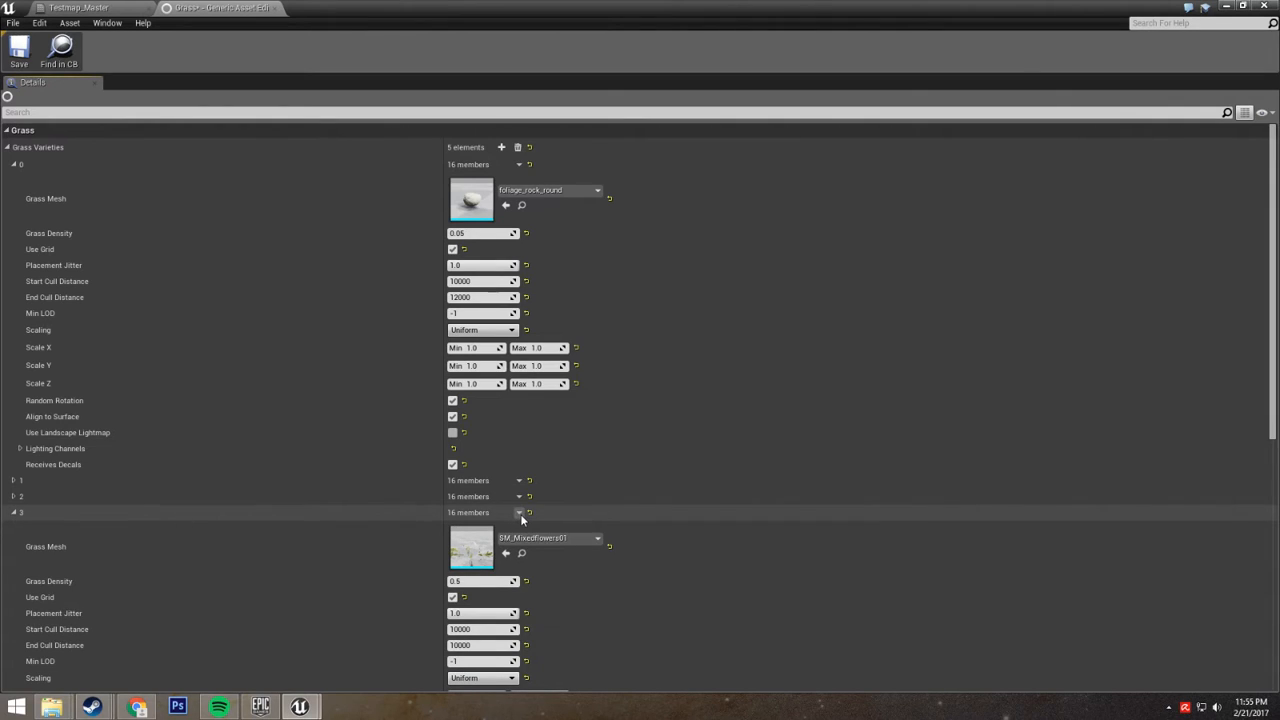
click(518, 512)
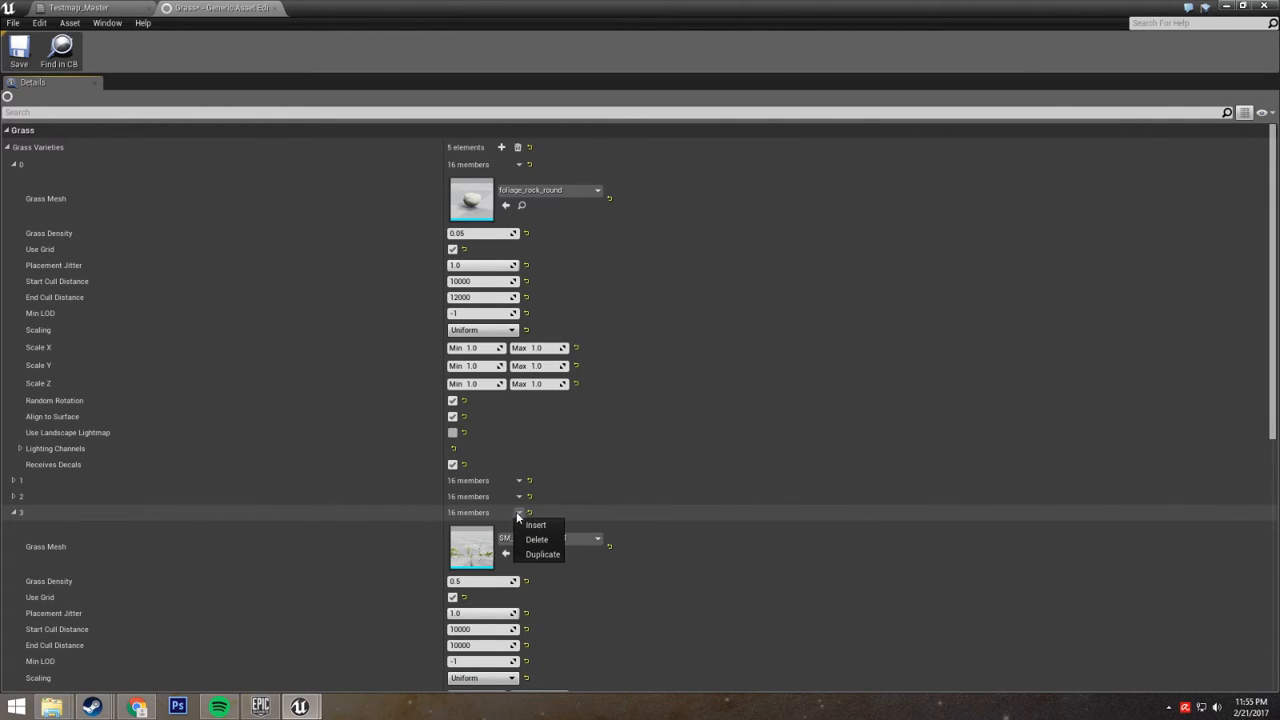
click(536, 539)
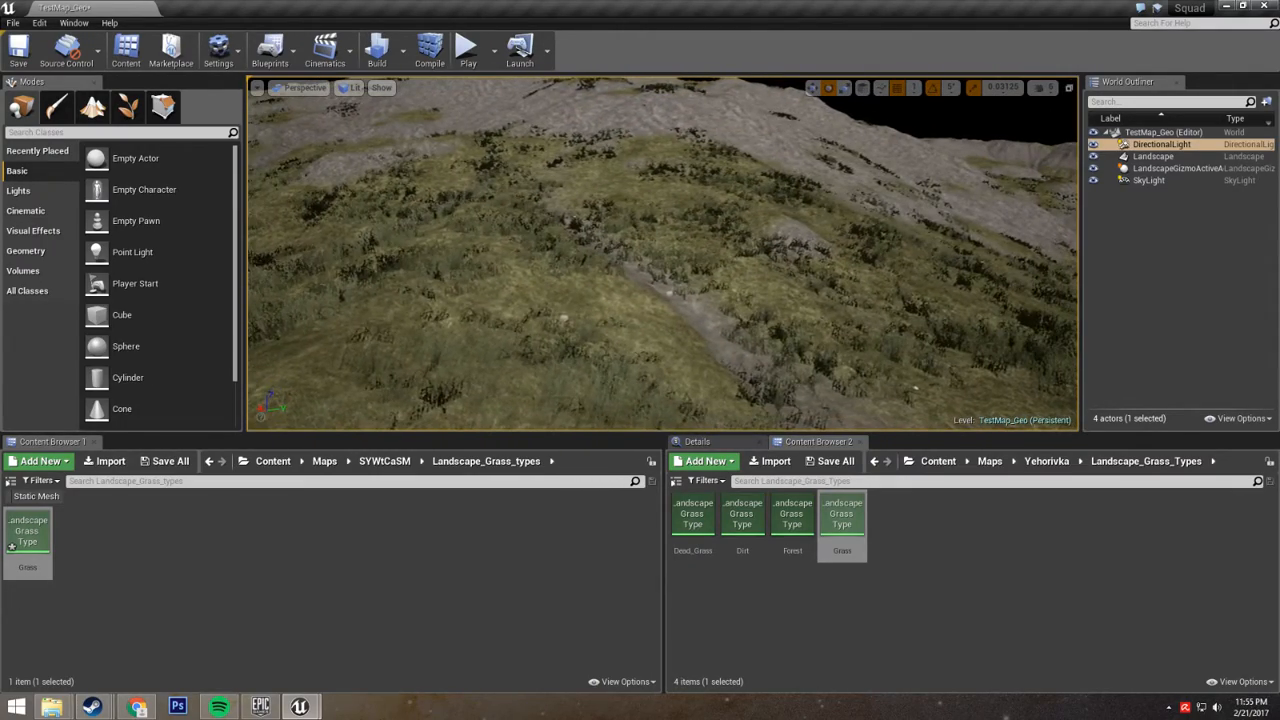
Step: Reopen the Grass asset and set grass variety 2's density to 50.0
double_click(842, 514)
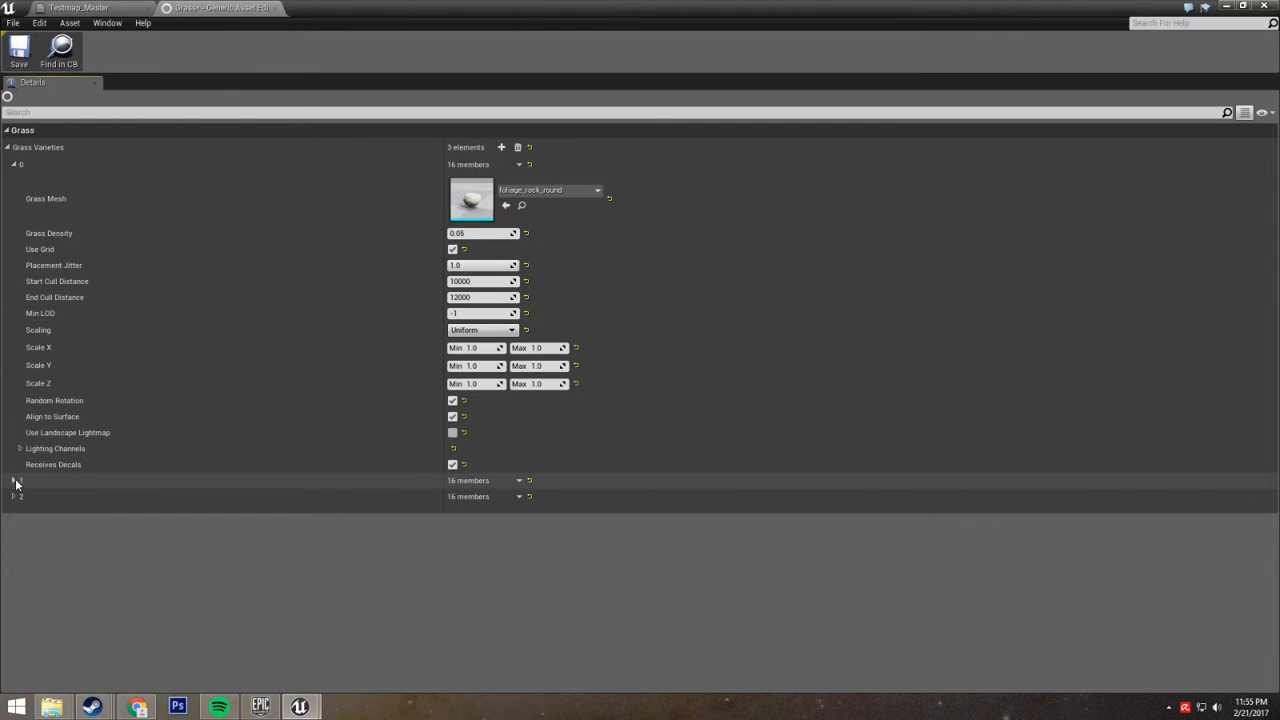
click(13, 164)
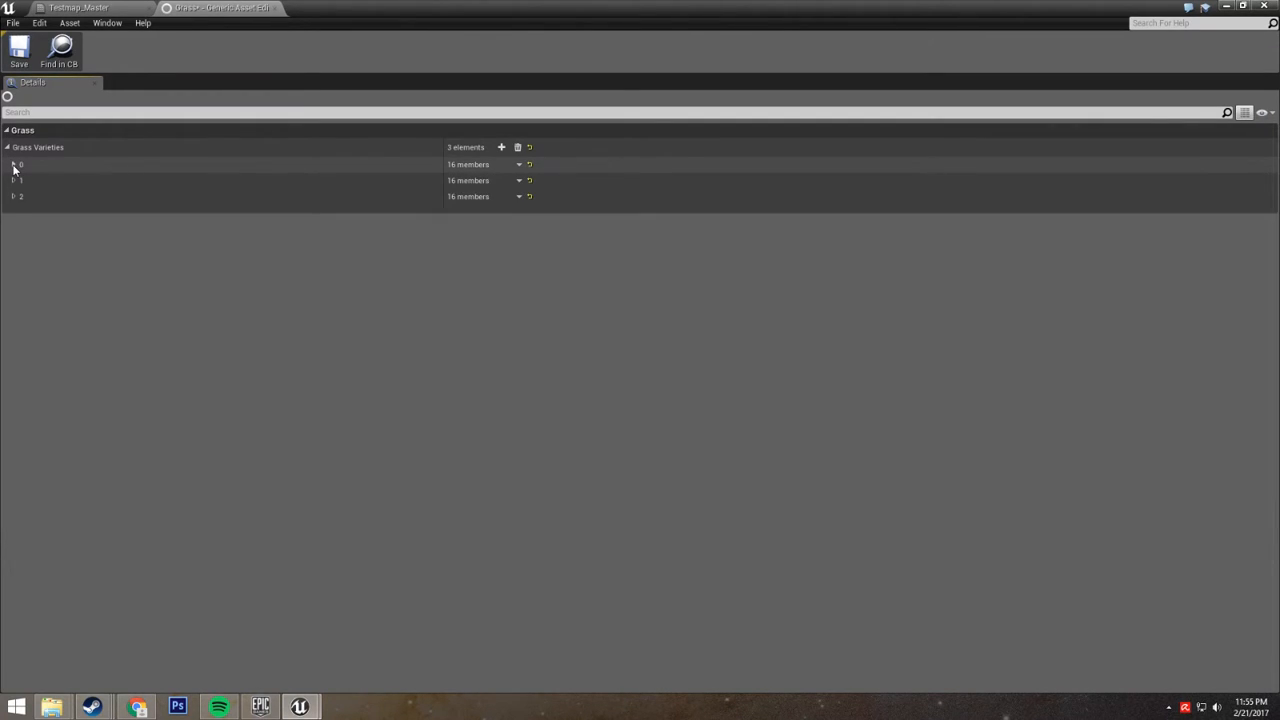
click(13, 180)
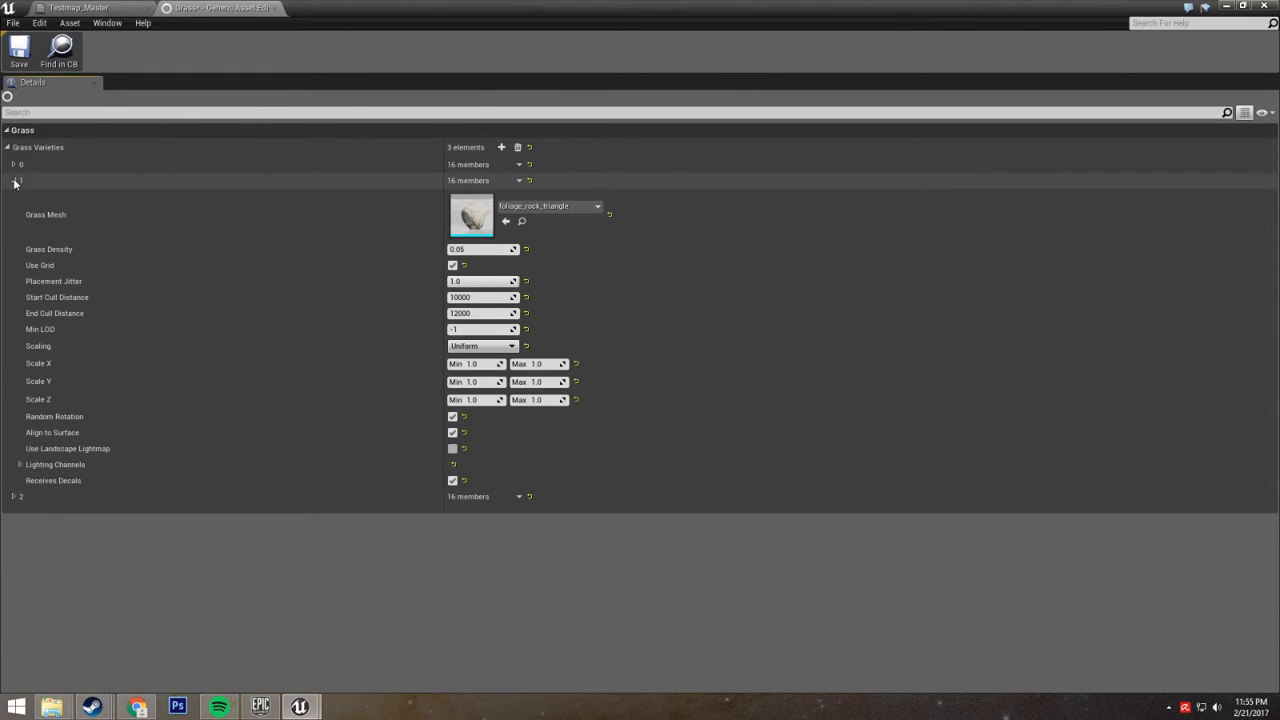
click(13, 180)
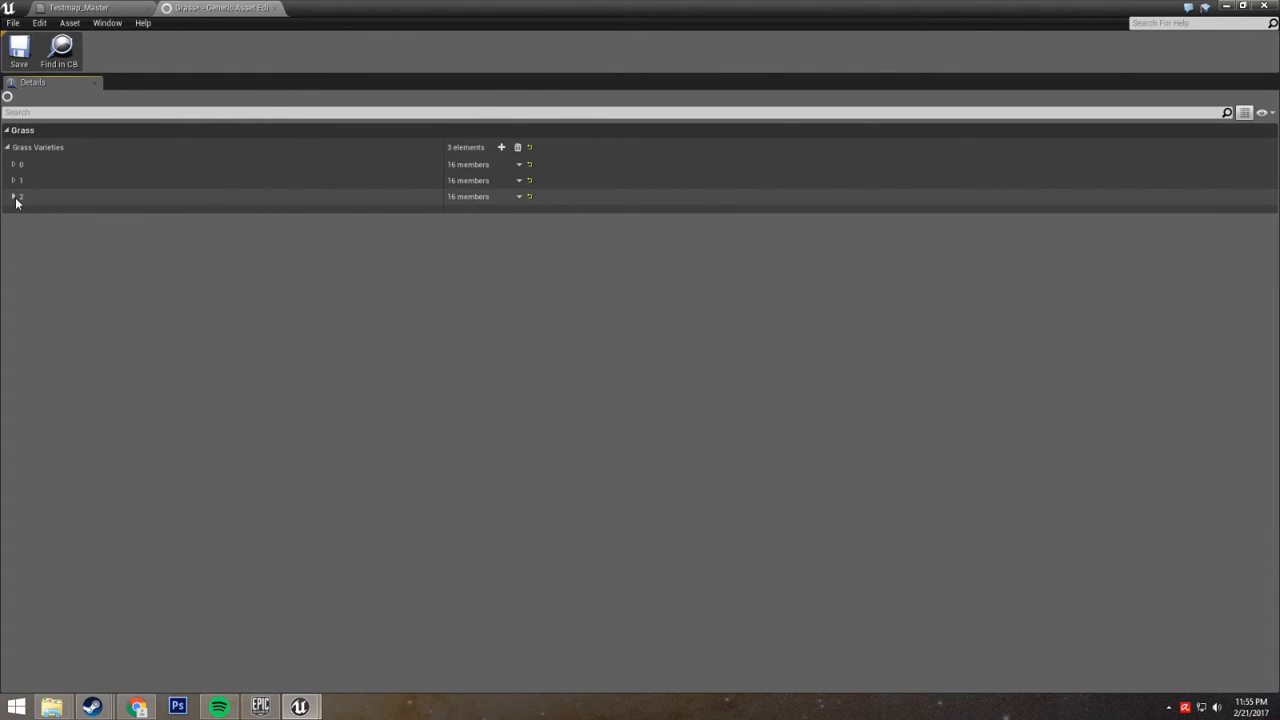
click(14, 196)
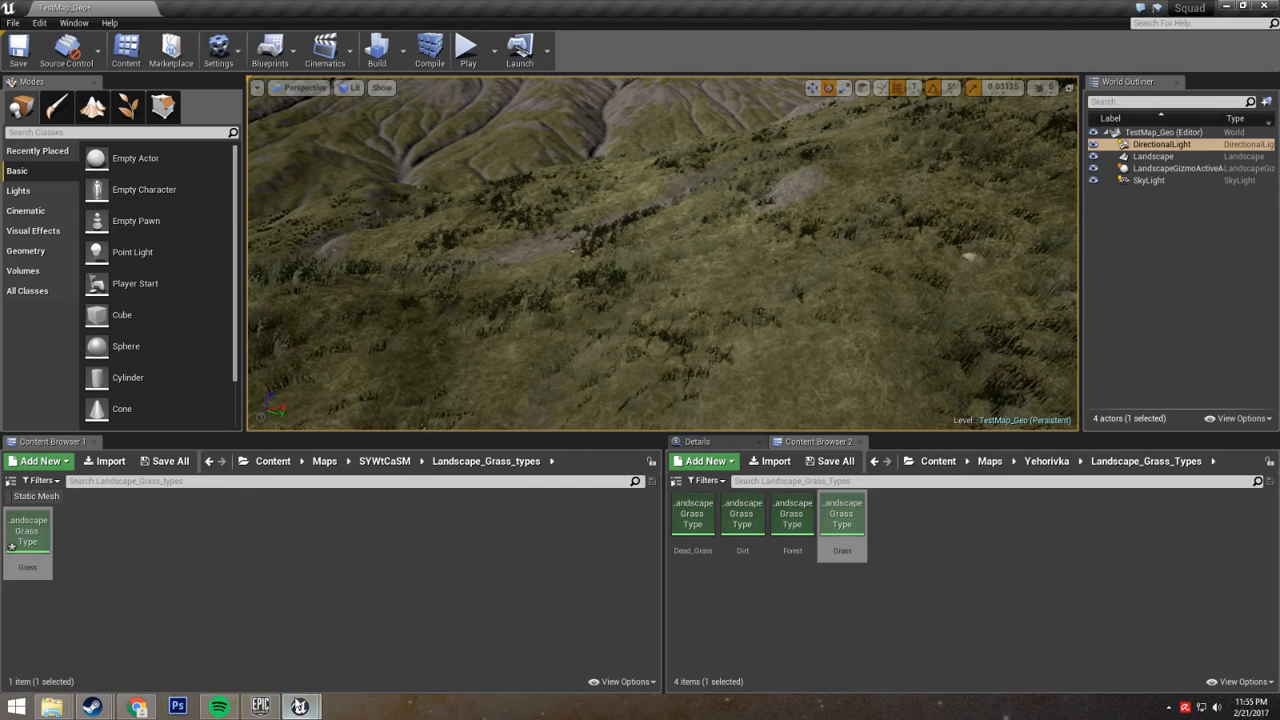
double_click(842, 515)
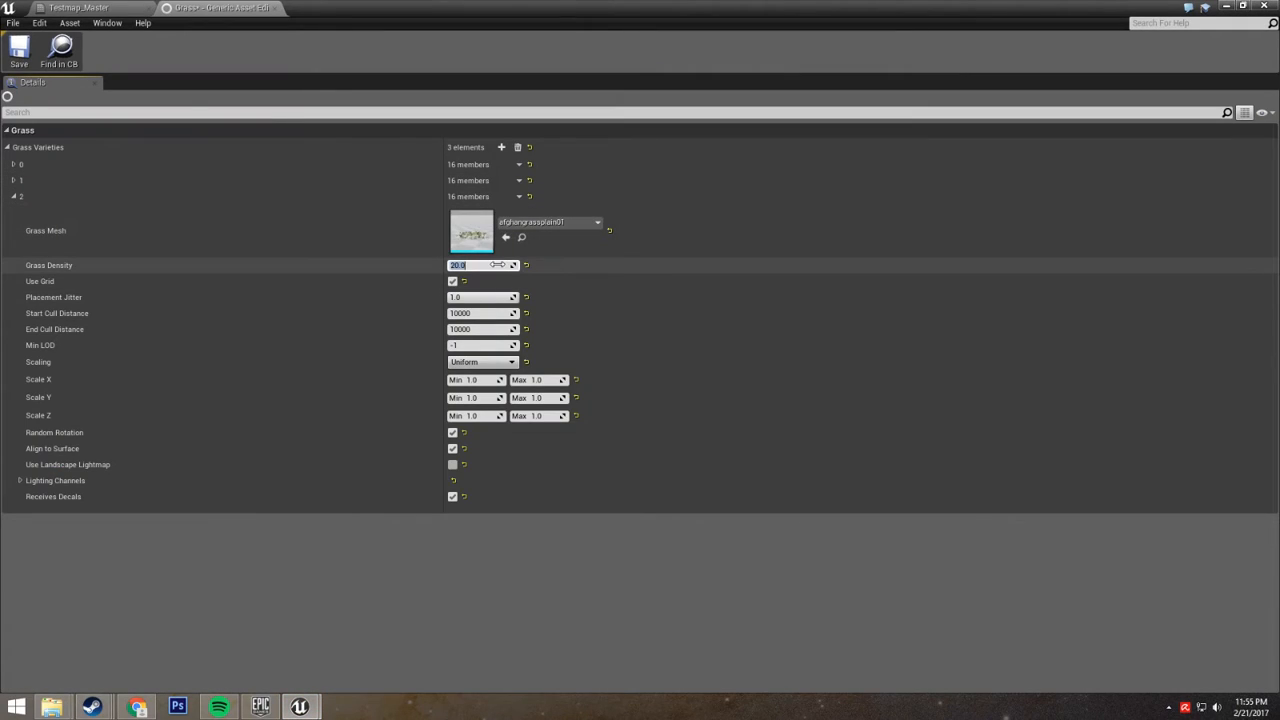
text(50.0)
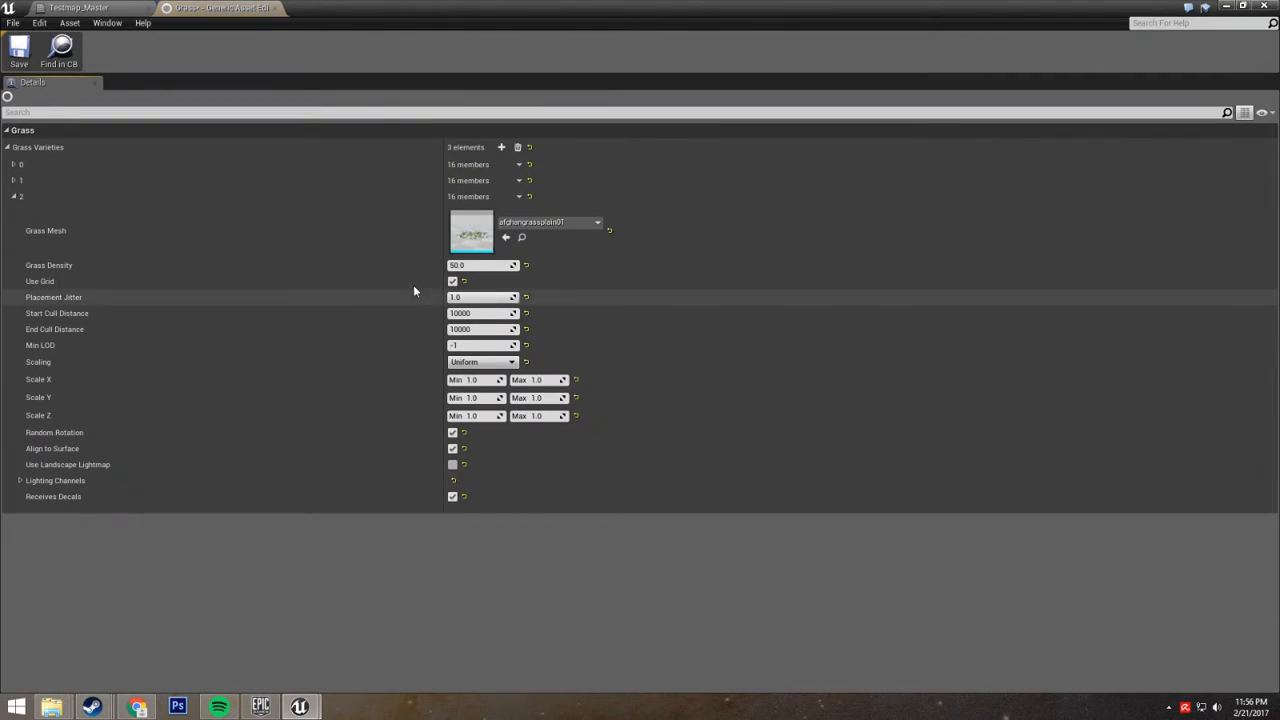
mouse_move(222, 322)
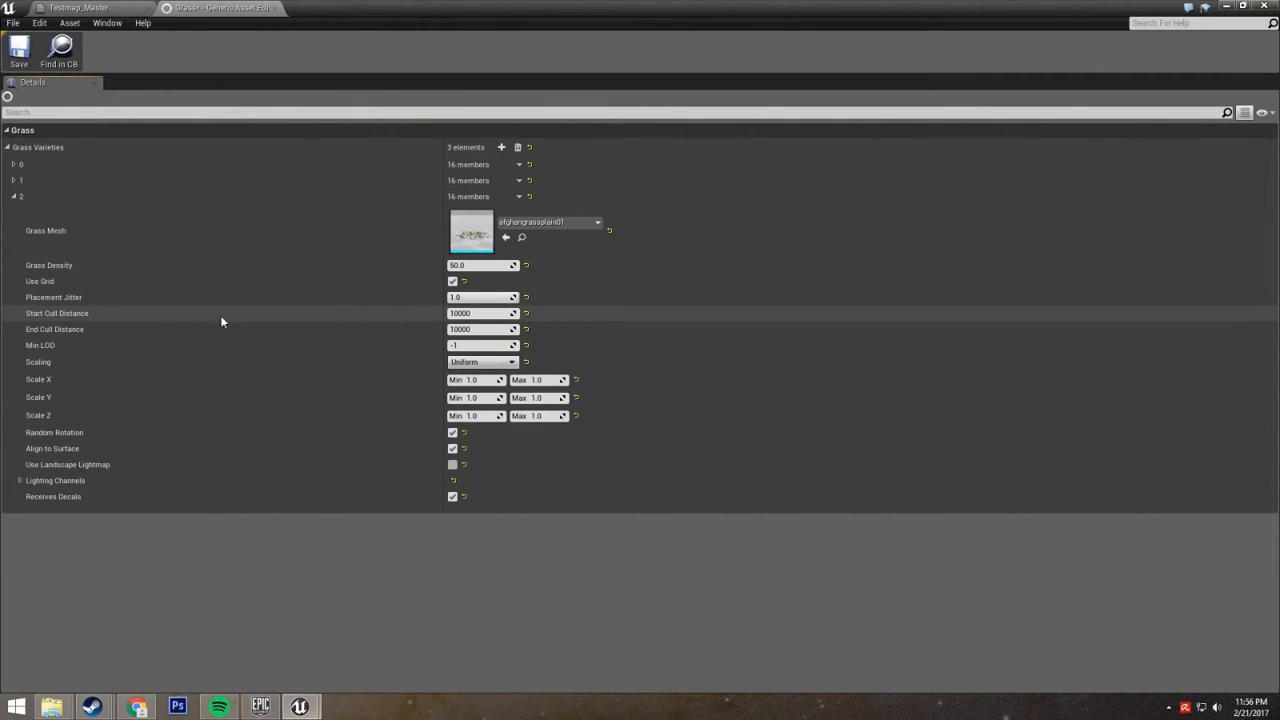
mouse_move(145, 335)
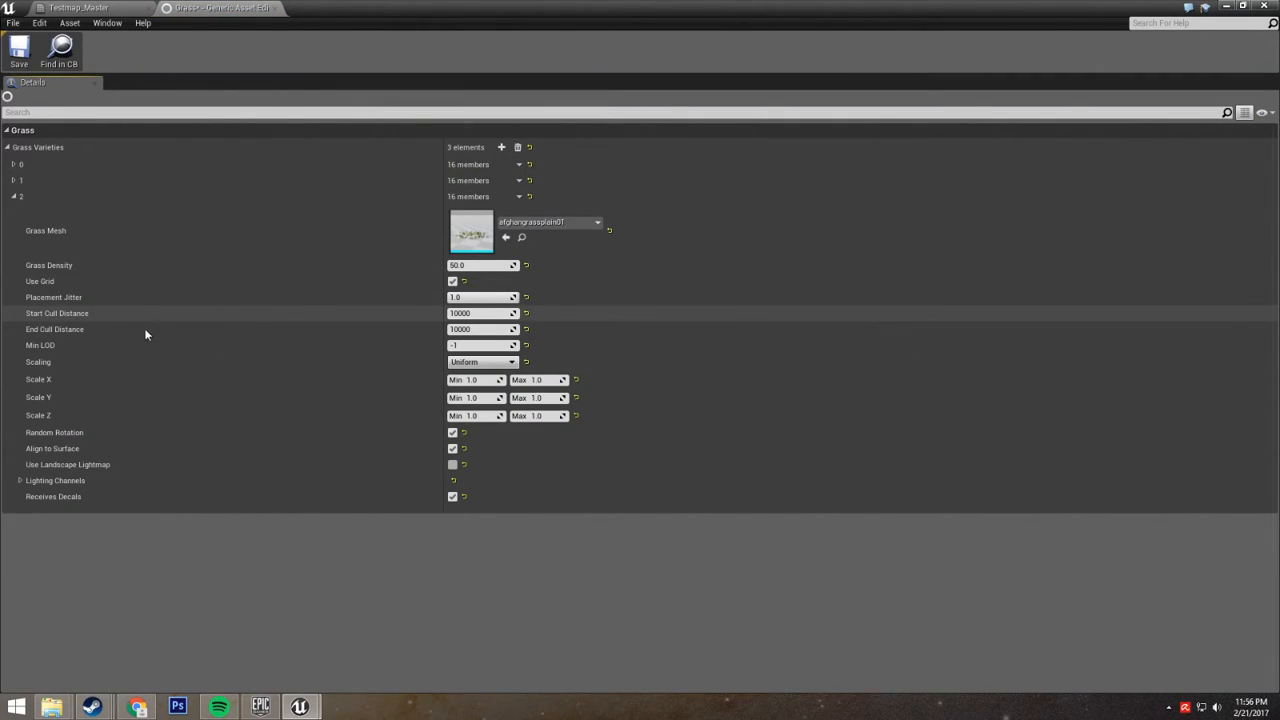
mouse_move(57, 313)
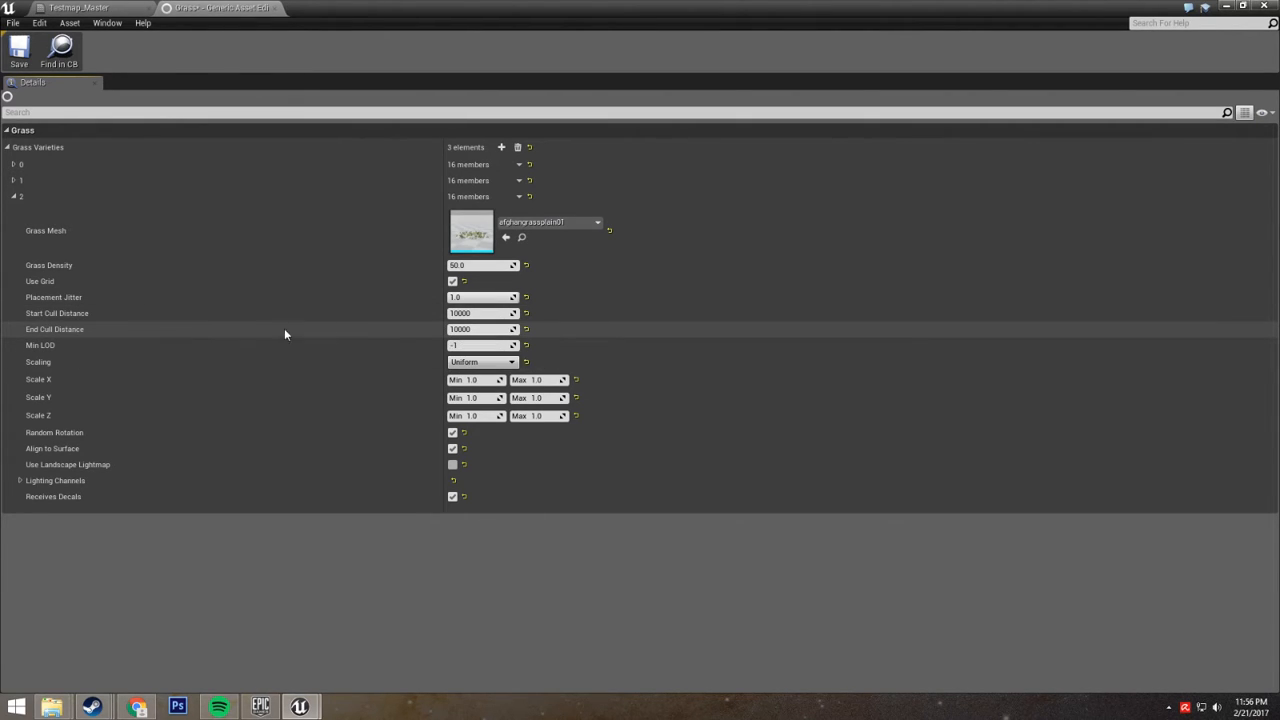
mouse_move(470, 232)
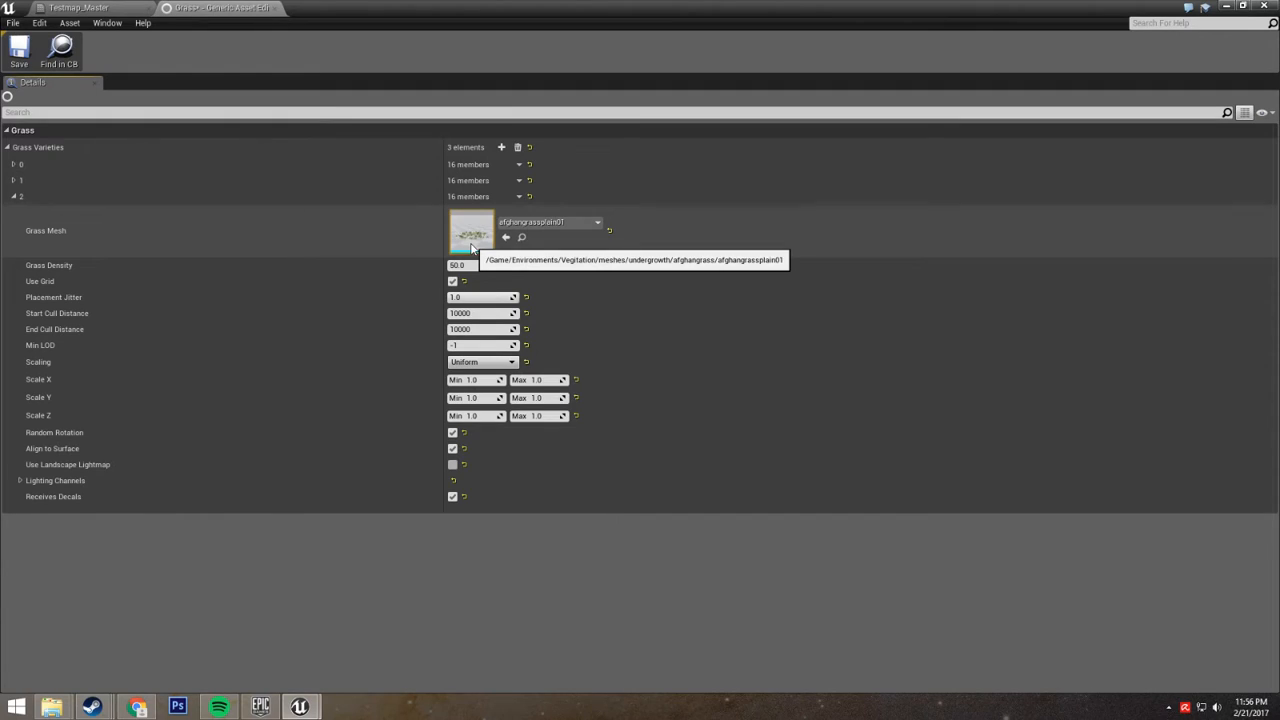
mouse_move(93, 318)
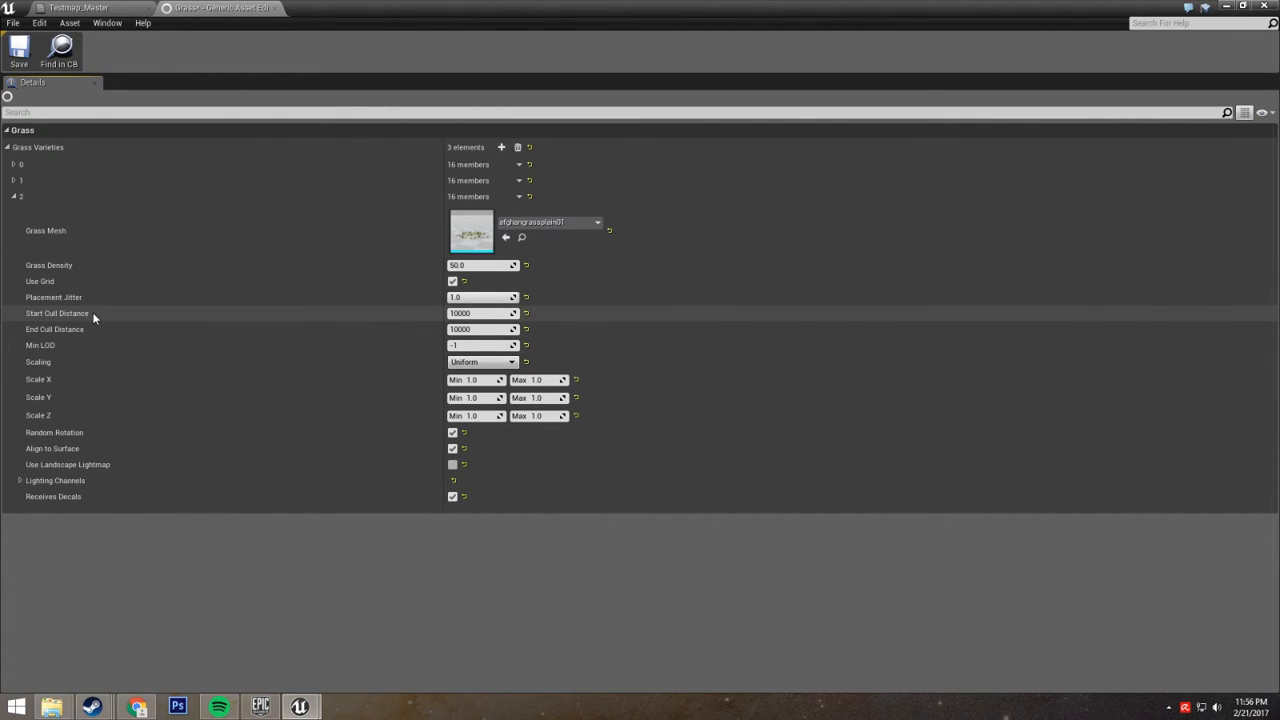
mouse_move(160, 320)
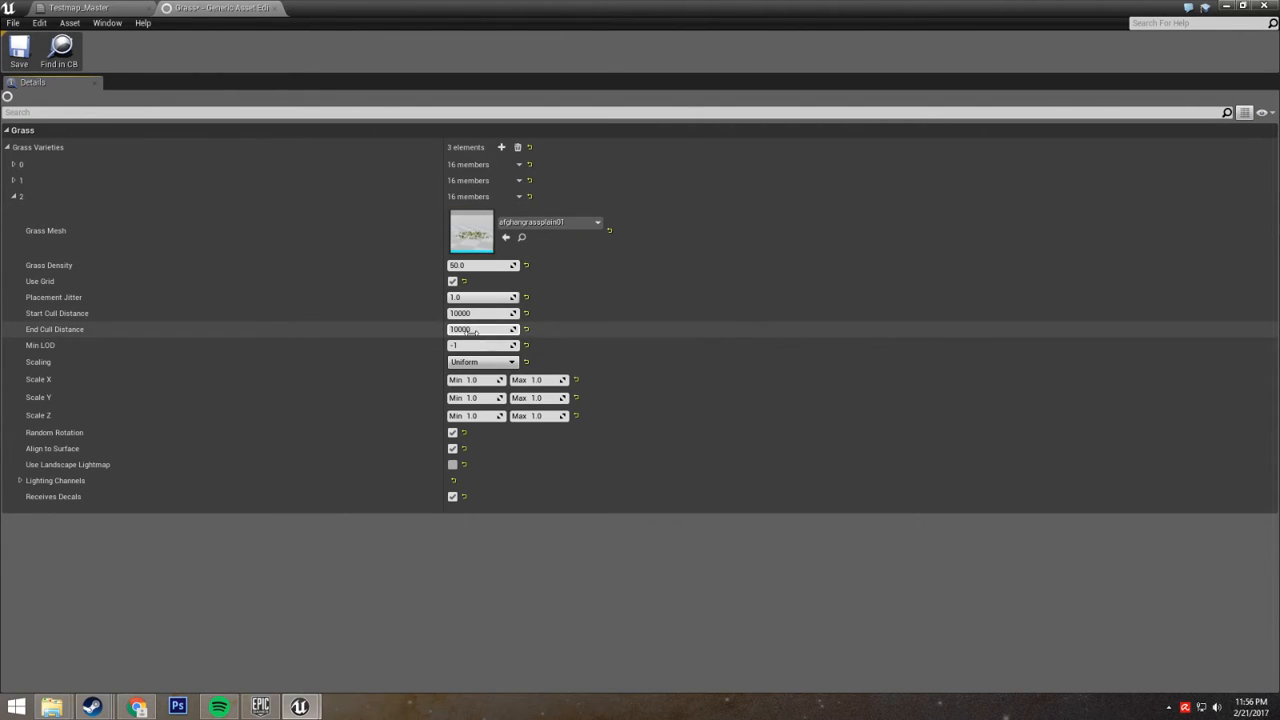
Step: Edit the variety's start cull distance and enter 2500 for the end cull distance
double_click(480, 313)
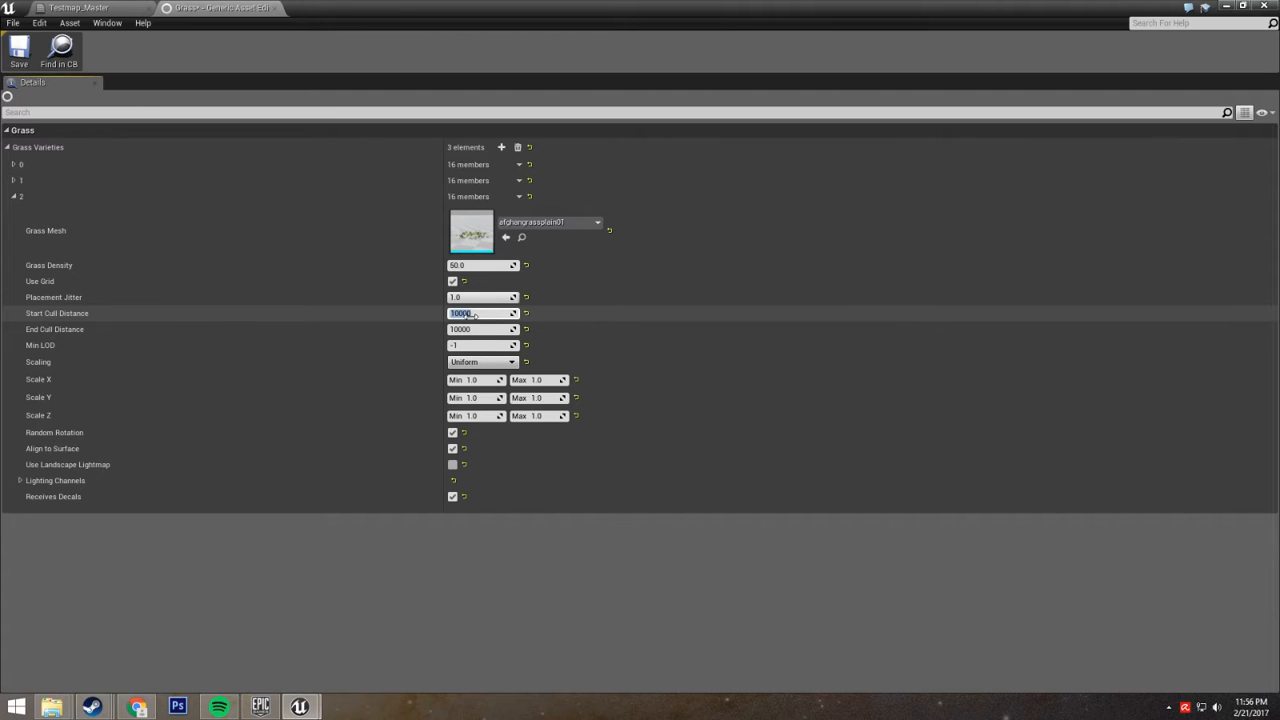
click(480, 329)
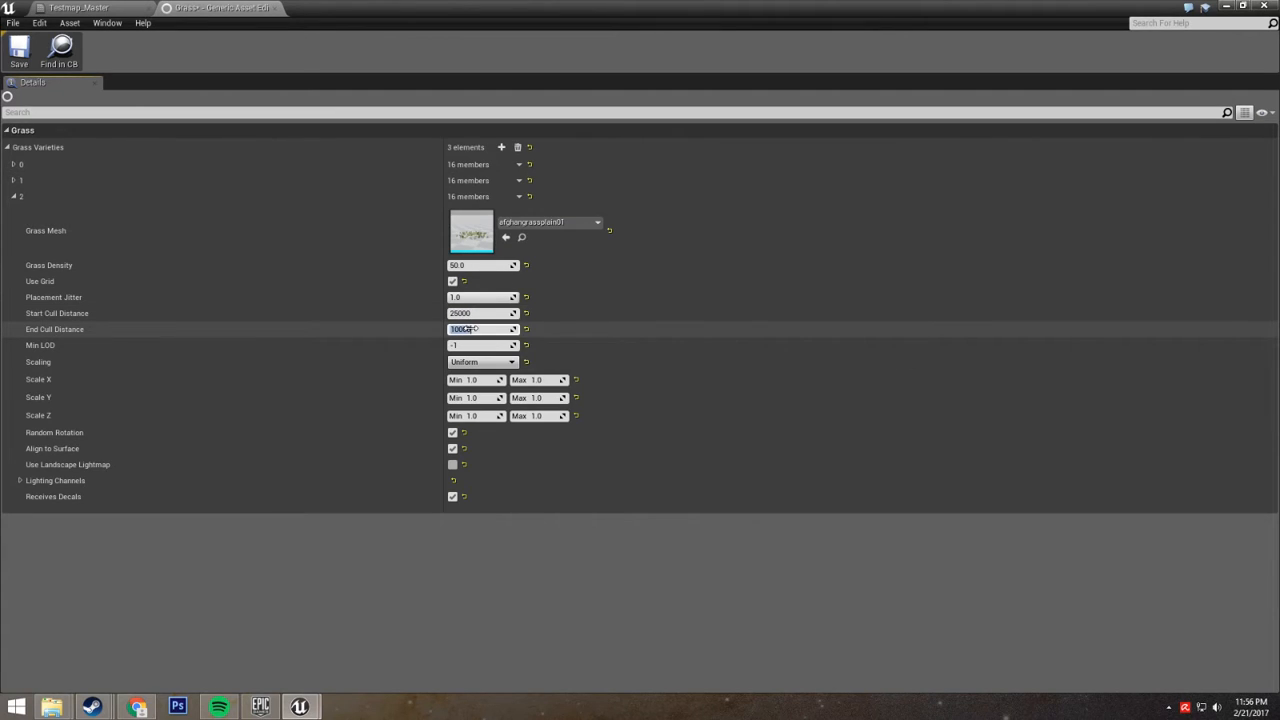
text(2500)
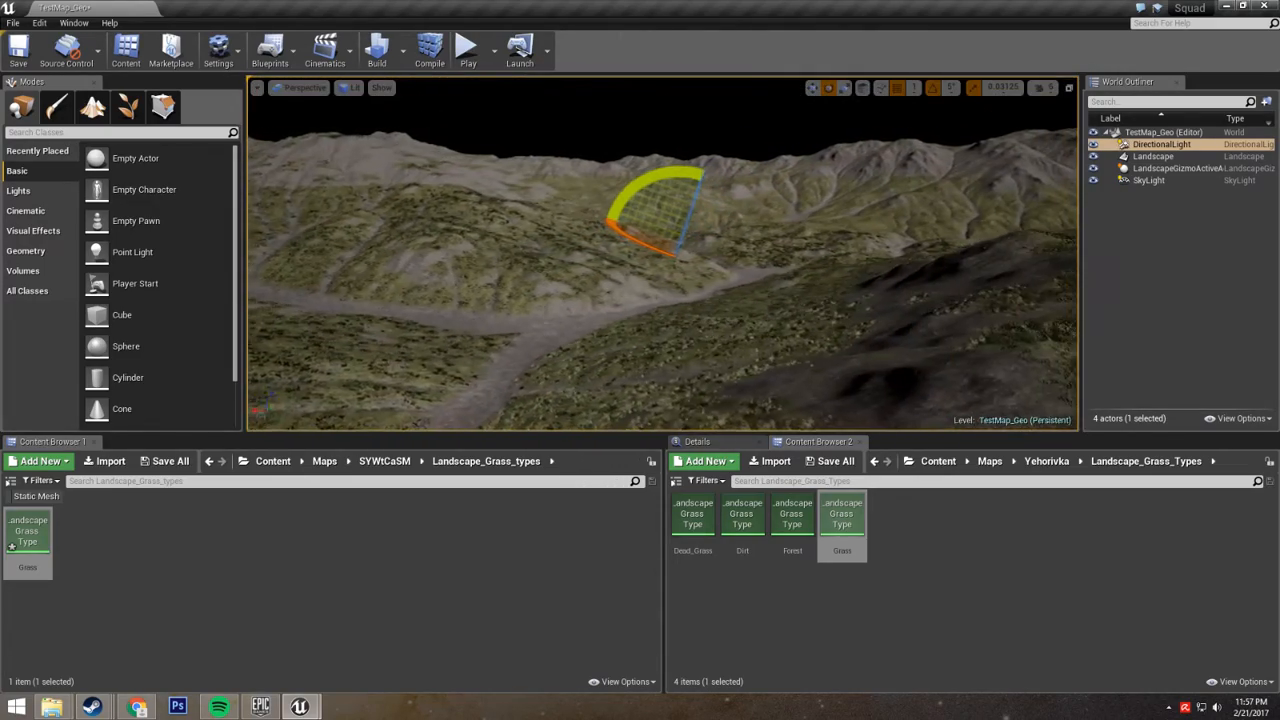
Step: Enter landscape paint mode, browse up to SYWtCaSM, and select the Soil target layer
double_click(841, 514)
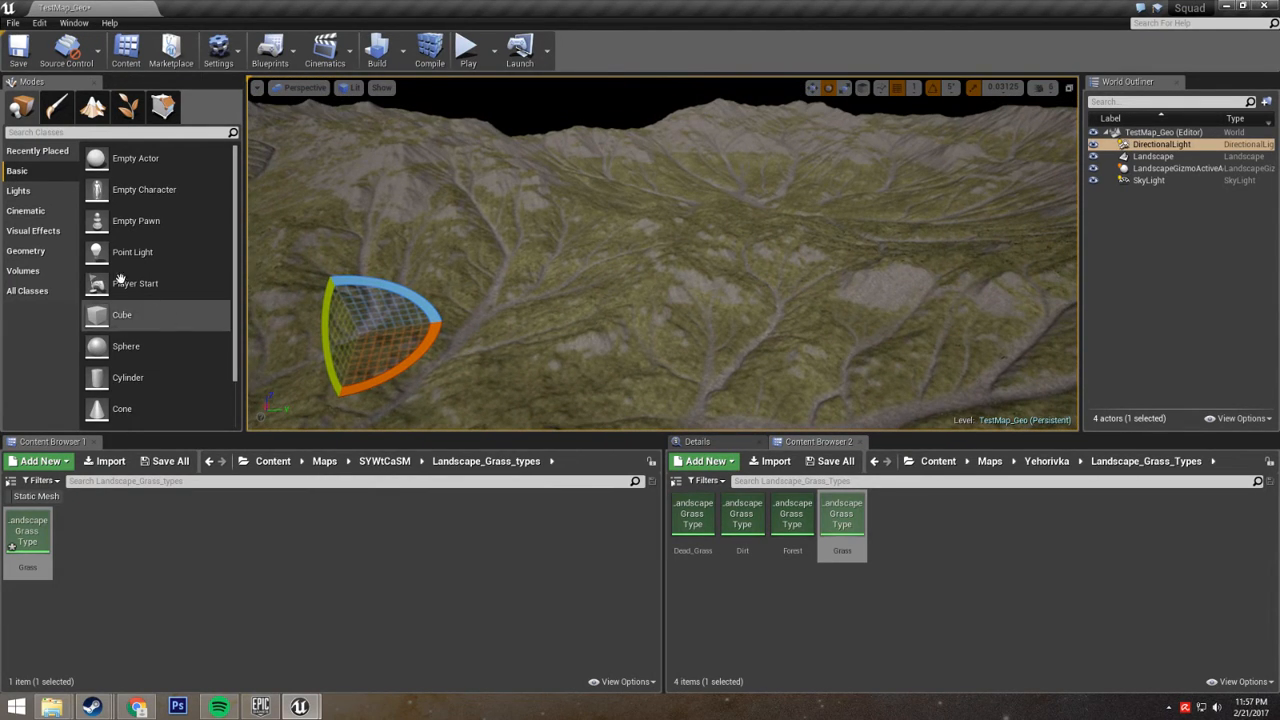
click(160, 140)
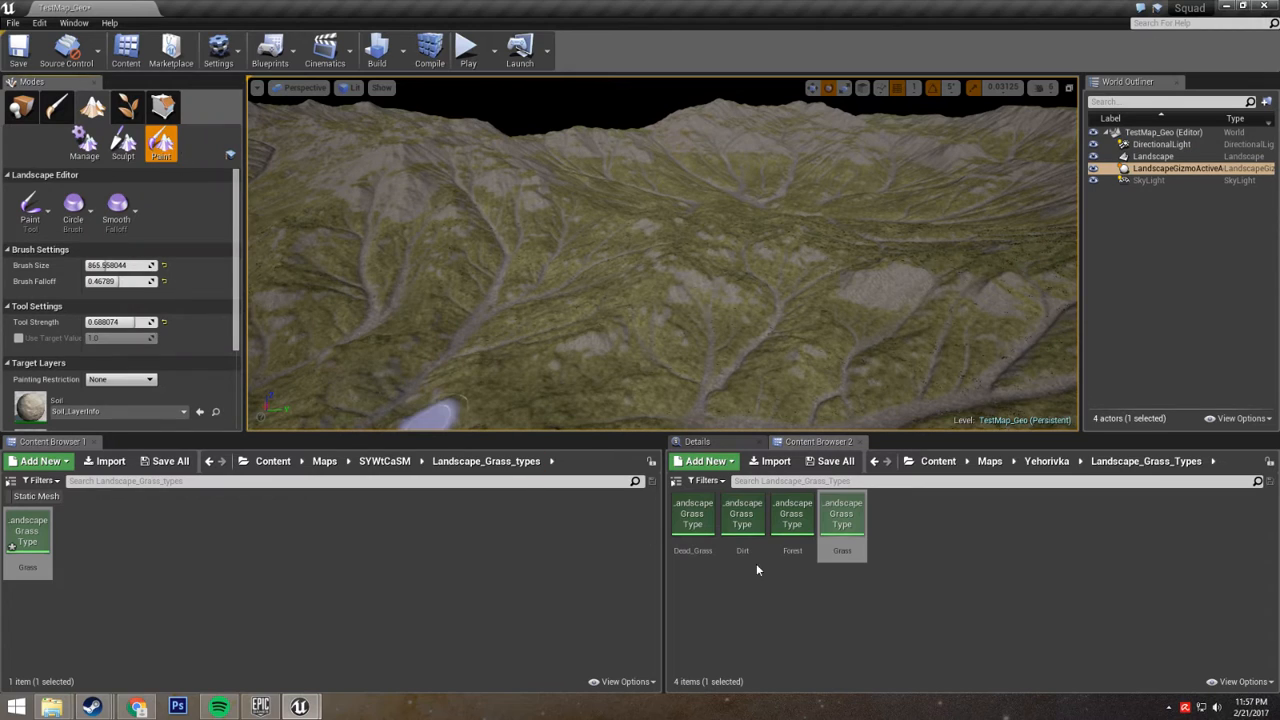
click(384, 461)
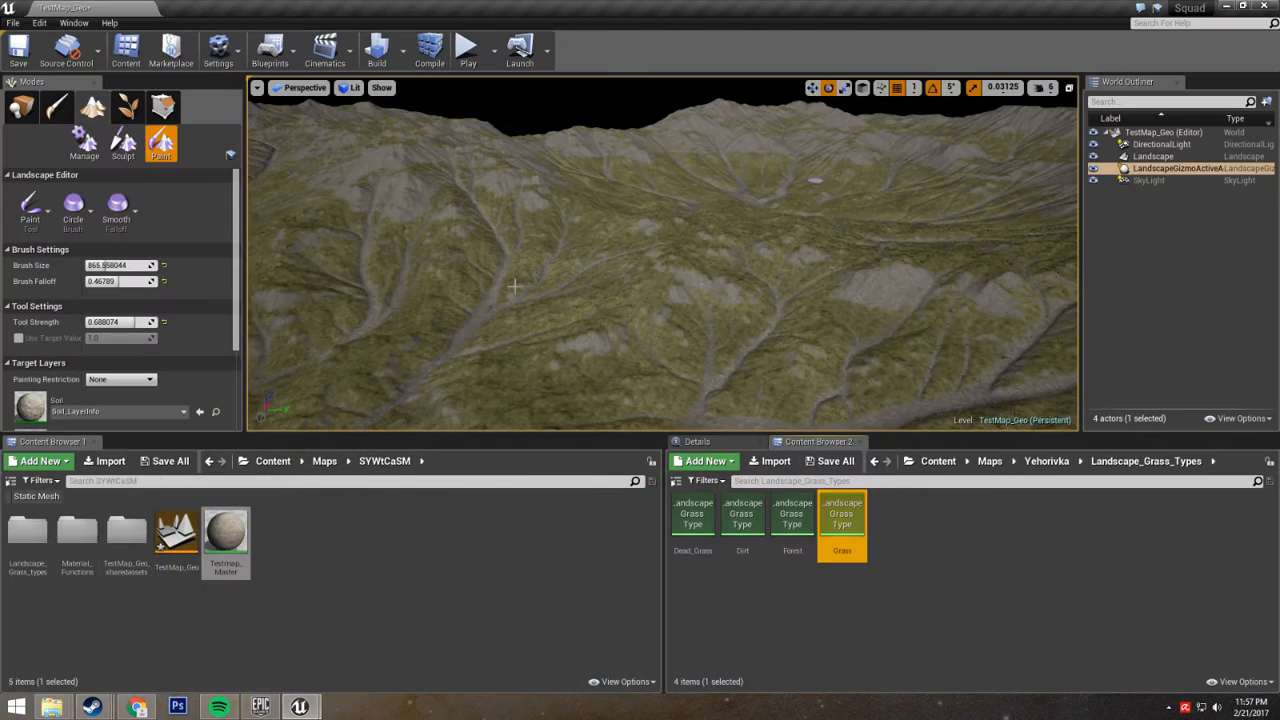
right_click(30, 268)
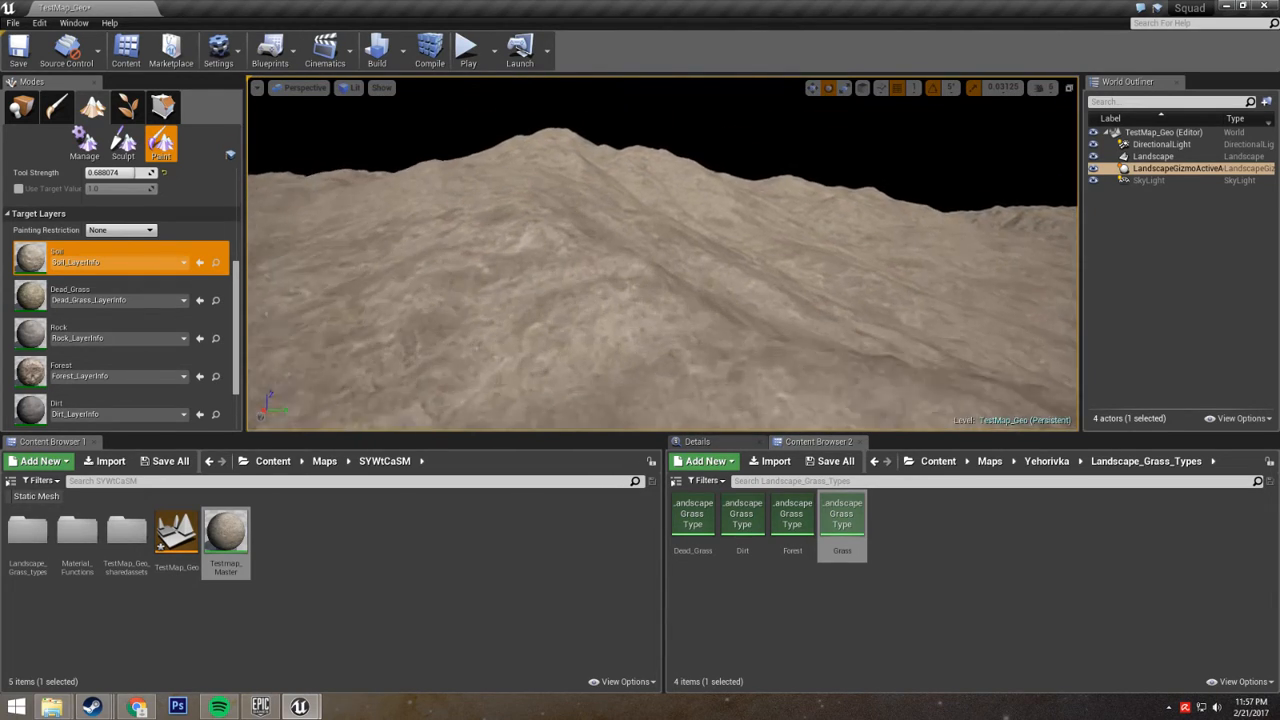
click(600, 415)
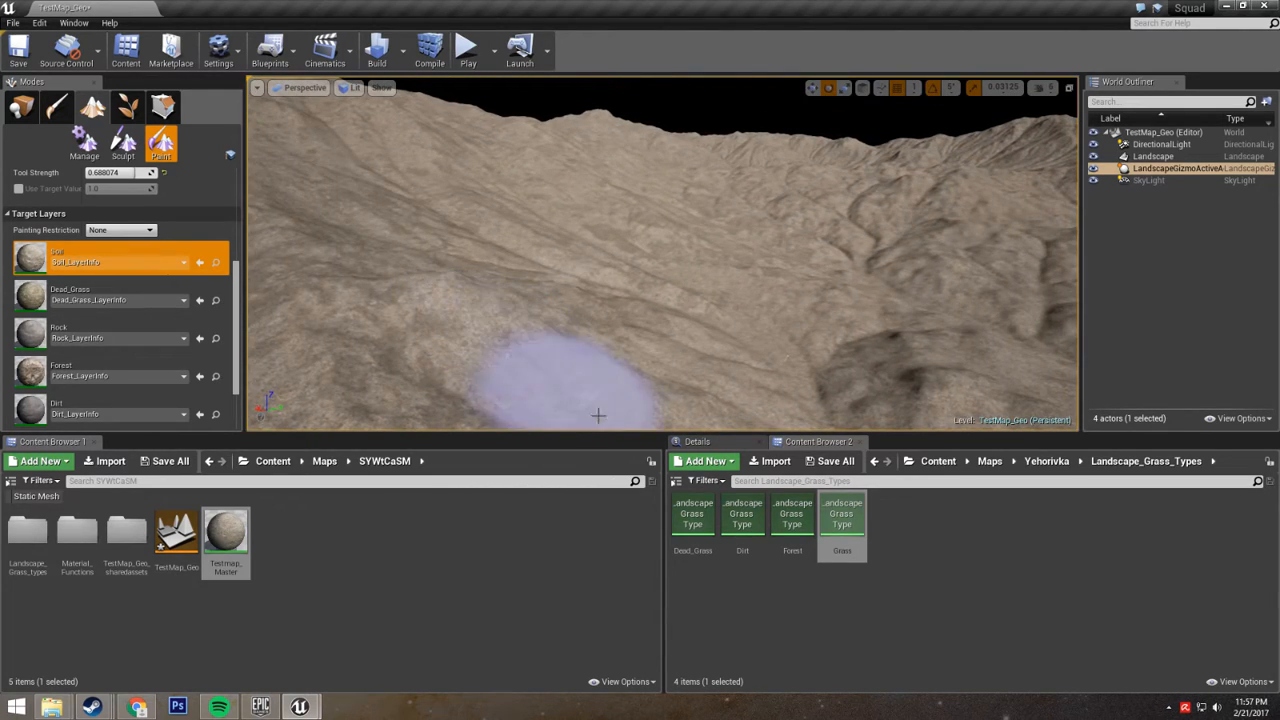
Step: Open the Dirt grass type, expand its second rock variety, and return to the level
double_click(842, 515)
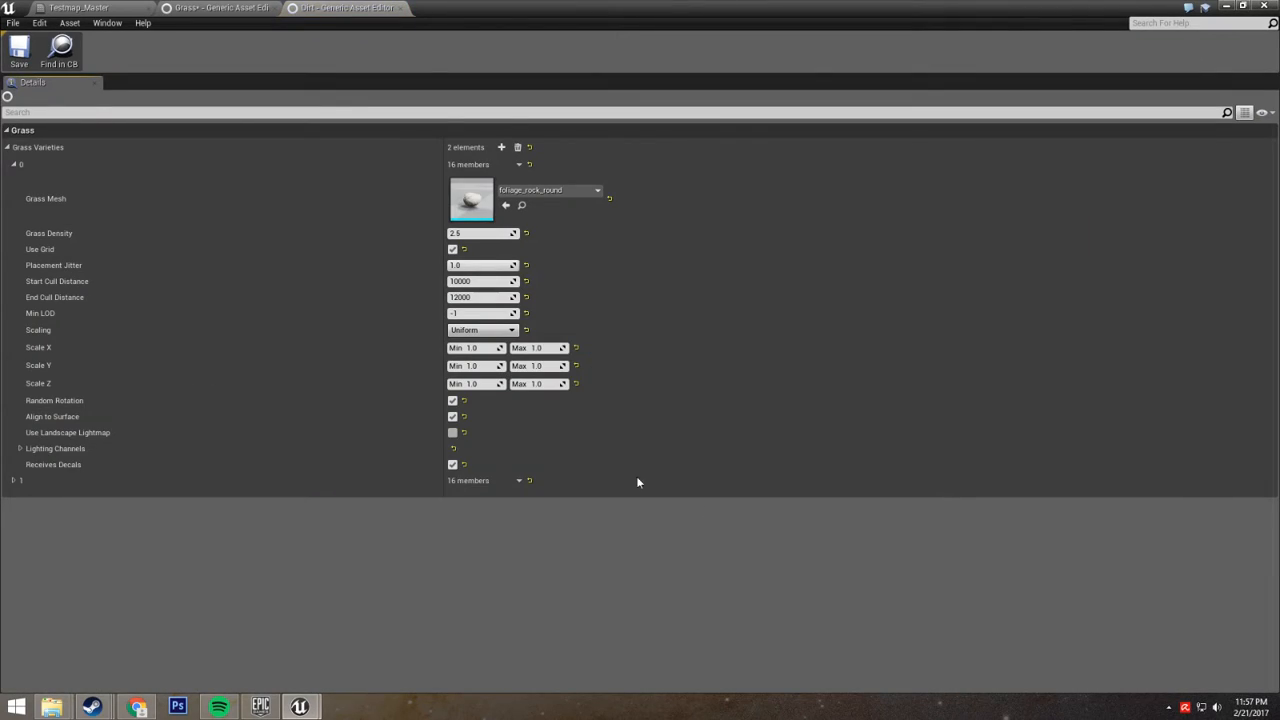
click(14, 480)
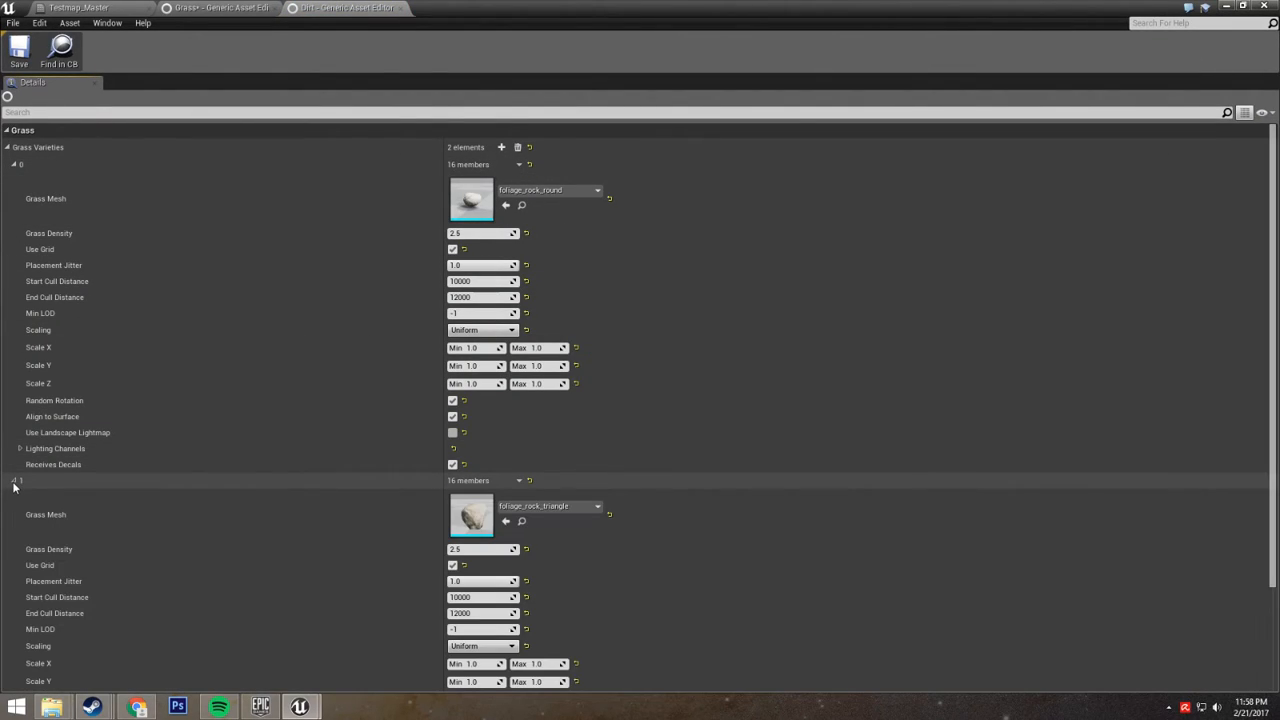
click(14, 164)
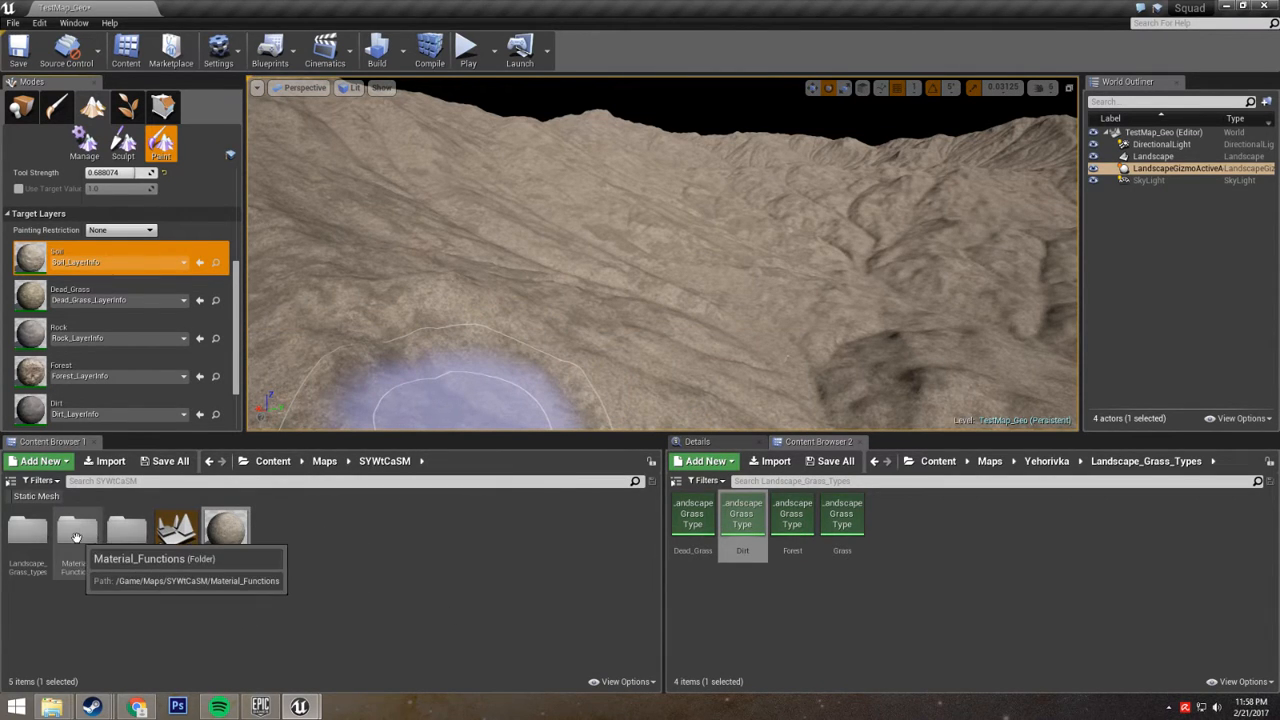
Step: Create a test Landscape Grass Type in Landscape_Grass_types, close its editor, and delete it
click(42, 461)
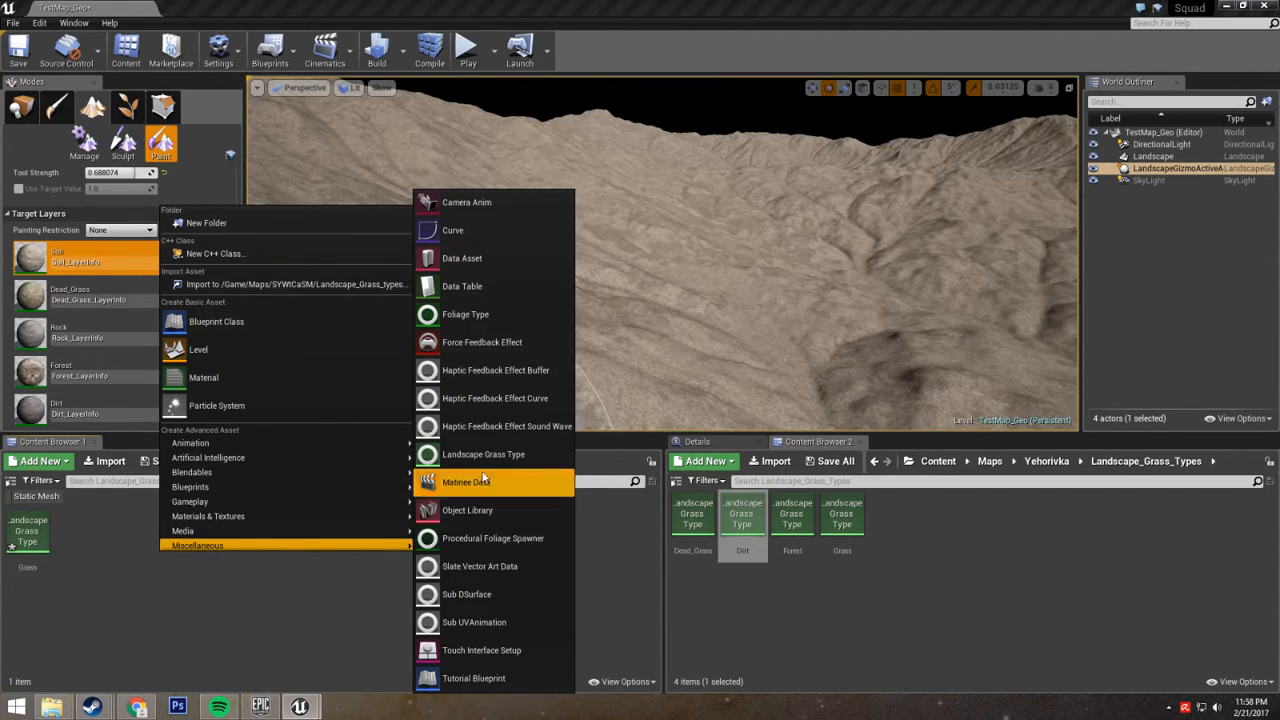
mouse_move(483, 454)
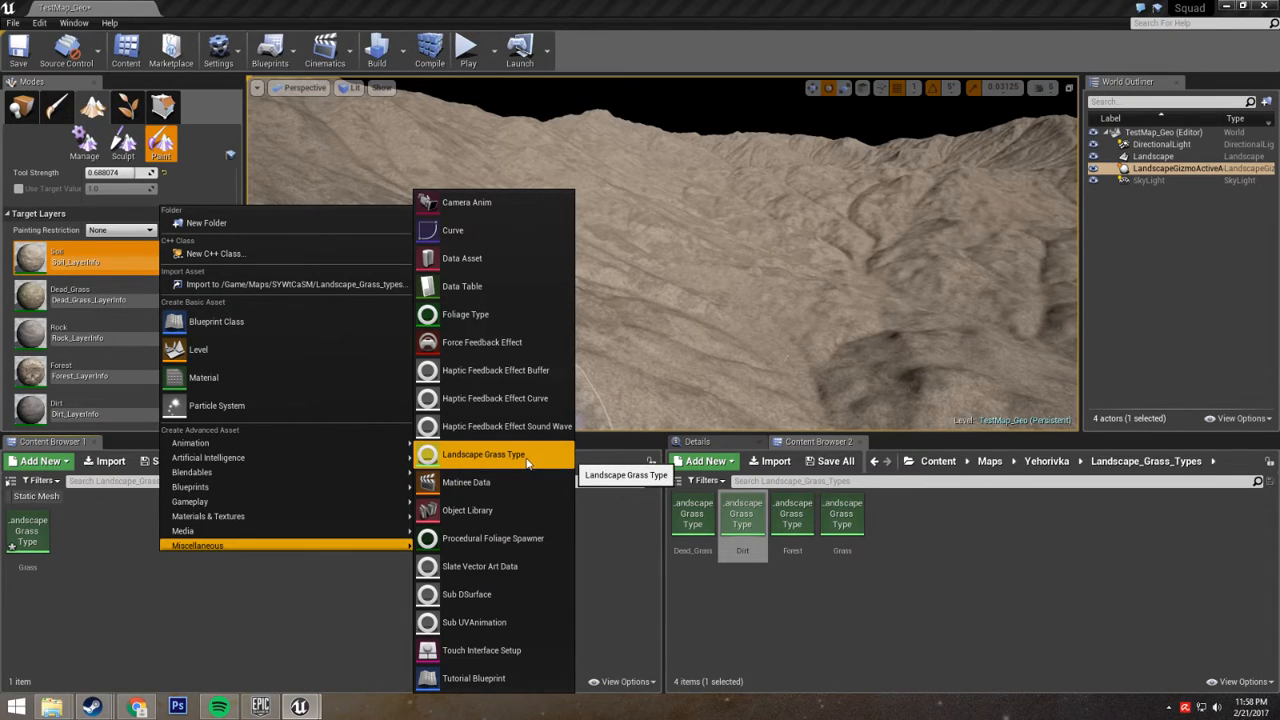
click(483, 454)
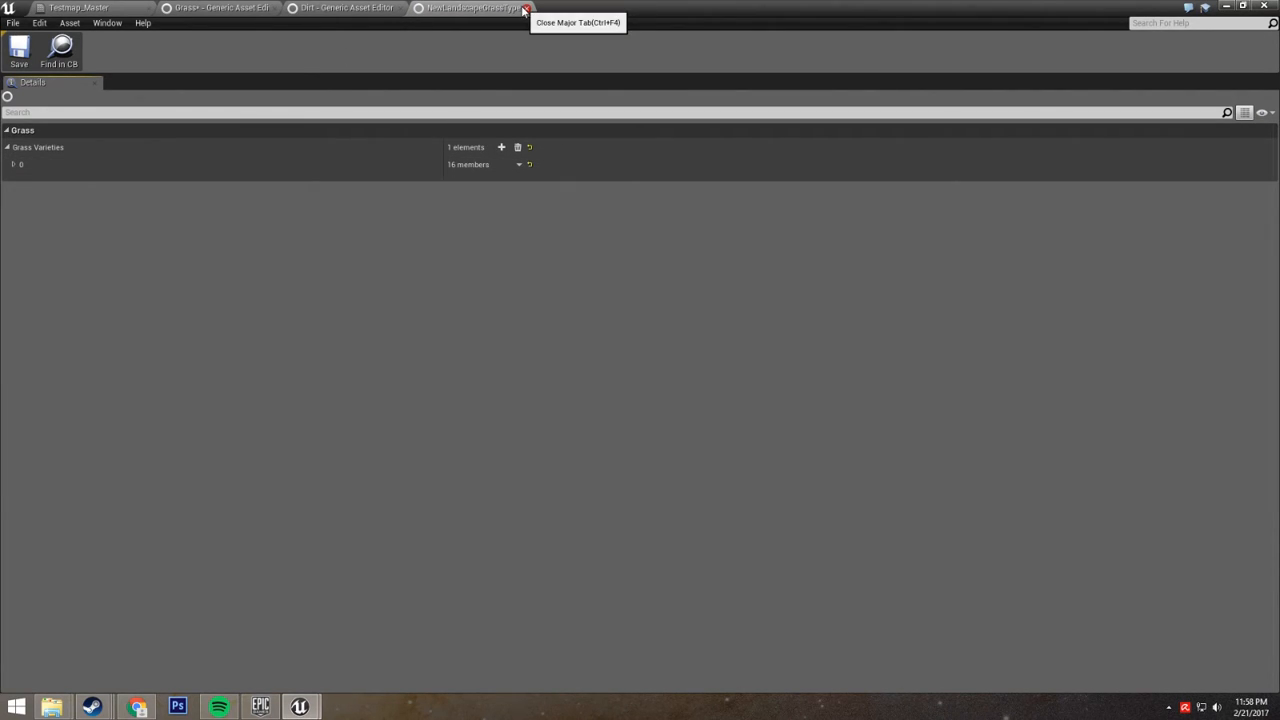
click(527, 8)
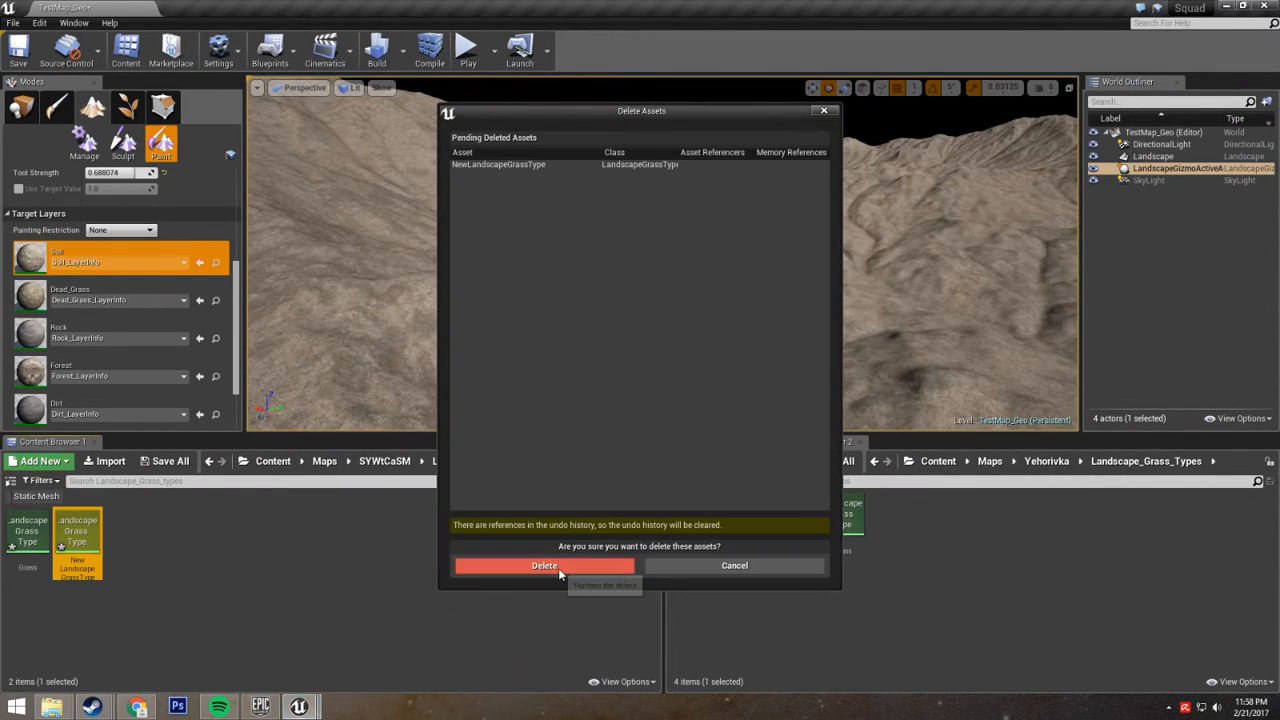
click(544, 565)
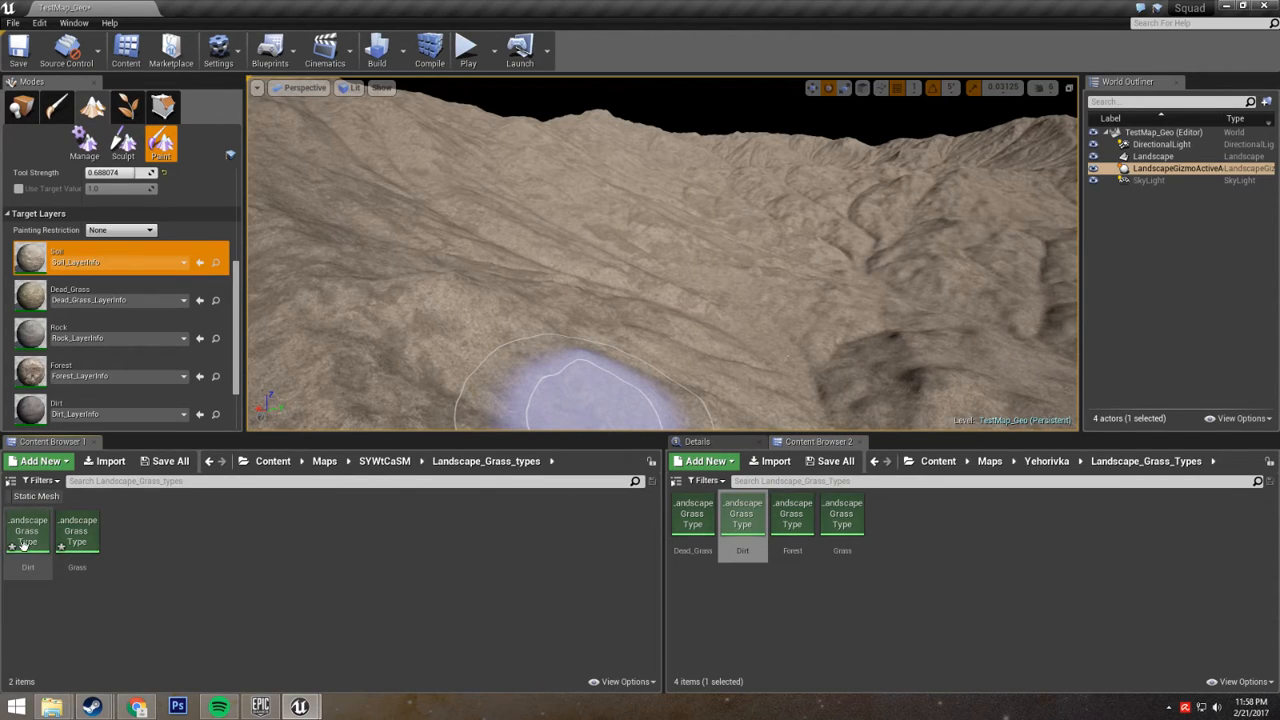
mouse_move(299, 707)
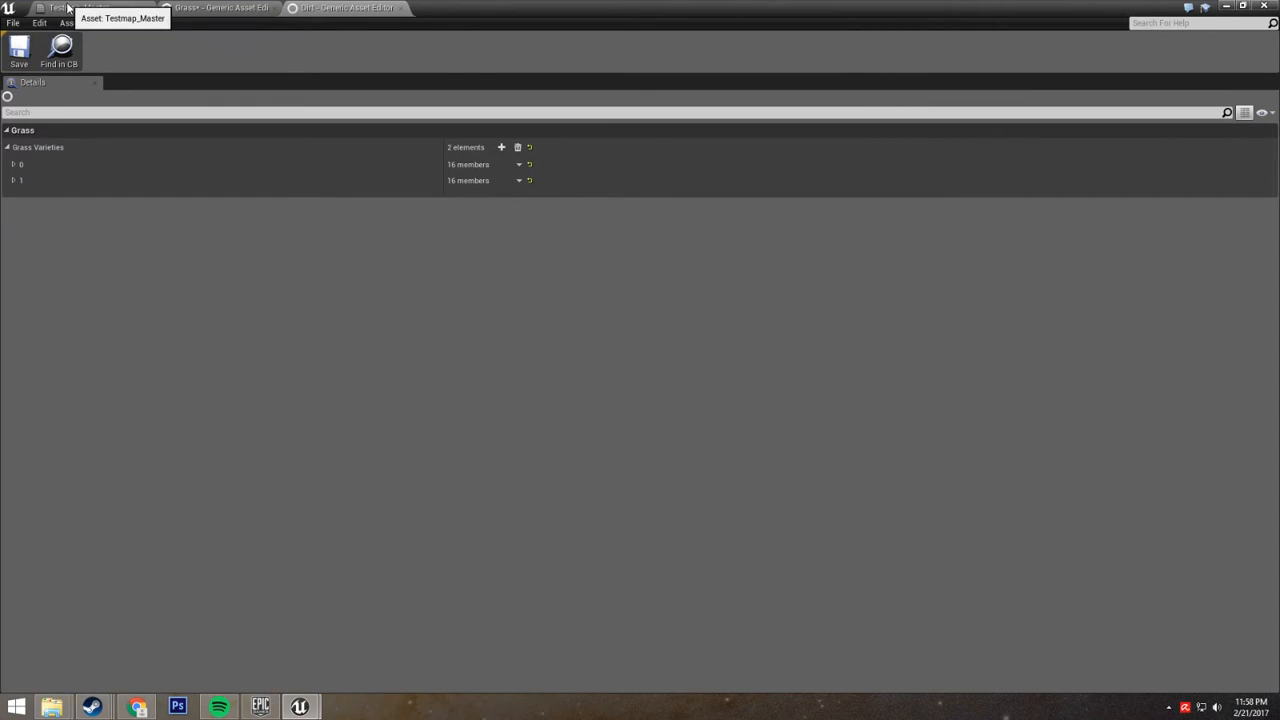
Step: Duplicate the Sample 'Grass' layer node and rename the copy's parameter to Soil
click(75, 8)
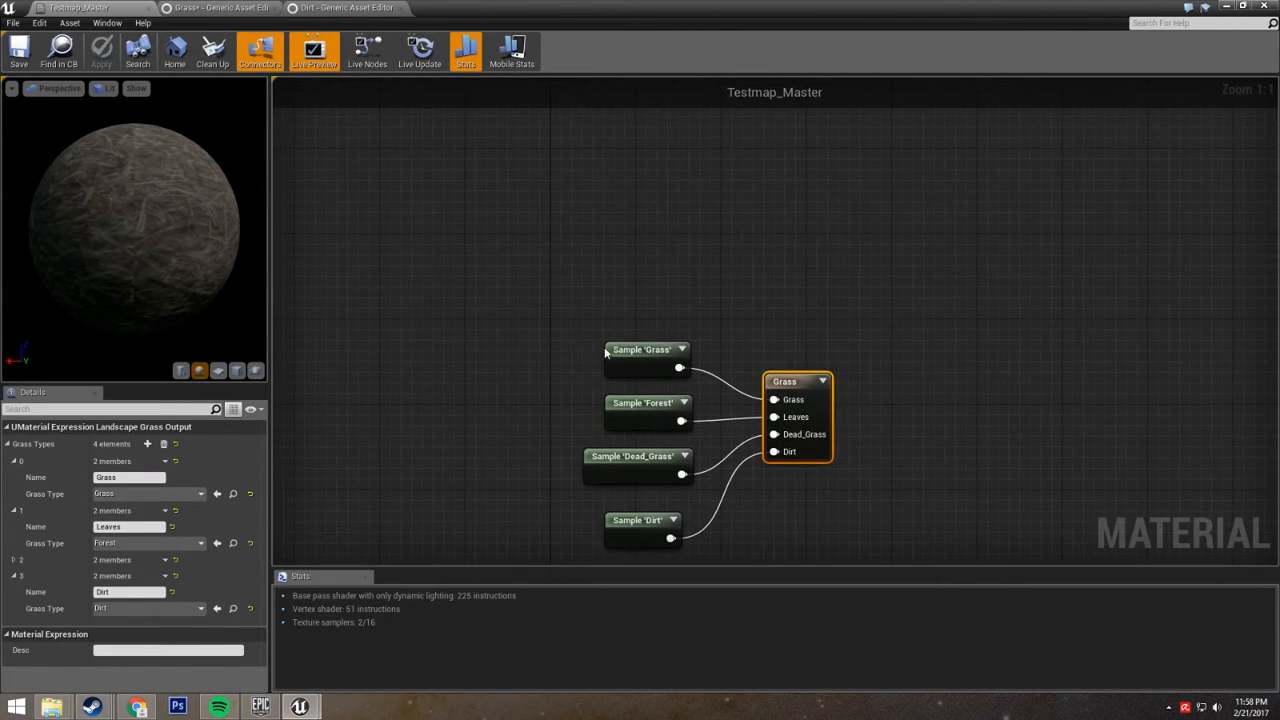
click(647, 349)
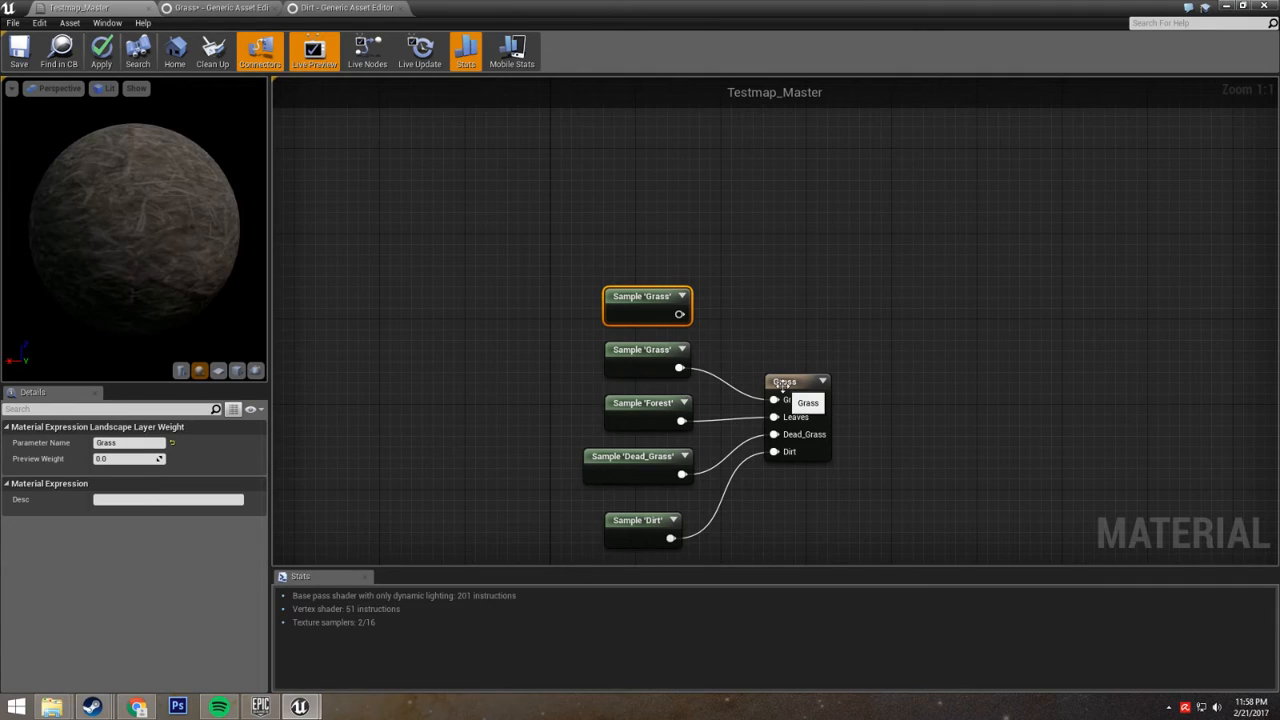
click(130, 442)
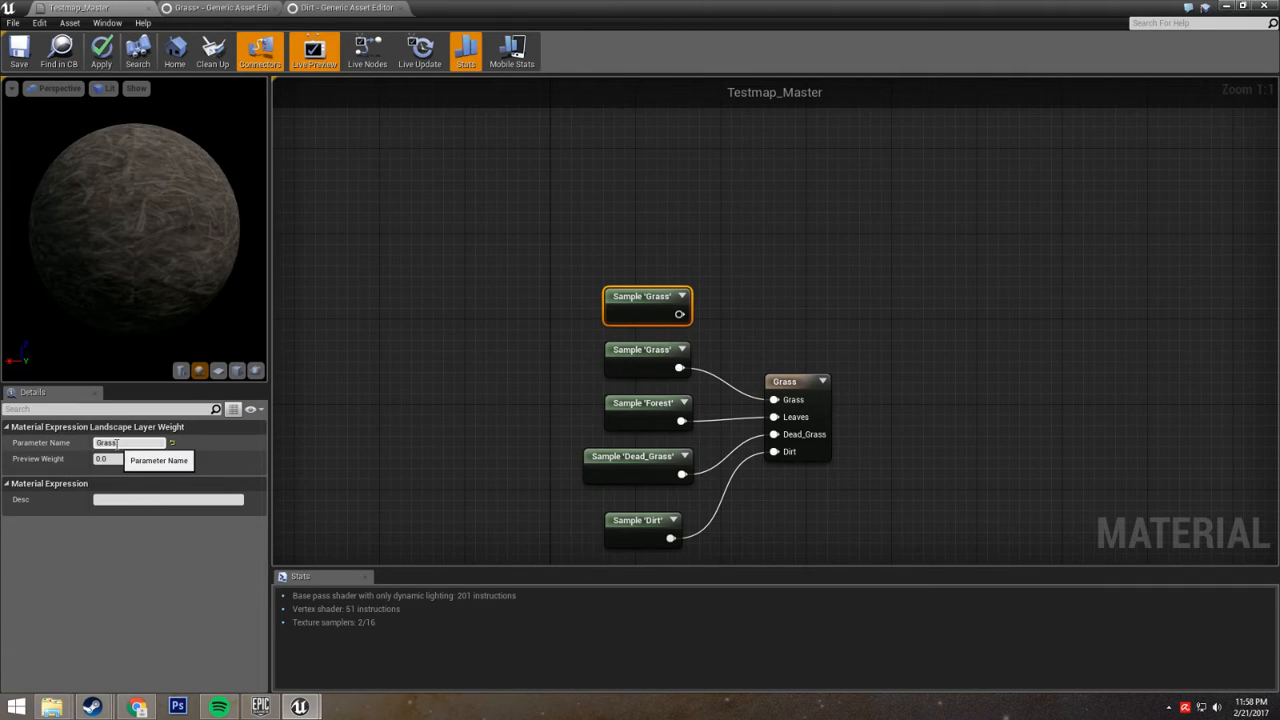
triple_click(128, 442)
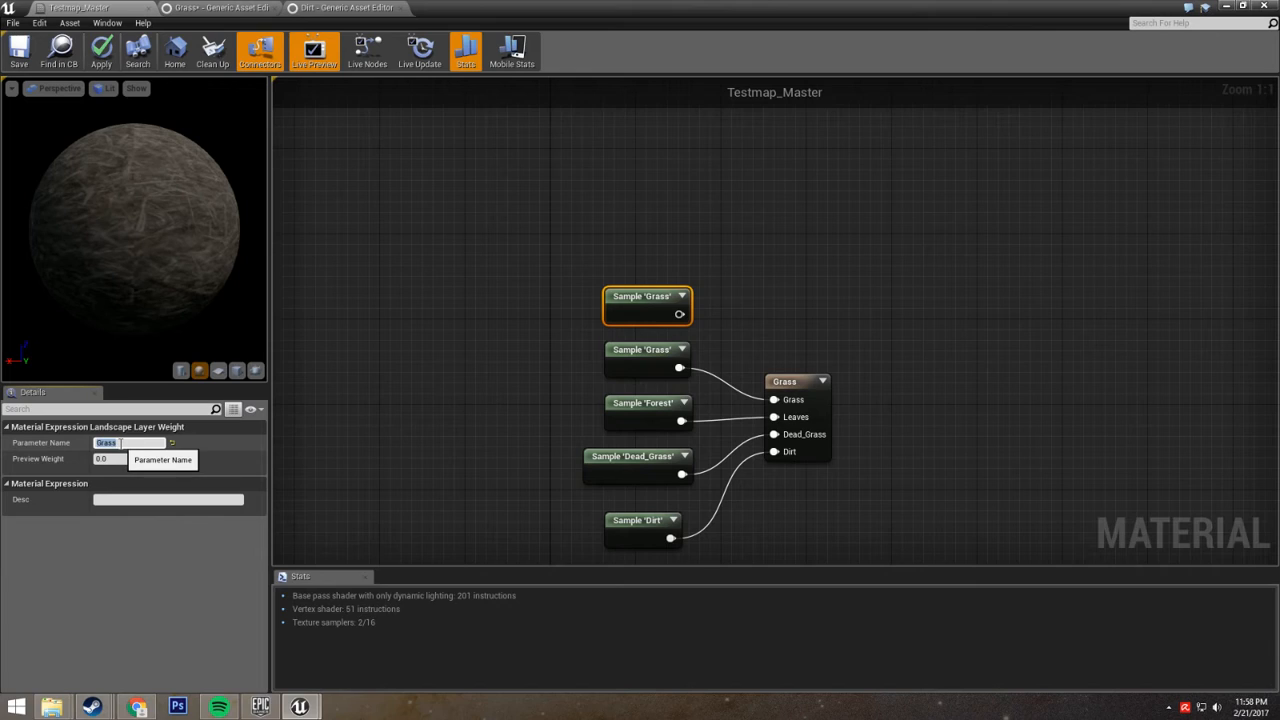
text(Soil)
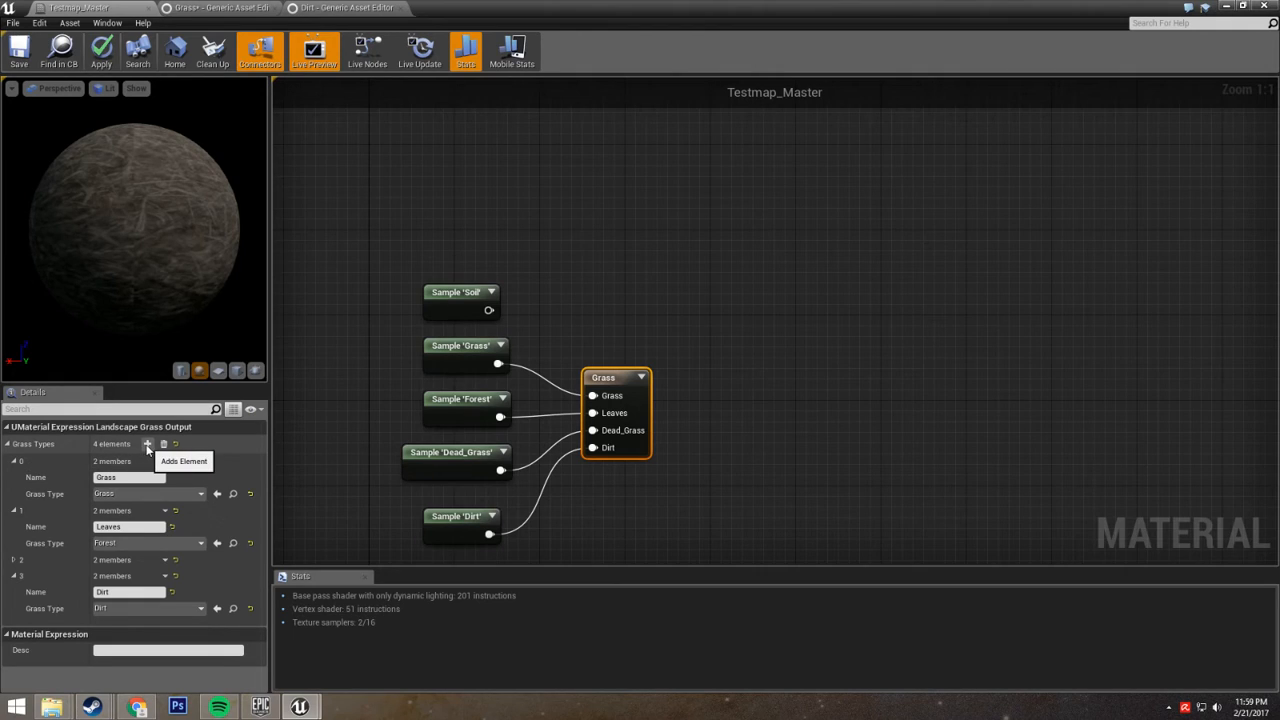
Step: Add a Grass Types element named Soil, assign it a 'syw' grass type, and apply
click(147, 444)
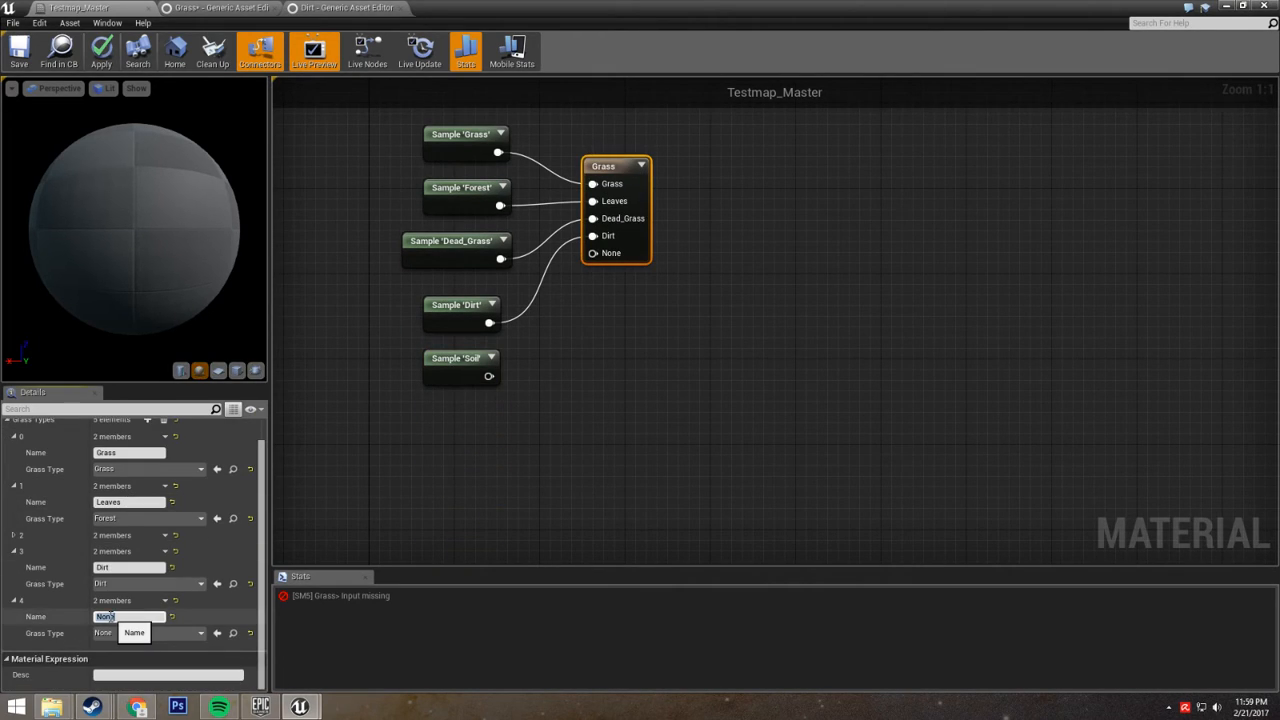
text(Soil)
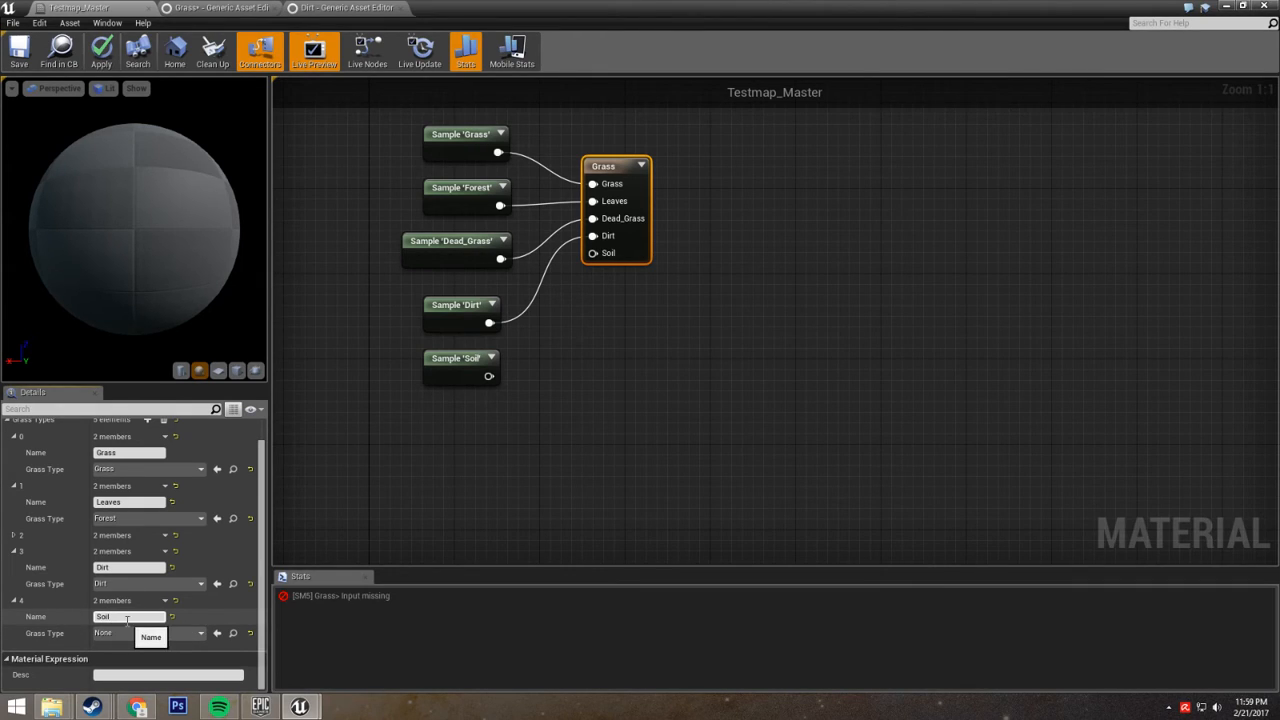
click(199, 633)
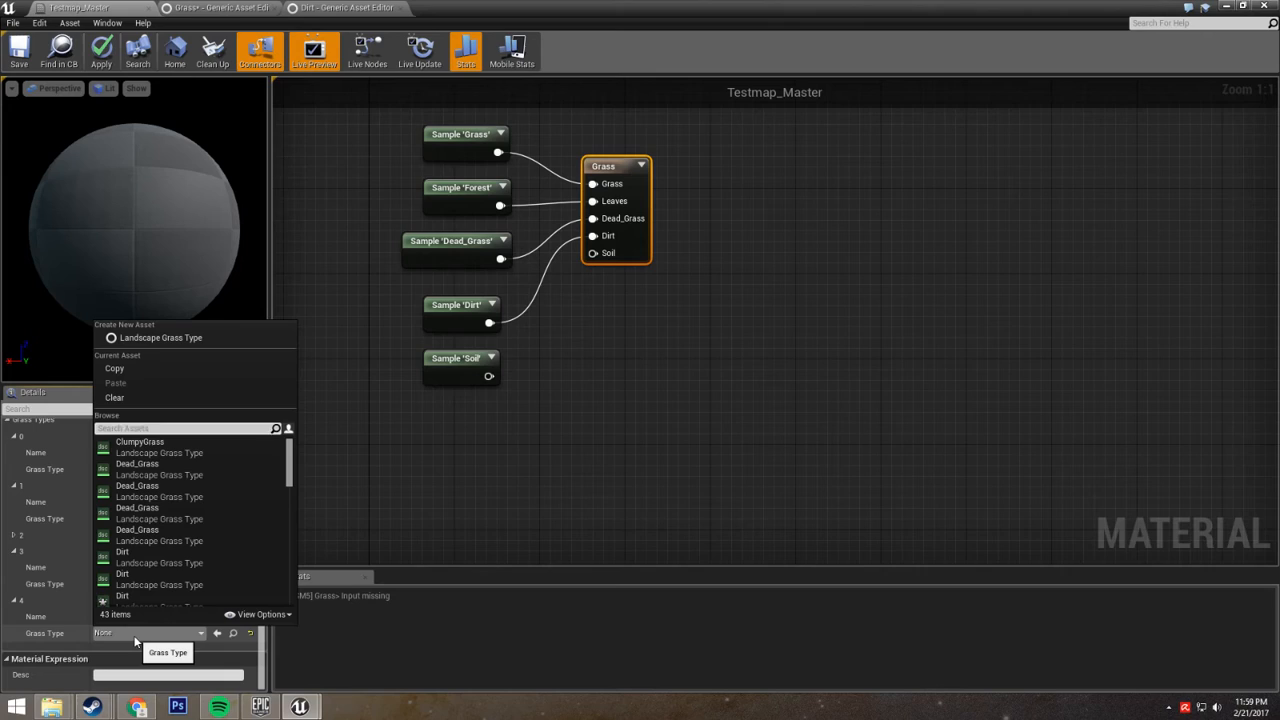
text(syw)
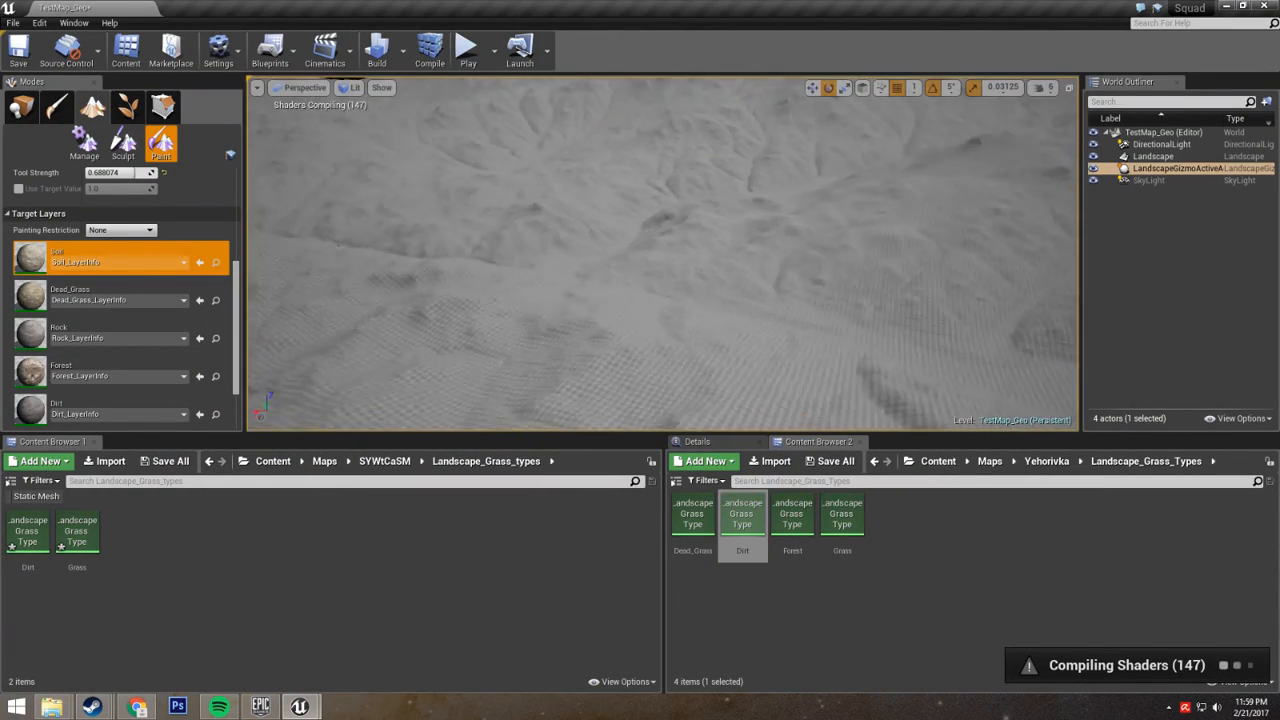
click(632, 279)
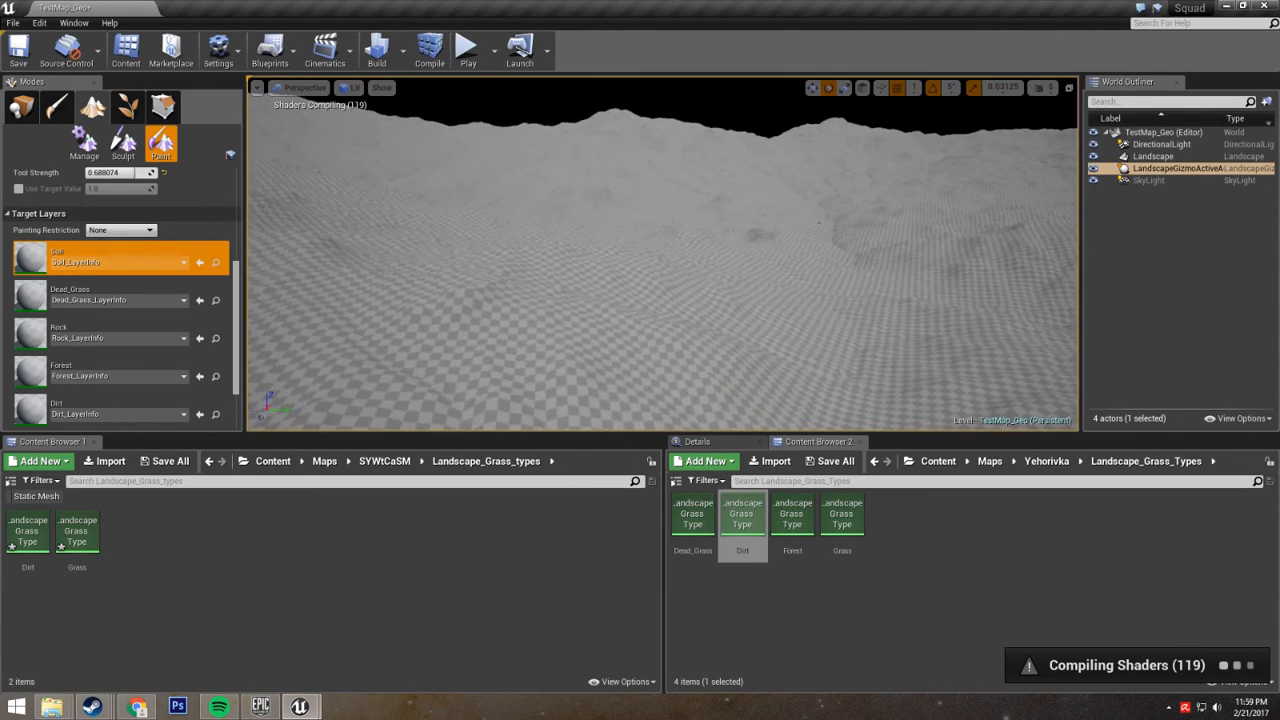
click(597, 320)
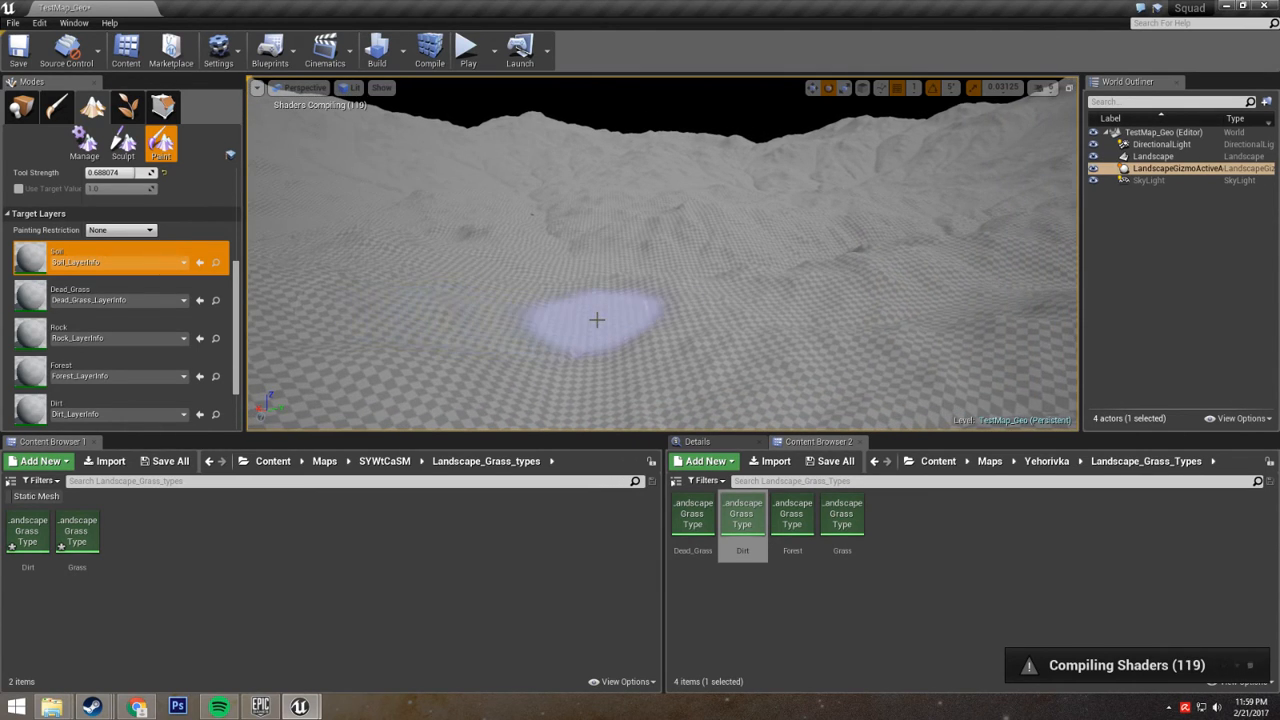